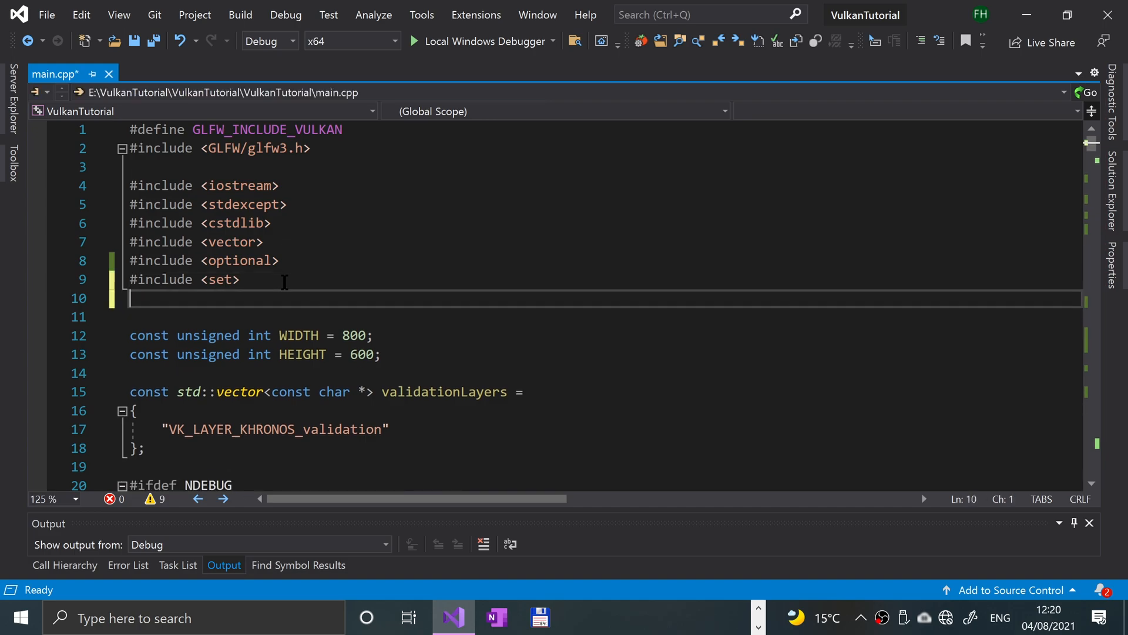
Step: Type #include <algorithm> on the line after #include <set>
type("#include")
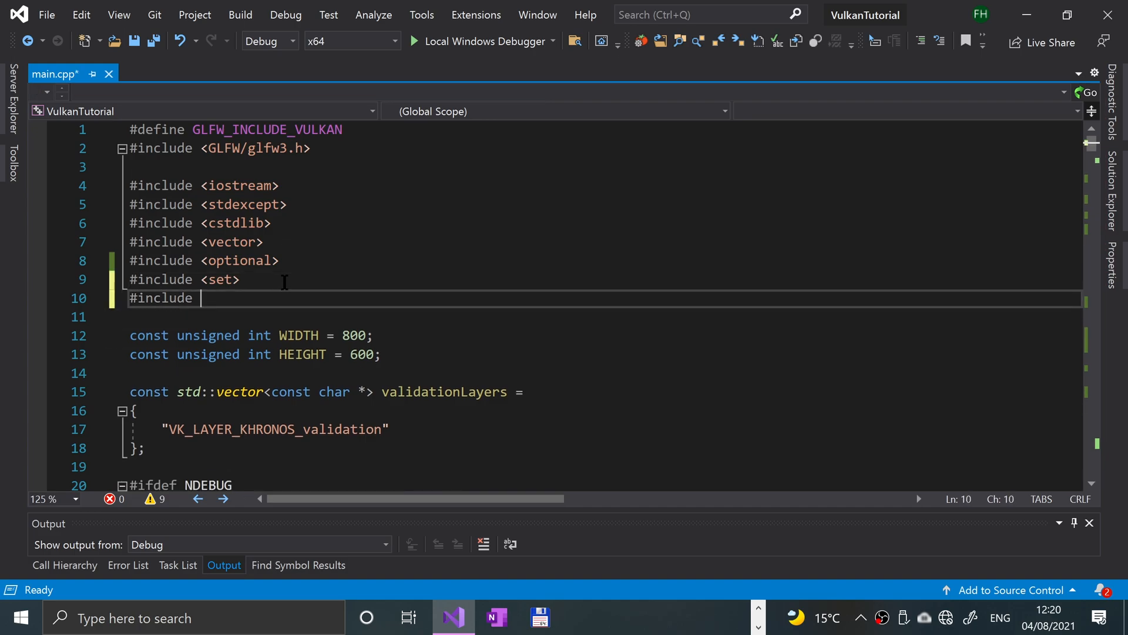
type("<algorithm>")
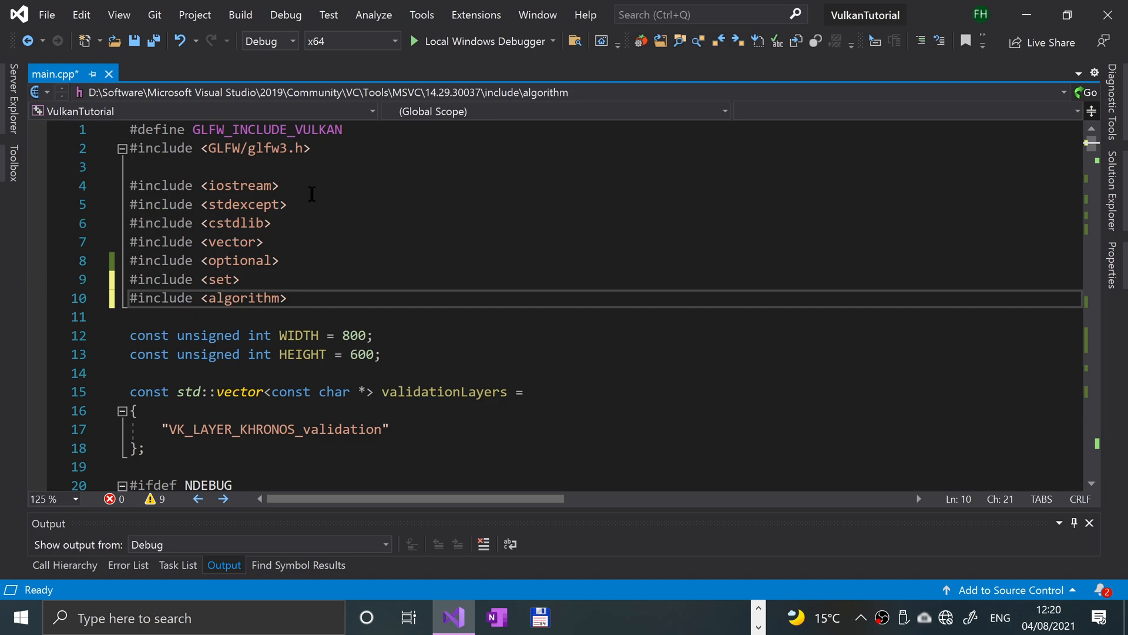
scroll("down", 3)
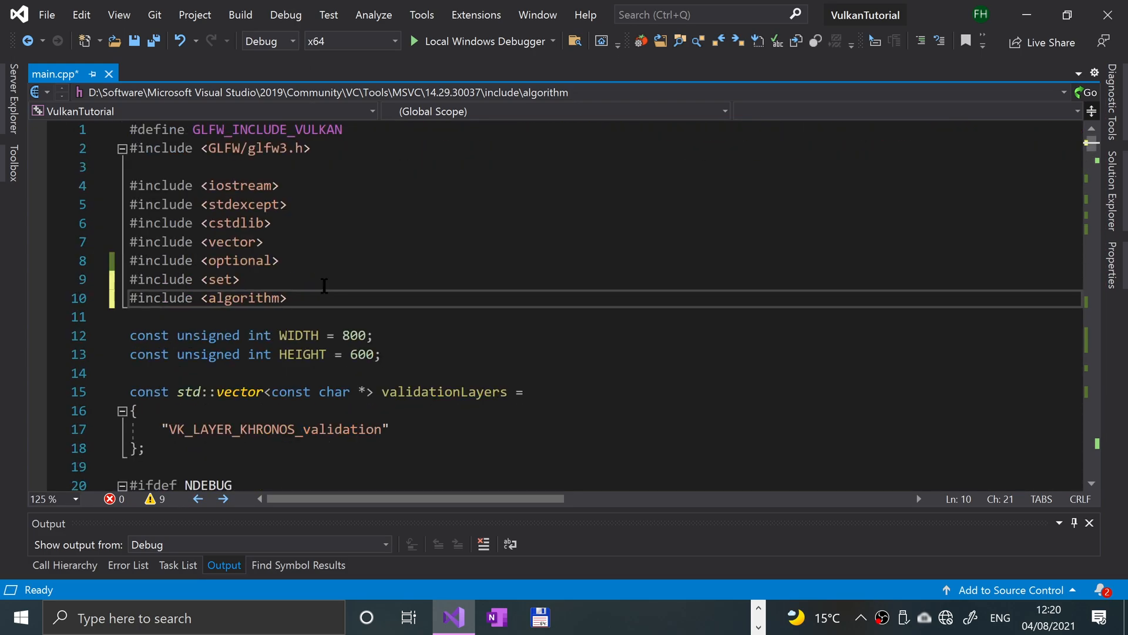
scroll("down", 3)
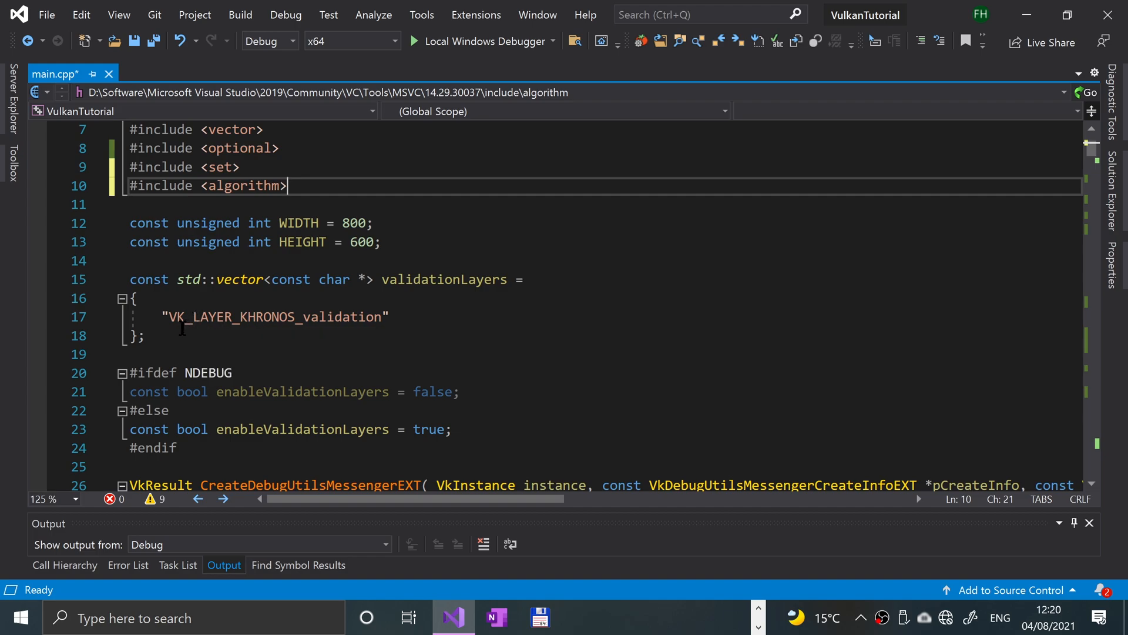
Step: Duplicate validationLayers as deviceExtensions, listing VK_KHR_SWAPCHAIN_EXTENSION_NAME
left_click_drag(129, 279, 144, 335)
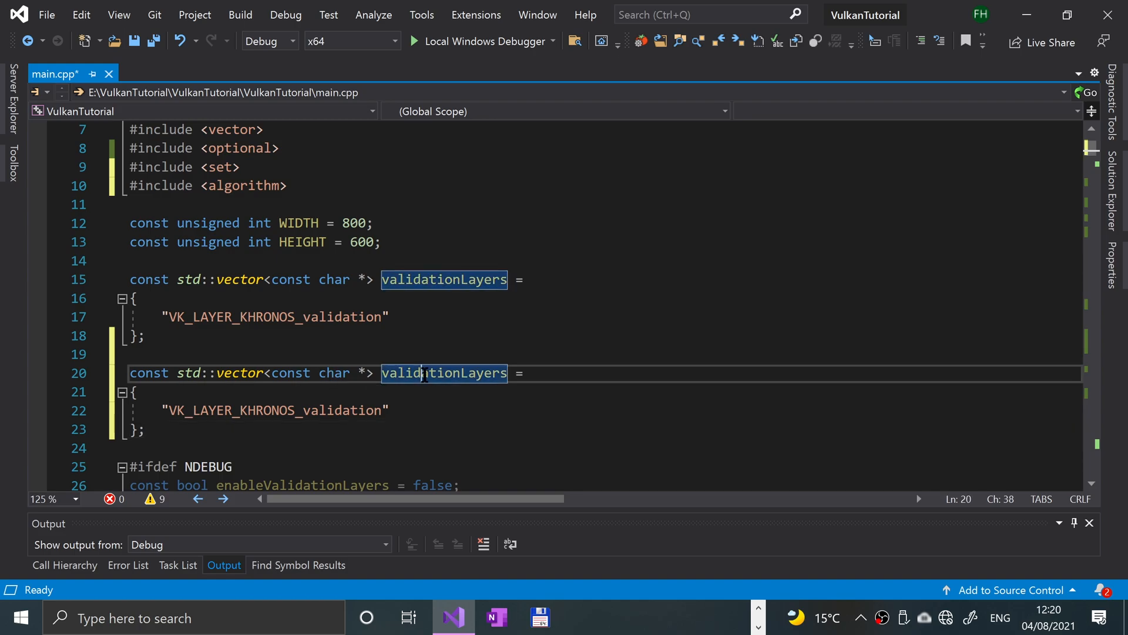
double_click(444, 373)
type("devic")
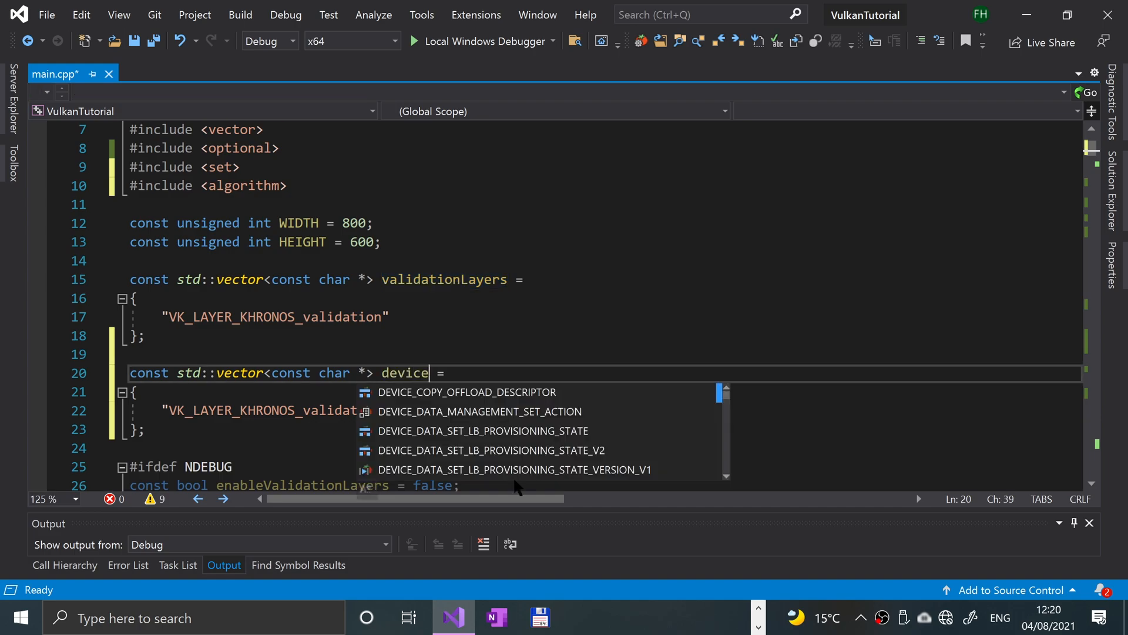
type("Extne")
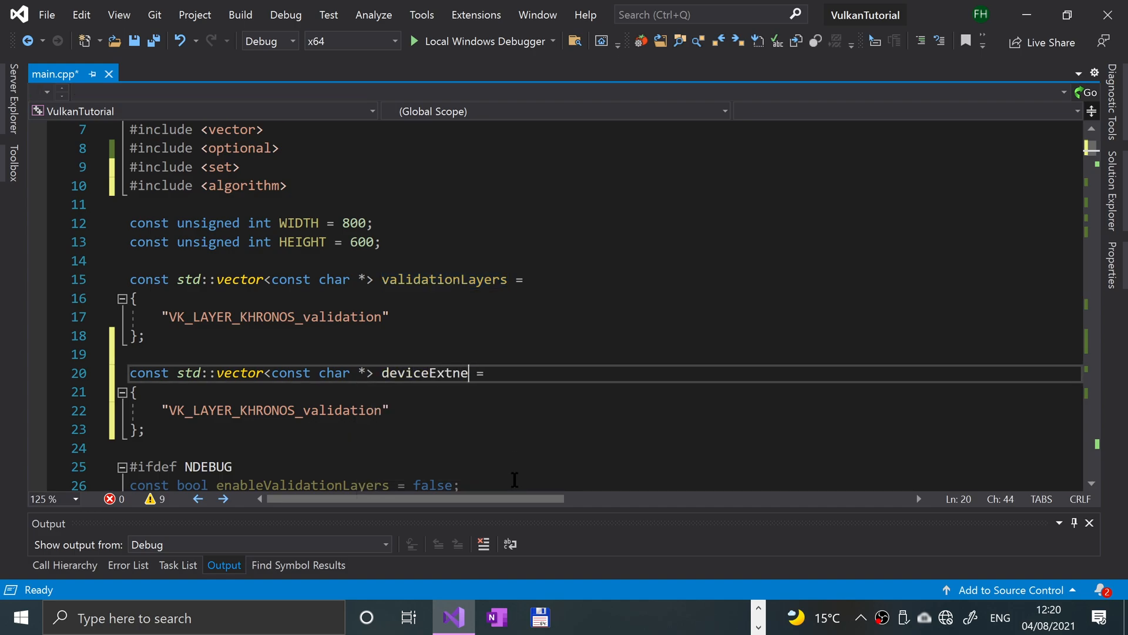
type("nsions")
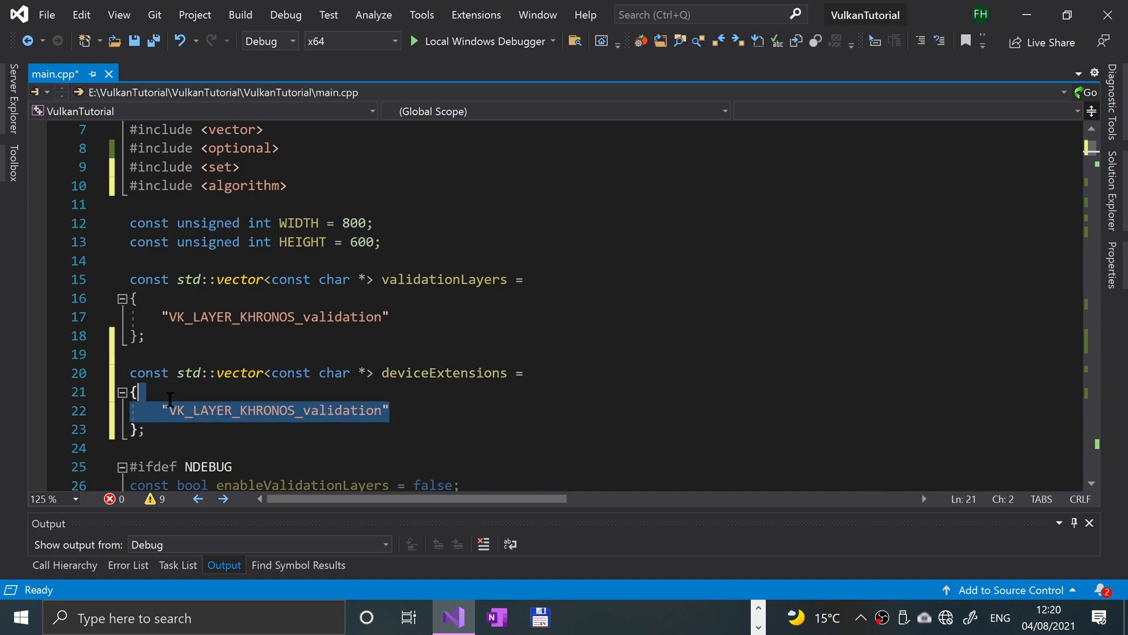
key("Delete")
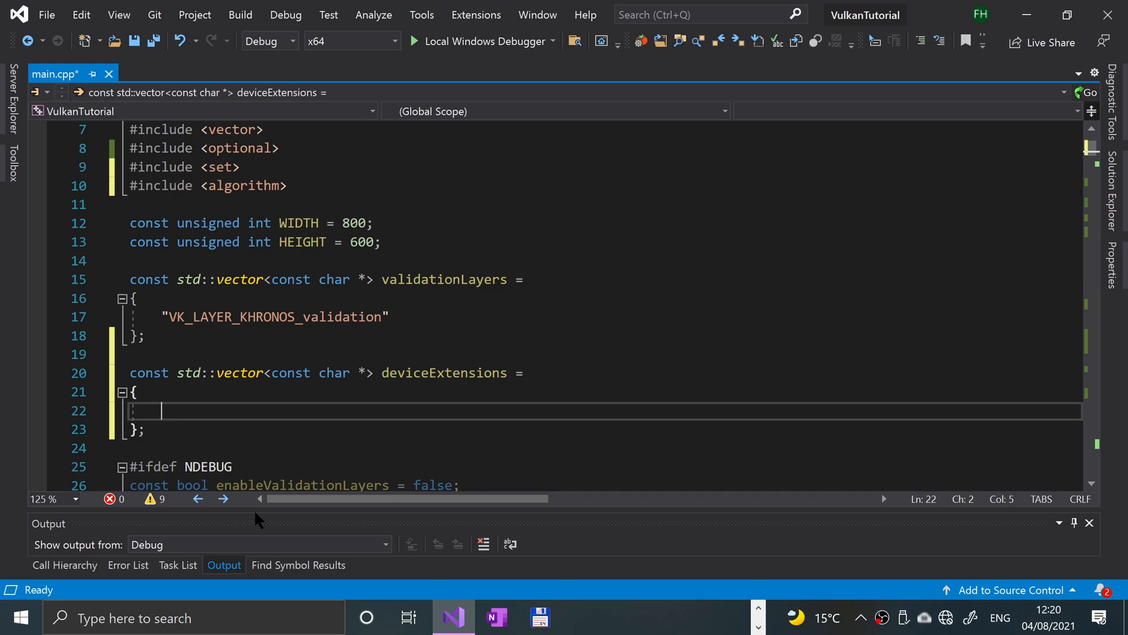
type("VK_KHR")
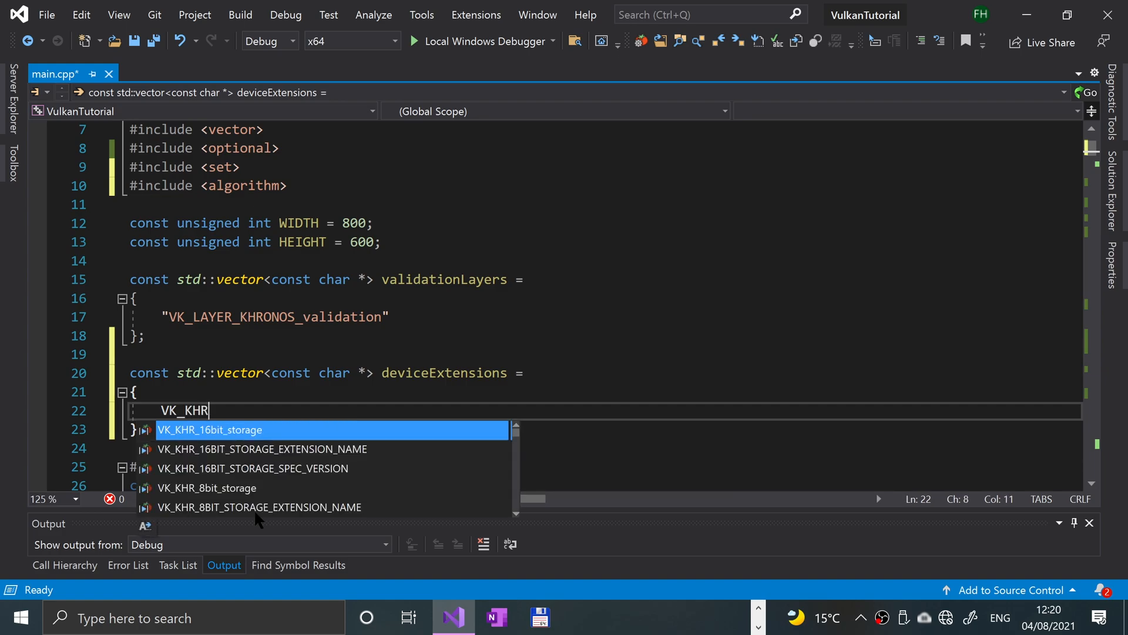
type("_SWAPCHAIN_EXTENSION_NAME")
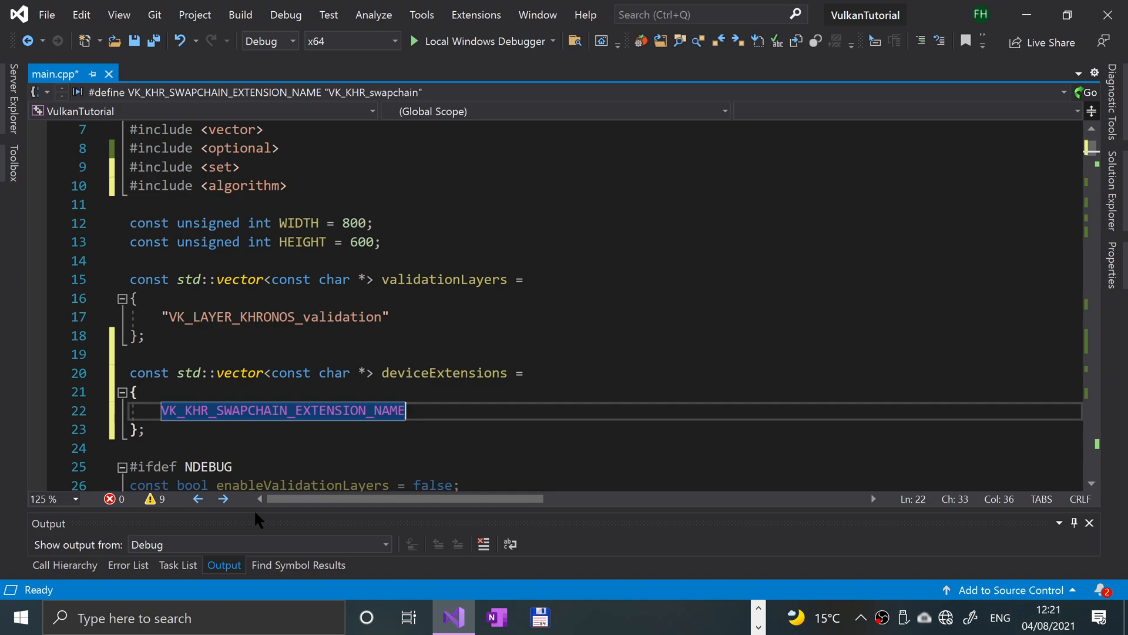
Step: Start struct SwapChainSupportDetails with a VkSurfaceCapabilitiesKHR capabilities member
scroll("down", 3)
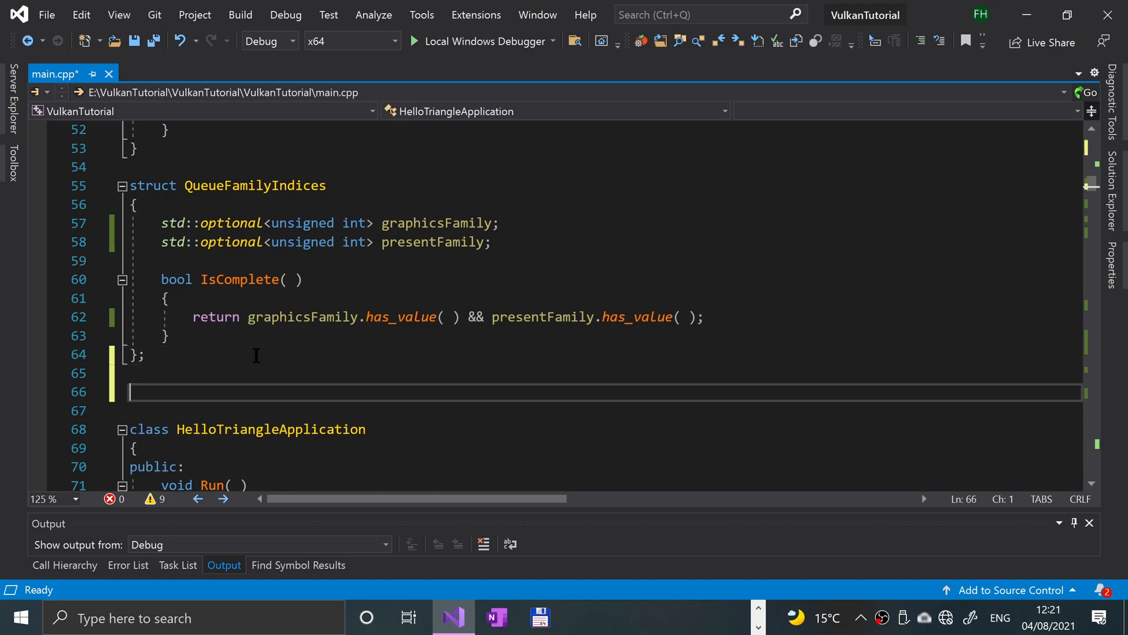
type("struct S")
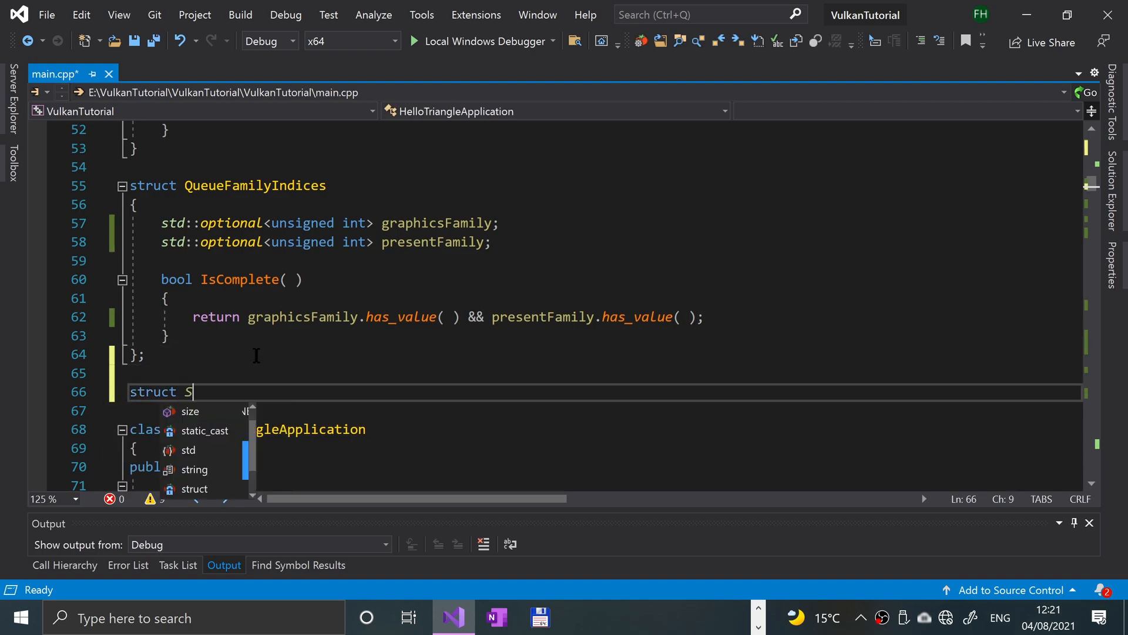
type("wapChainSu")
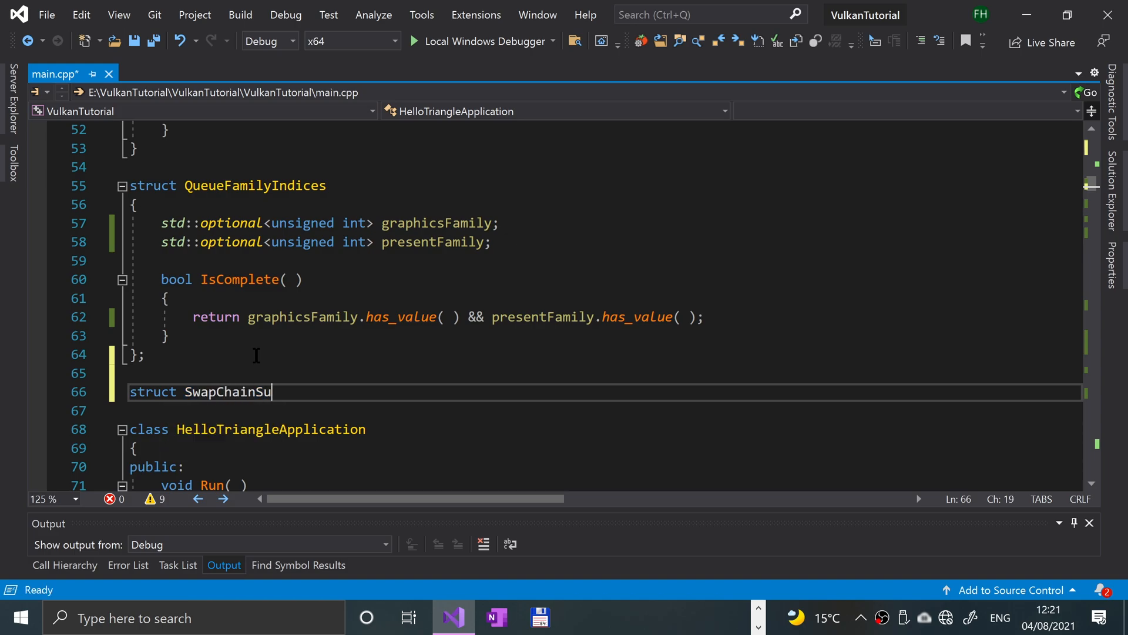
type("pportDetails")
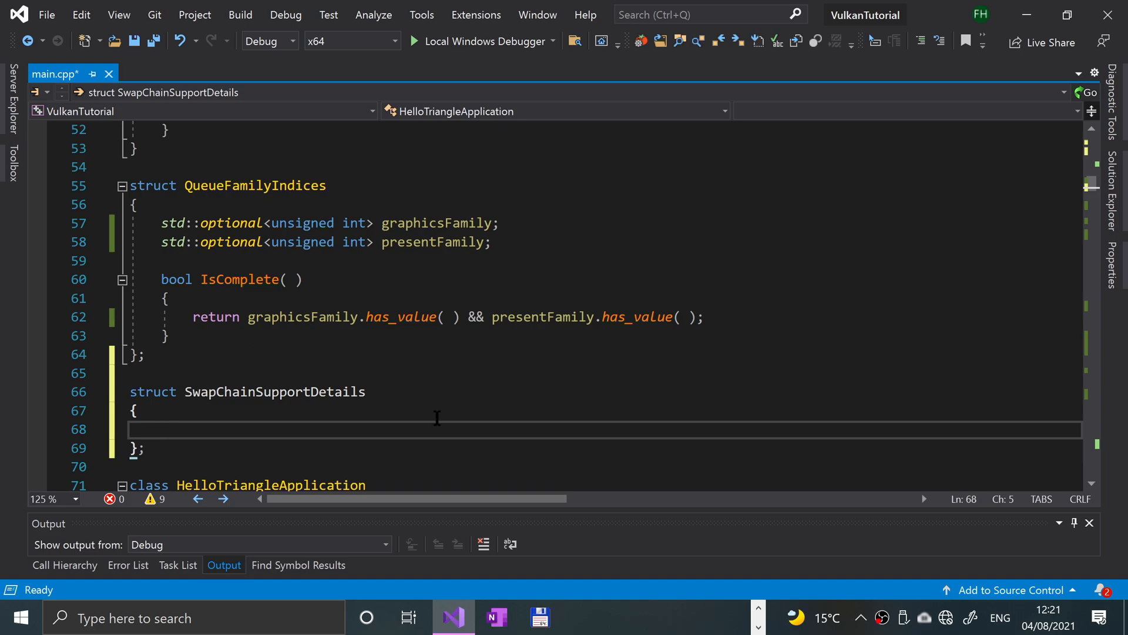
type("vks")
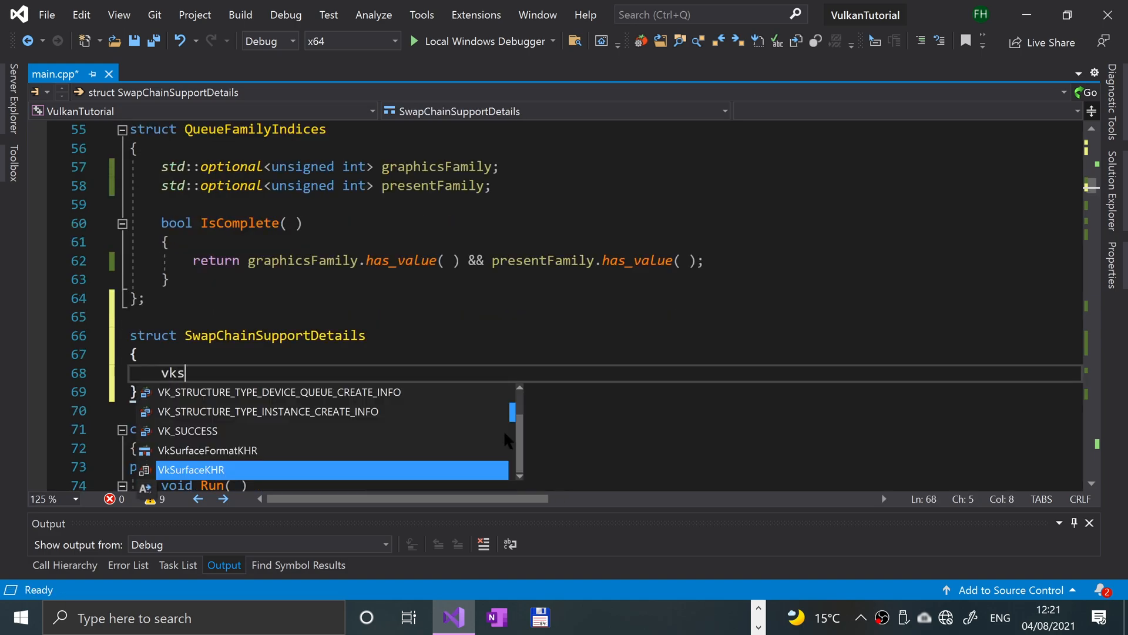
type("urface")
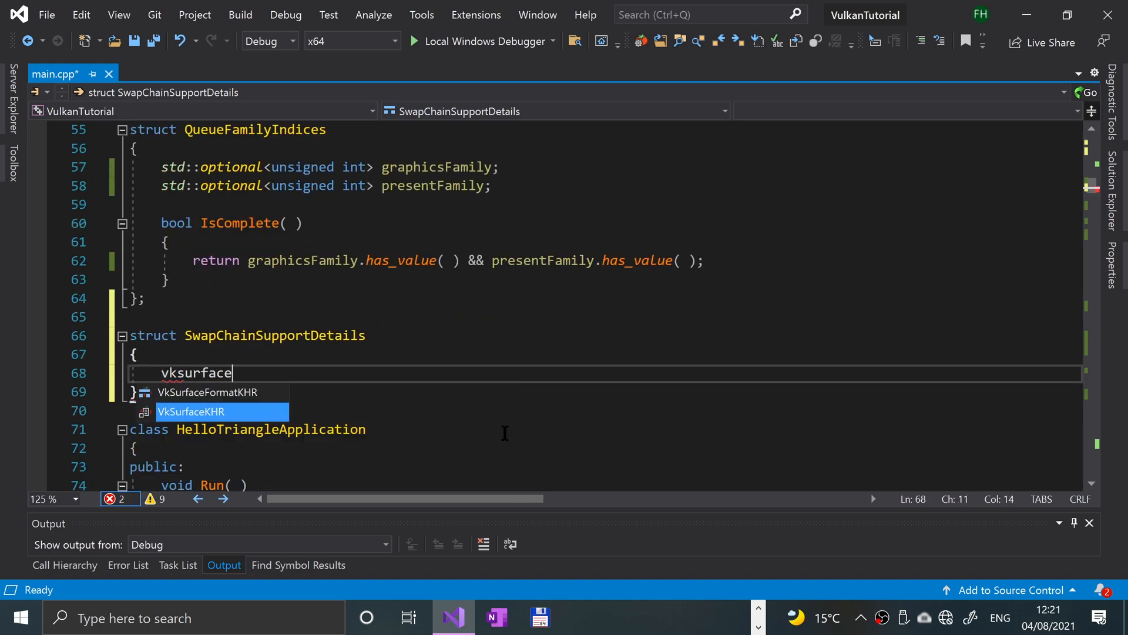
type("ca")
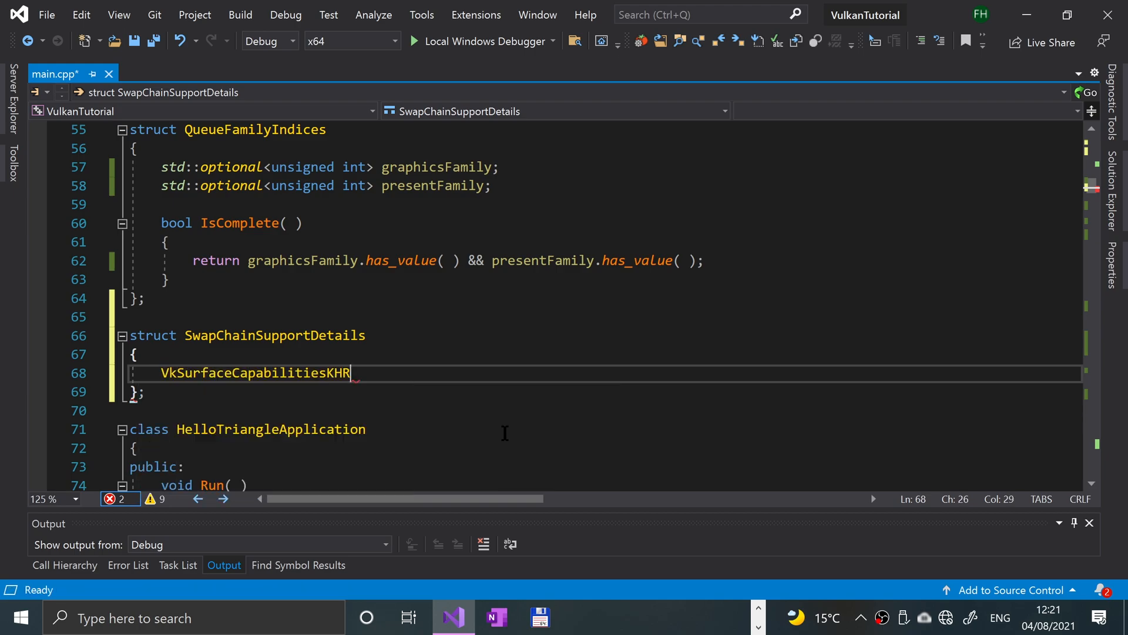
type("capa")
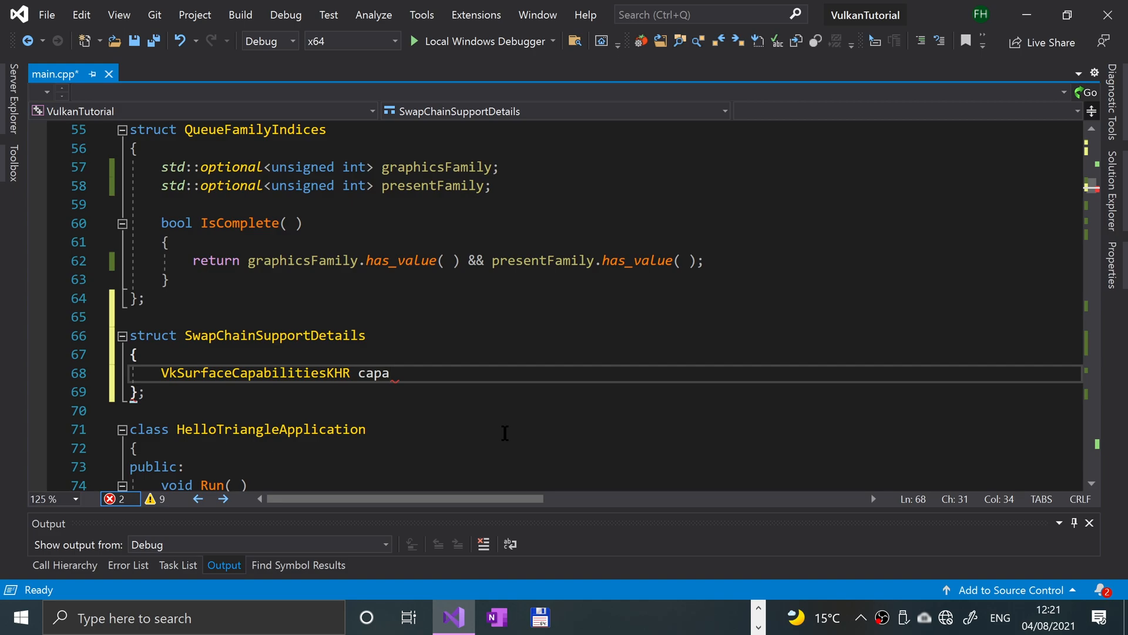
type("b")
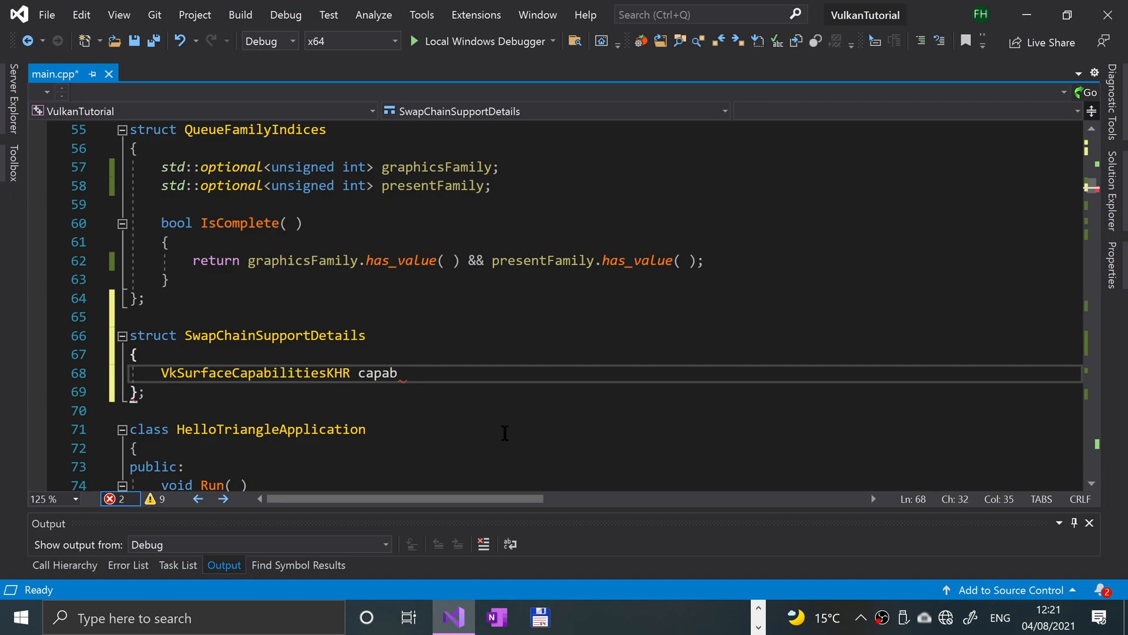
type("ilities;")
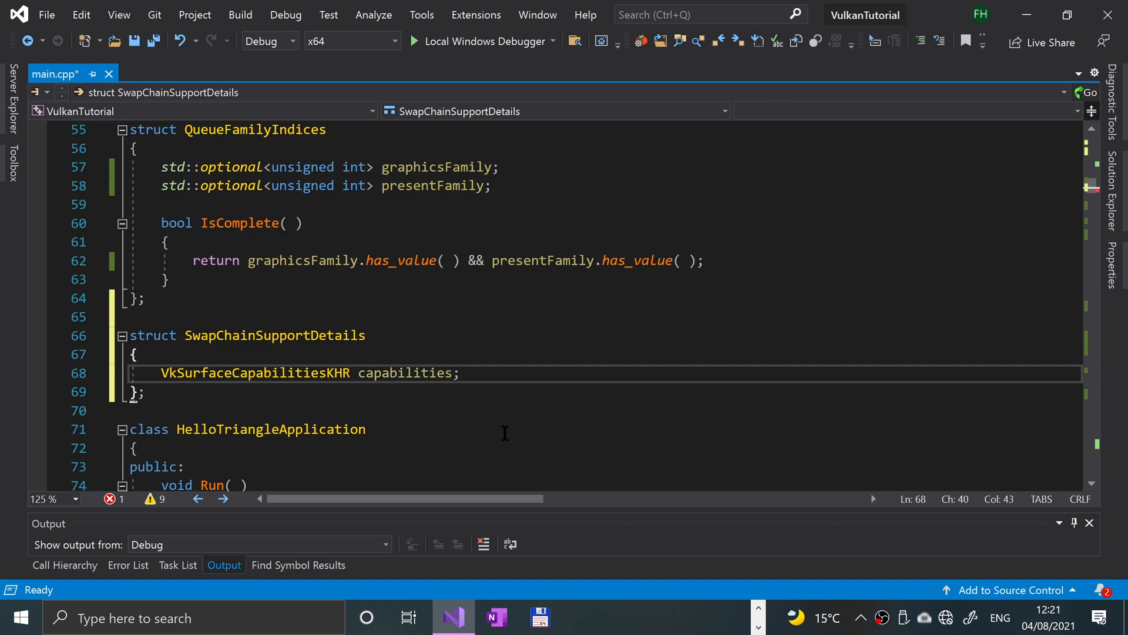
Step: Add std::vector members VkSurfaceFormatKHR formats and VkPresentModeKHR presentModes to the struct
type("std")
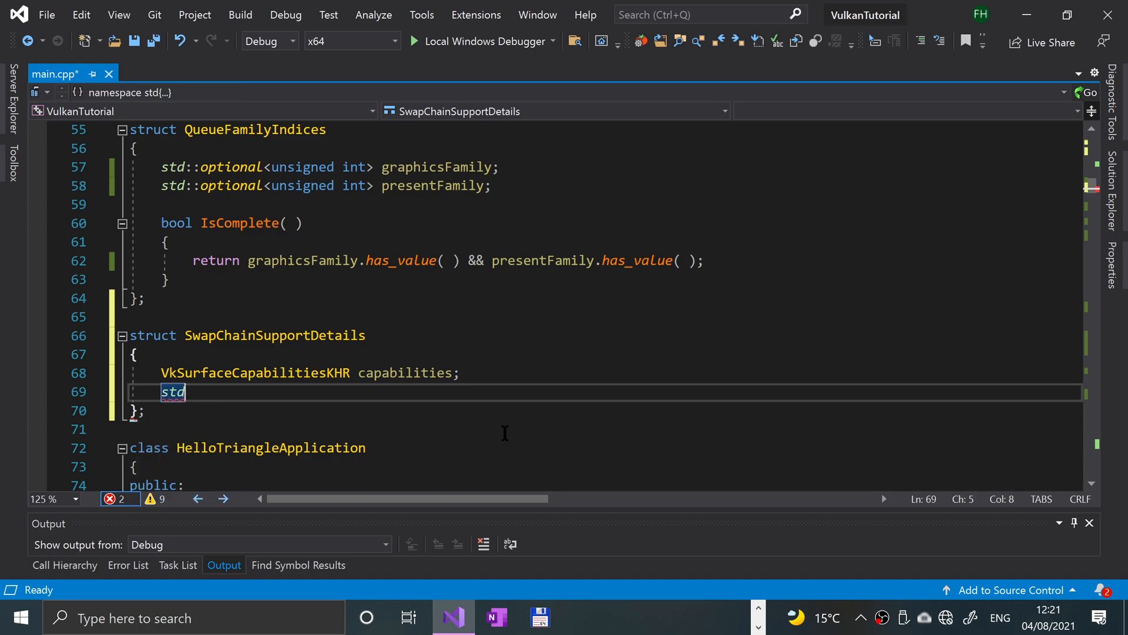
type("::vector")
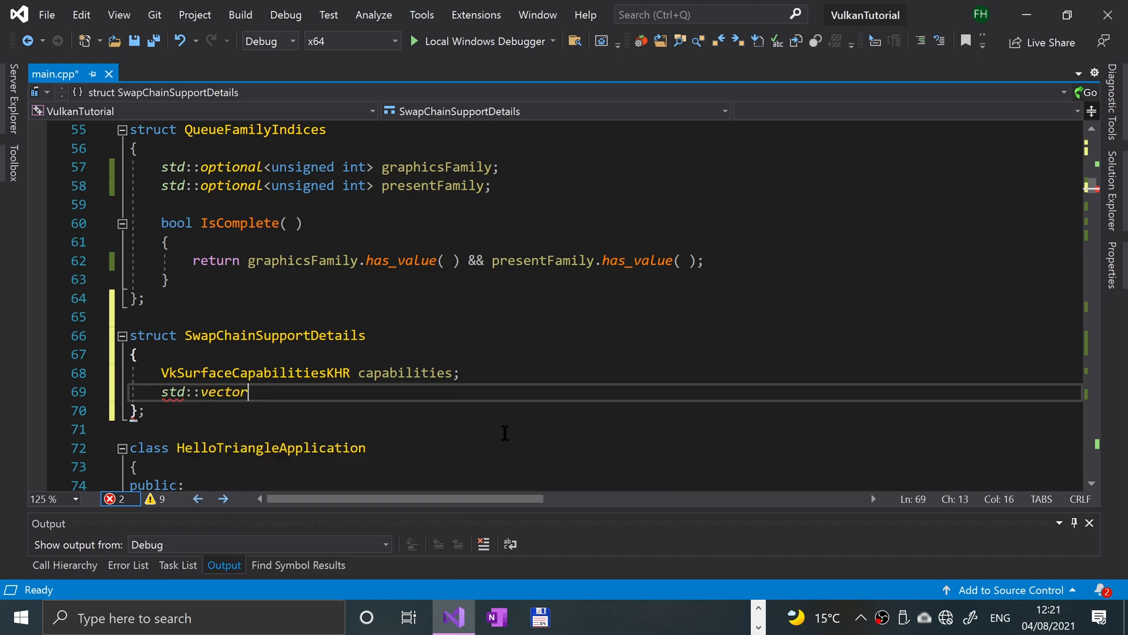
type("<VKs")
type("d")
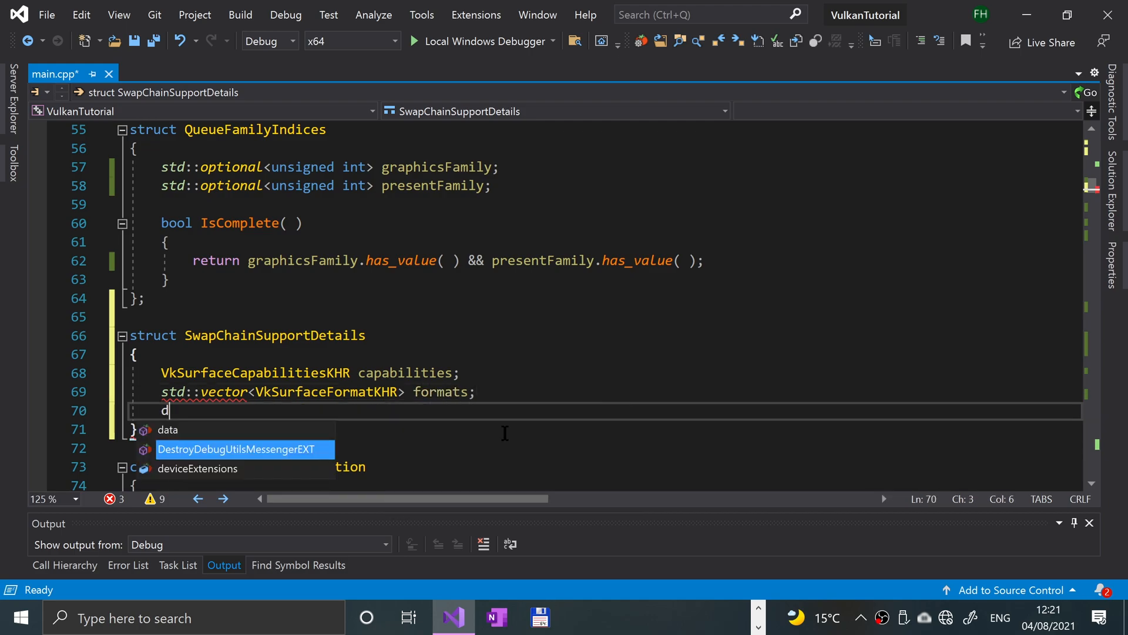
type("tdLL")
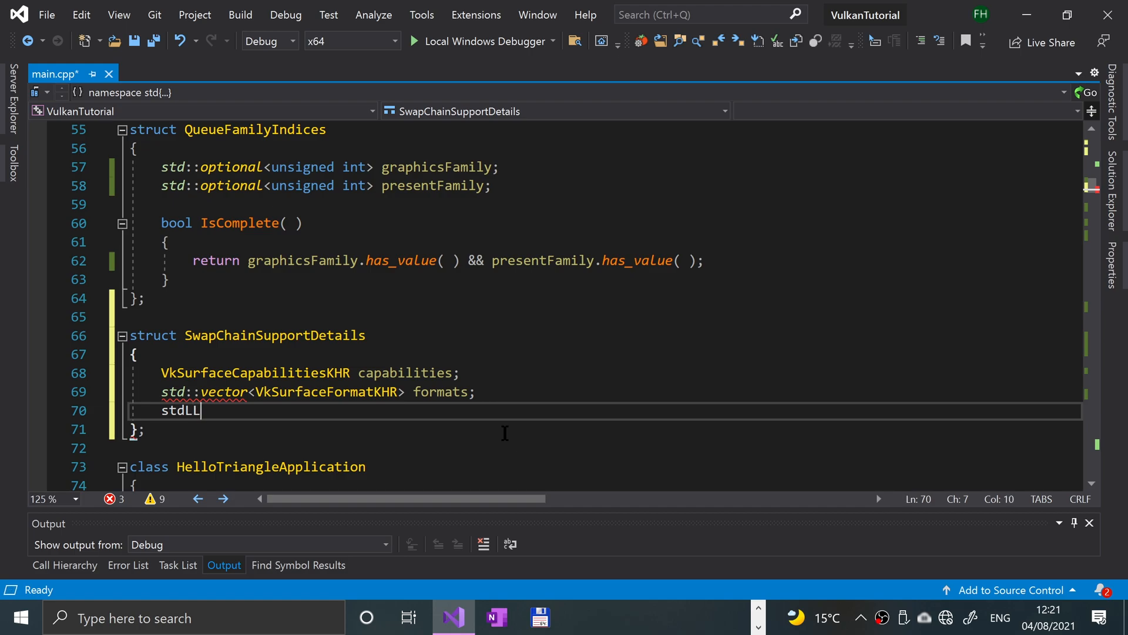
type("::v")
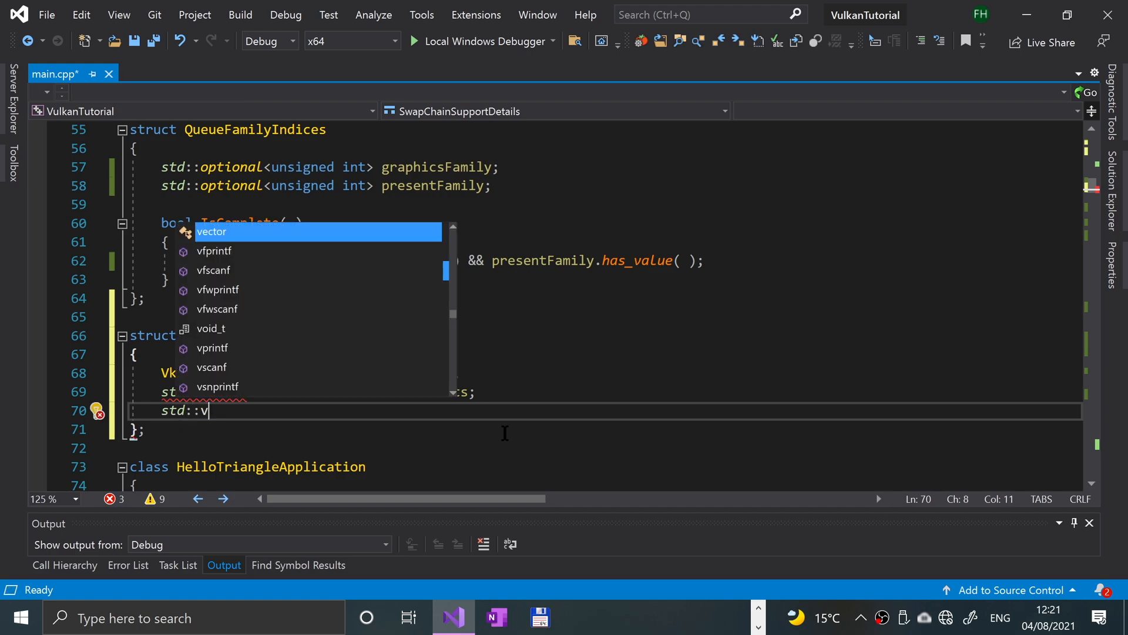
type("ector<")
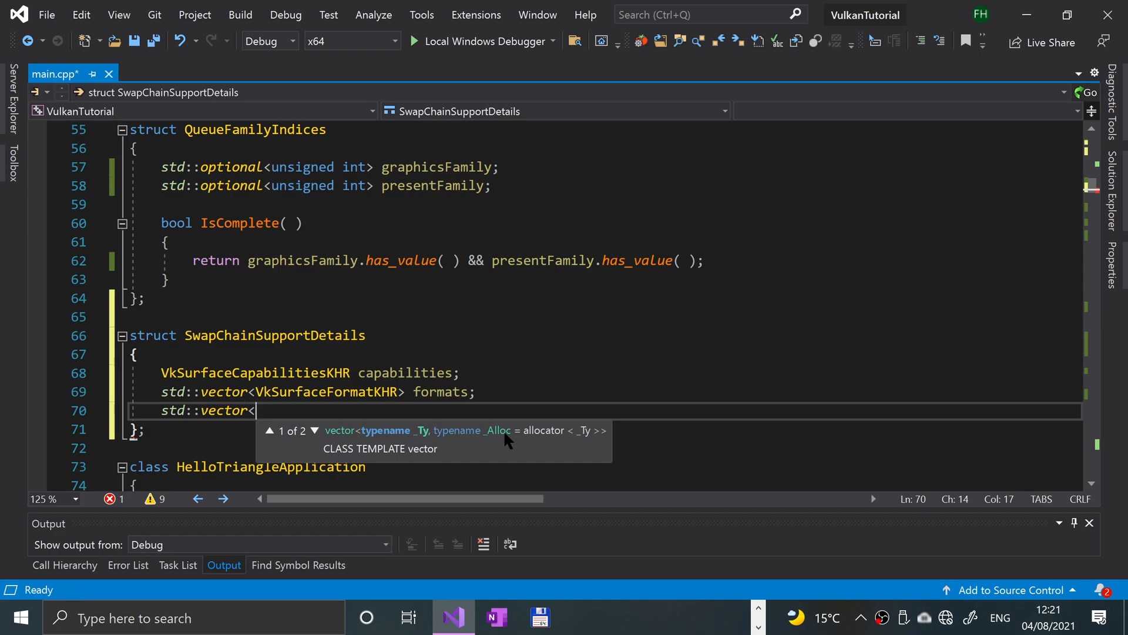
type("vkpresenmod")
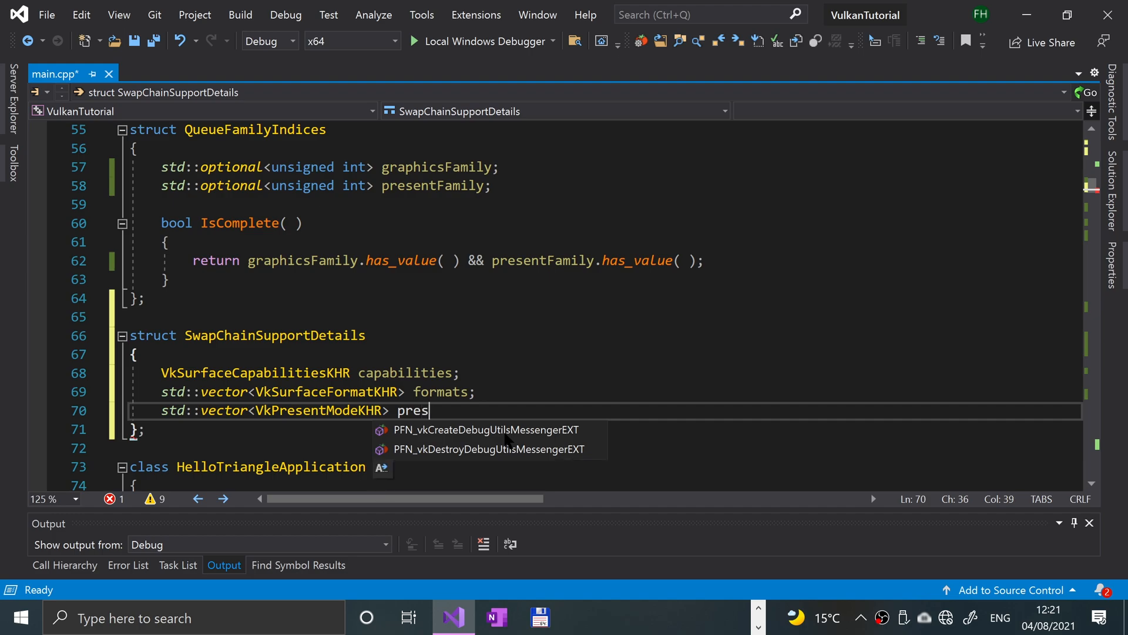
type("entMode;")
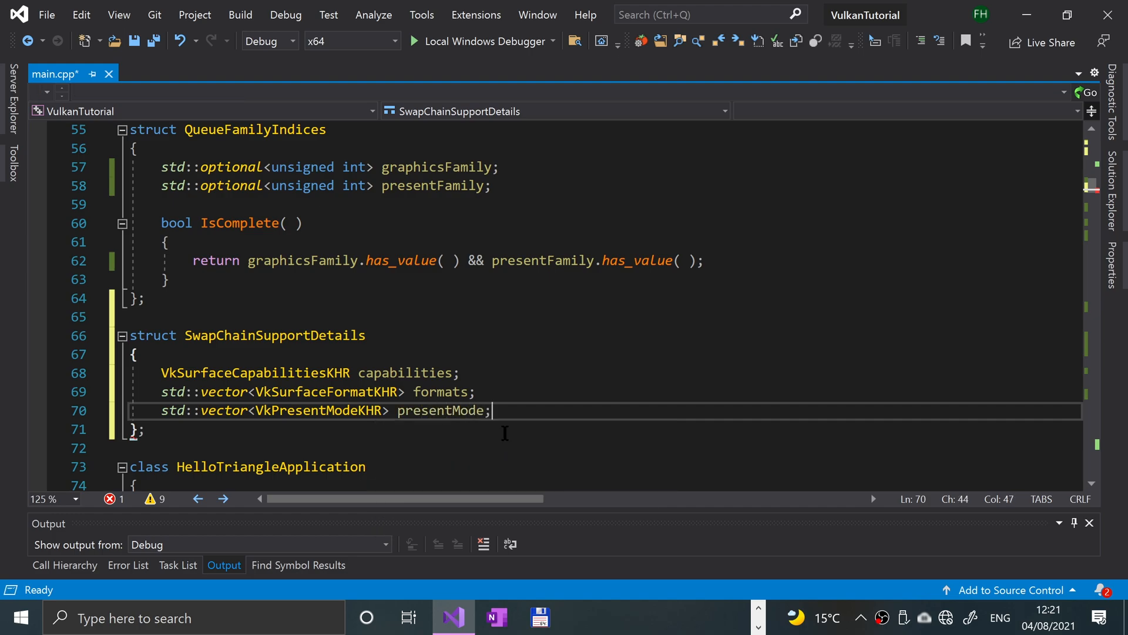
type("s")
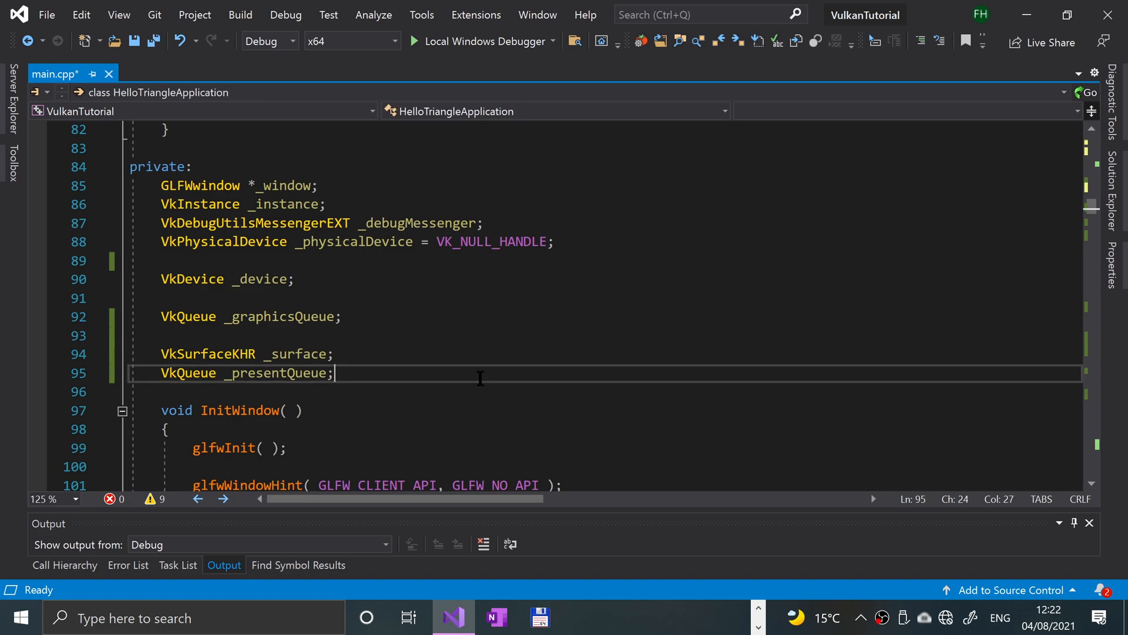
Step: Declare VkSwapchainKHR _swapChain and std::vector<VkImage> _swapChainImages below _presentQueue
key("enter")
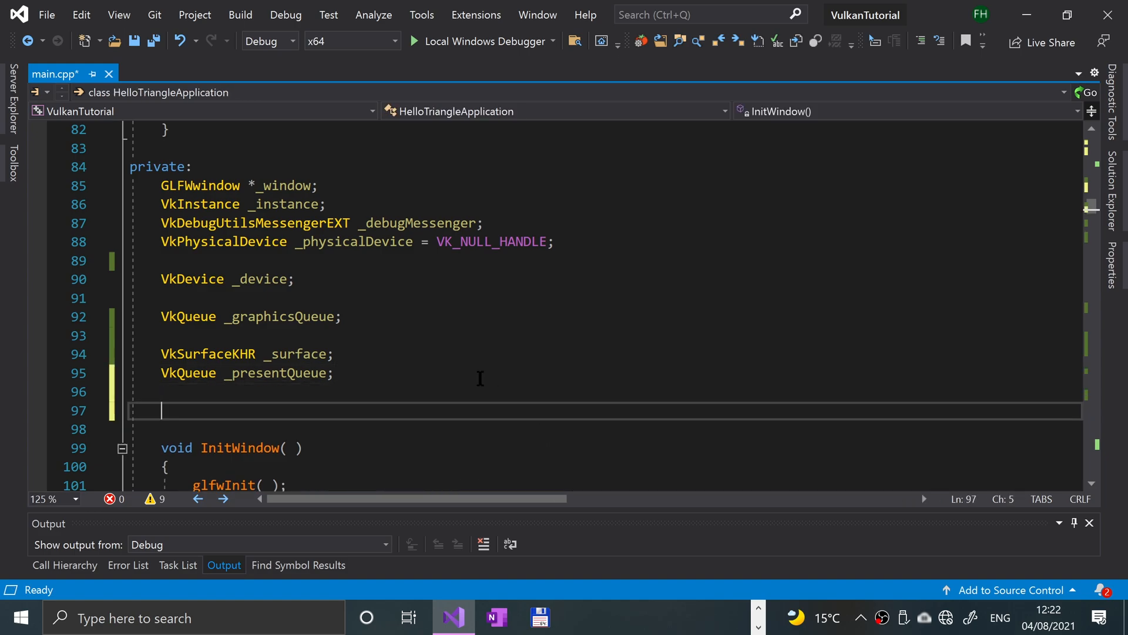
type("vkswa")
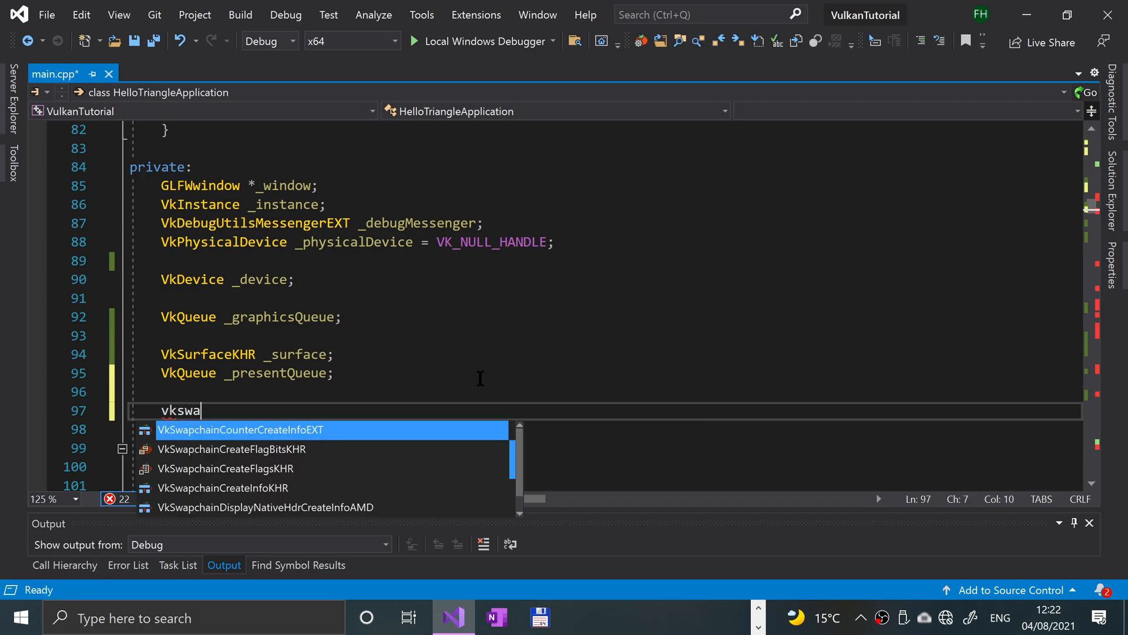
type("pchain")
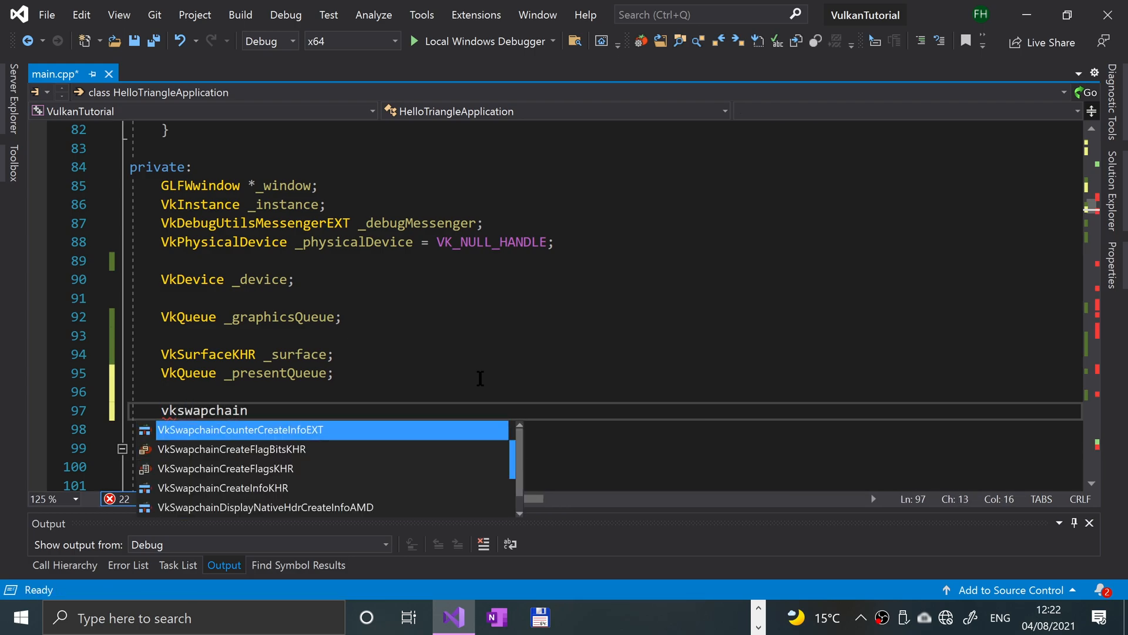
key("Escape")
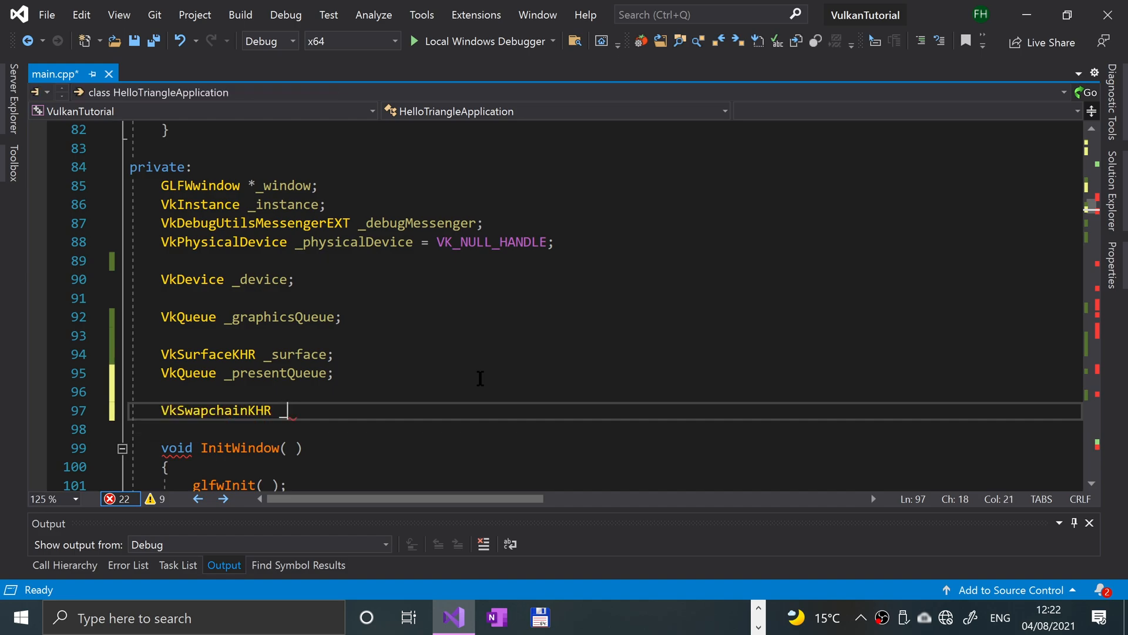
type("swapChain;")
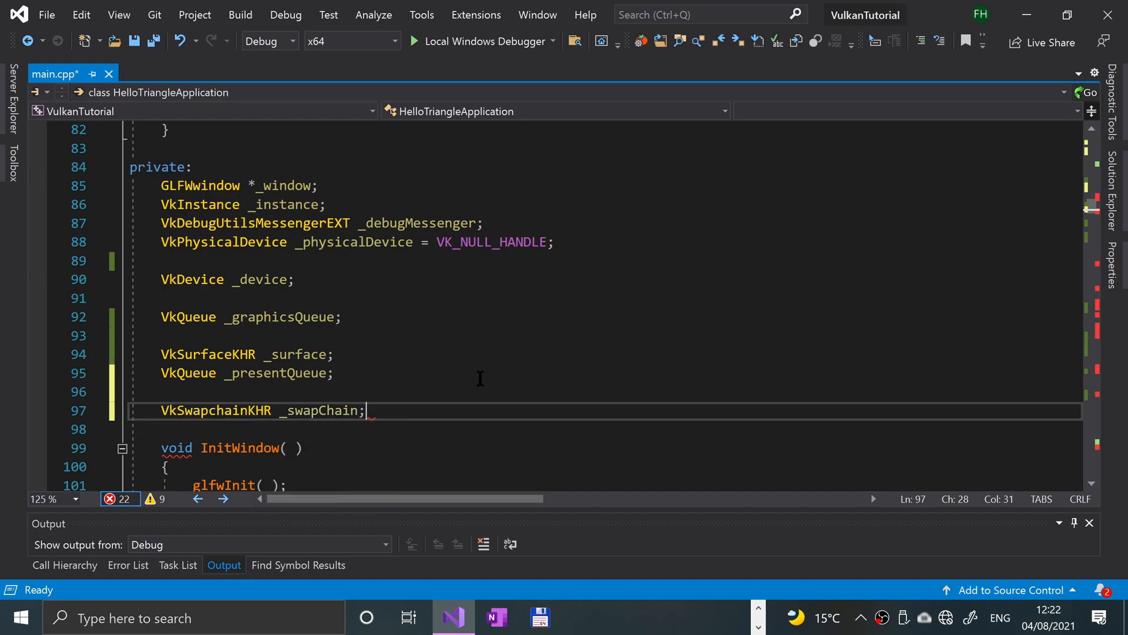
type("std::vector><")
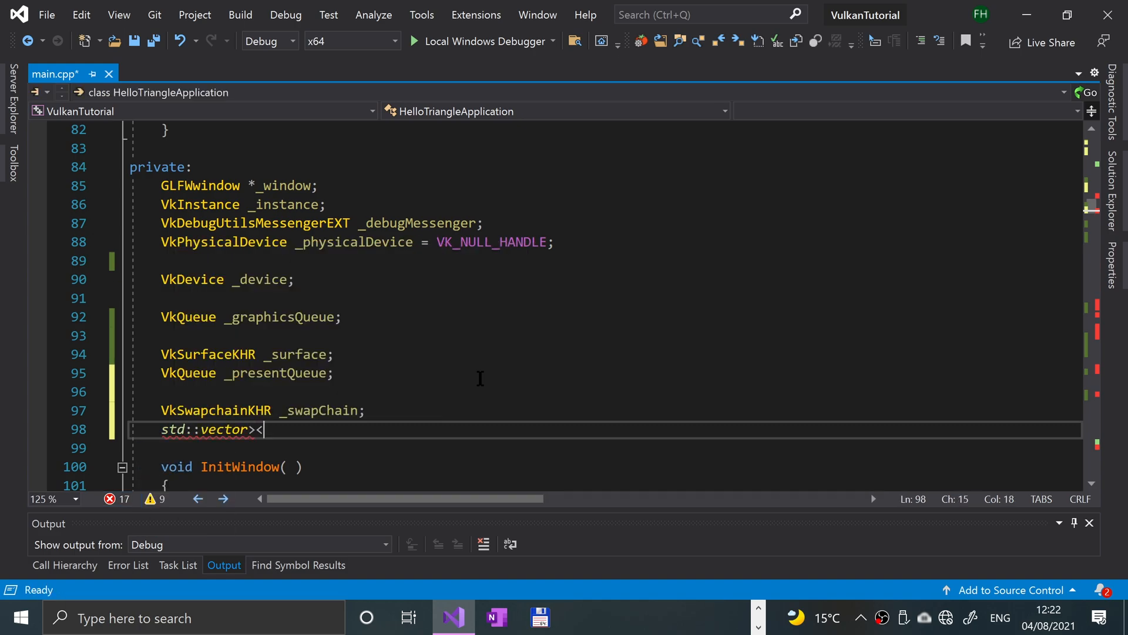
type("vk")
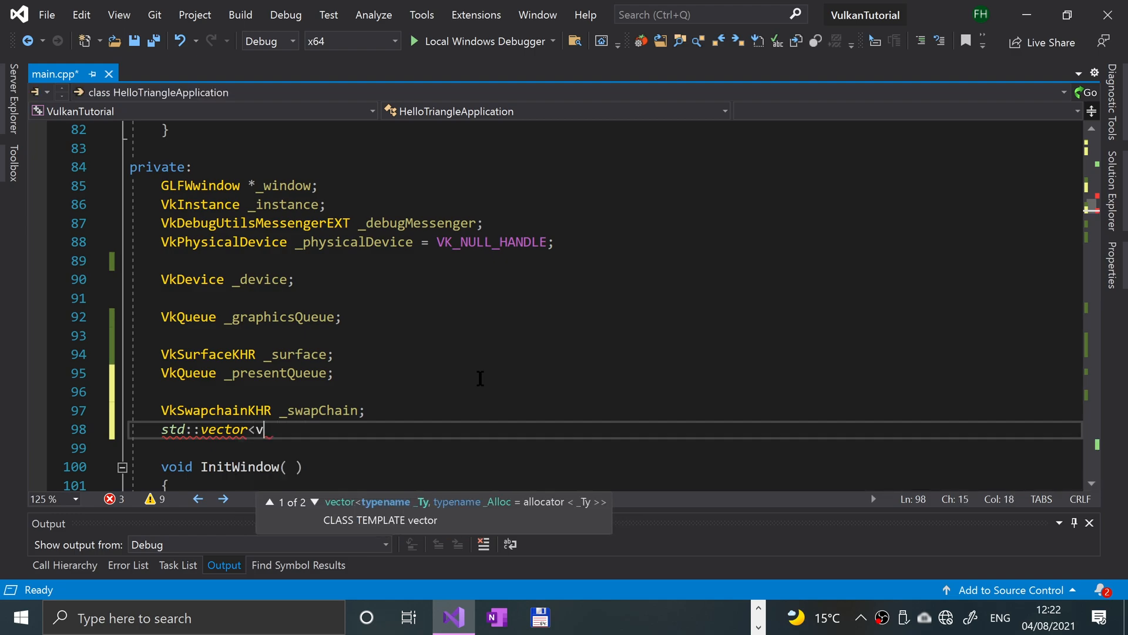
type("kimage")
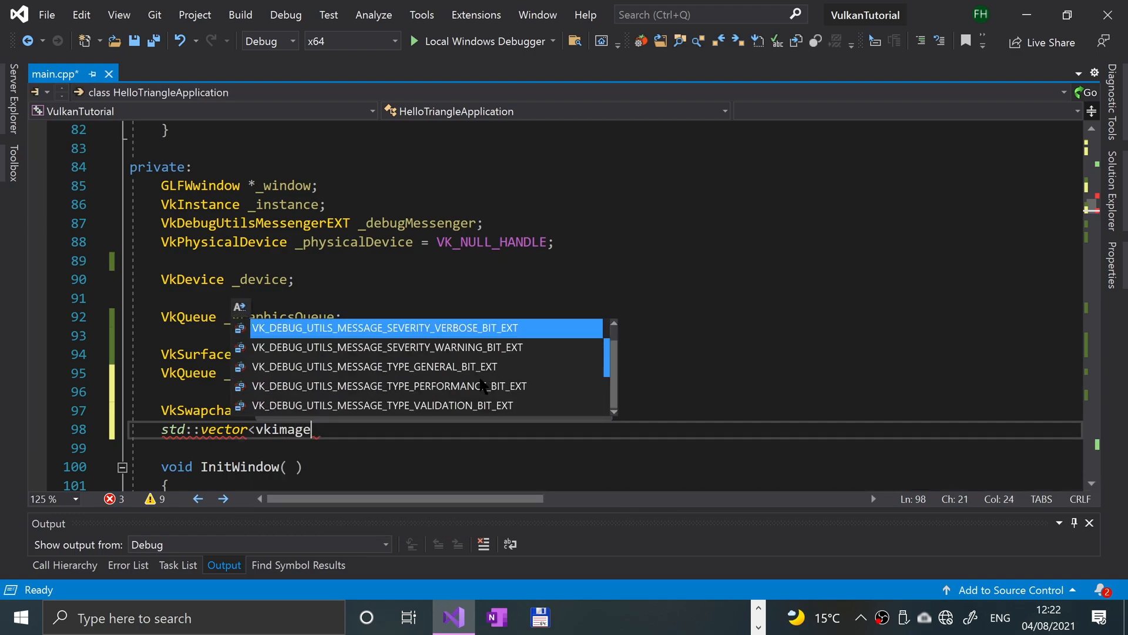
key("backspace")
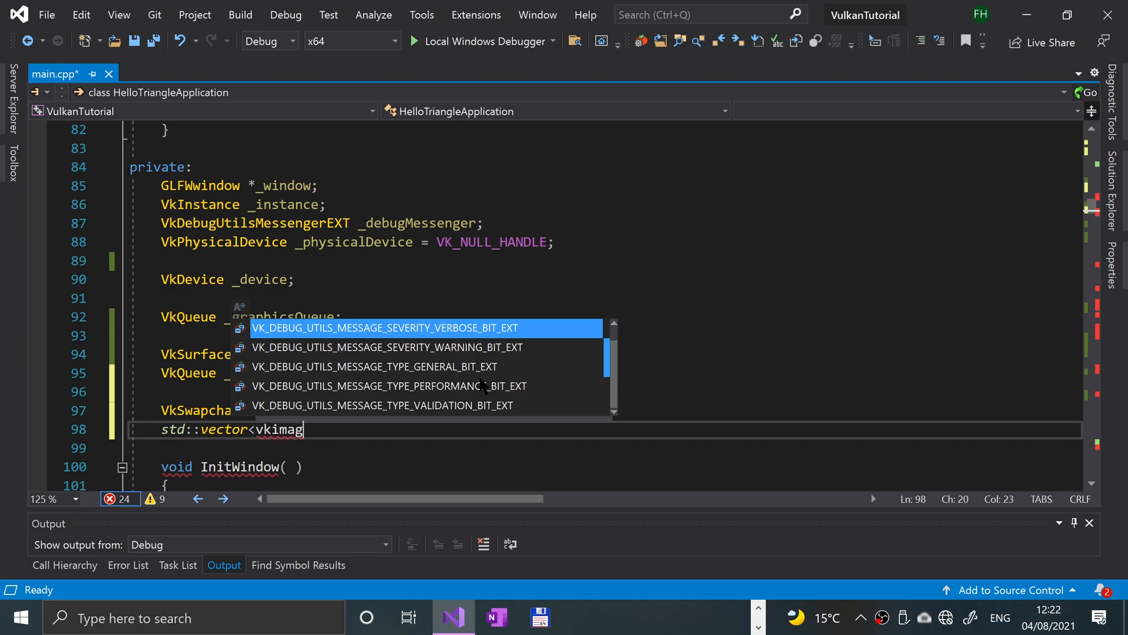
key("Backspace")
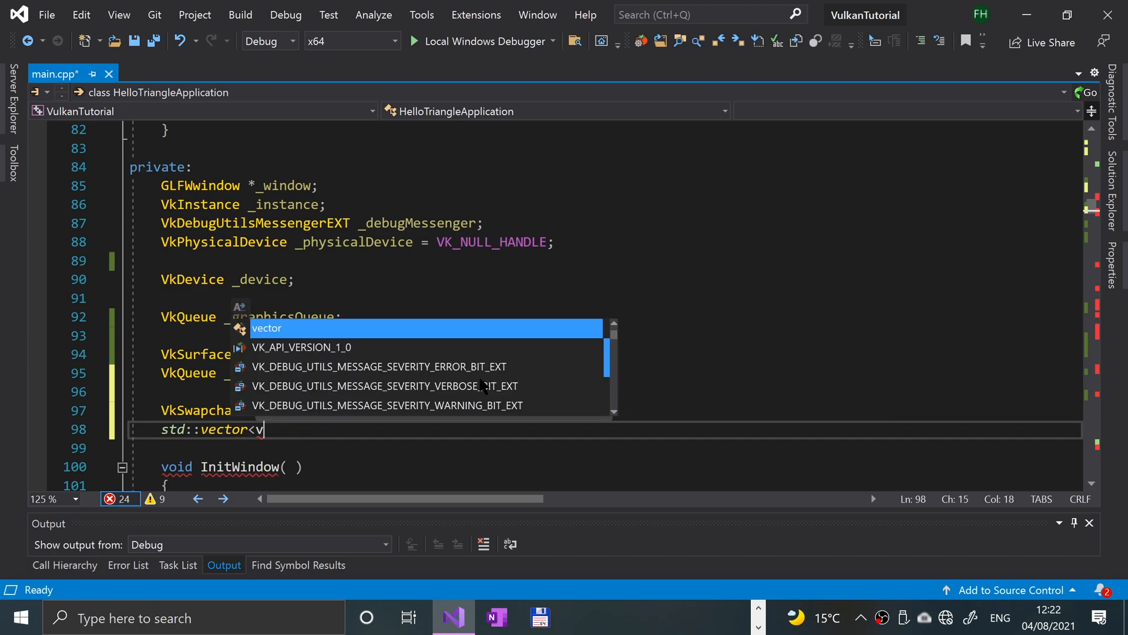
type("kImage>")
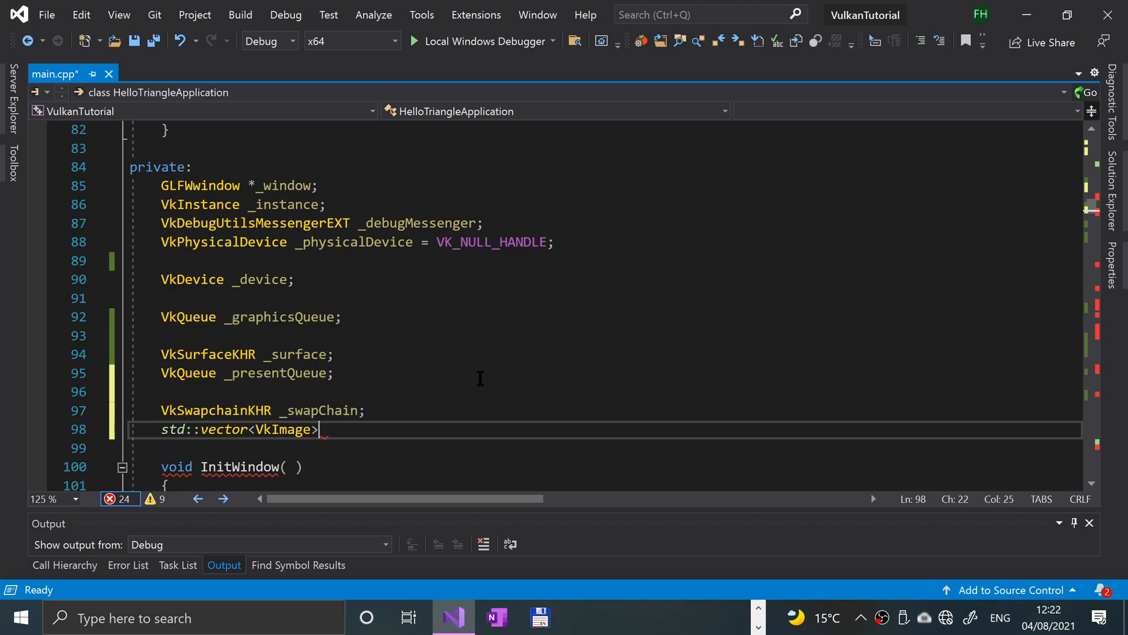
type("_sw")
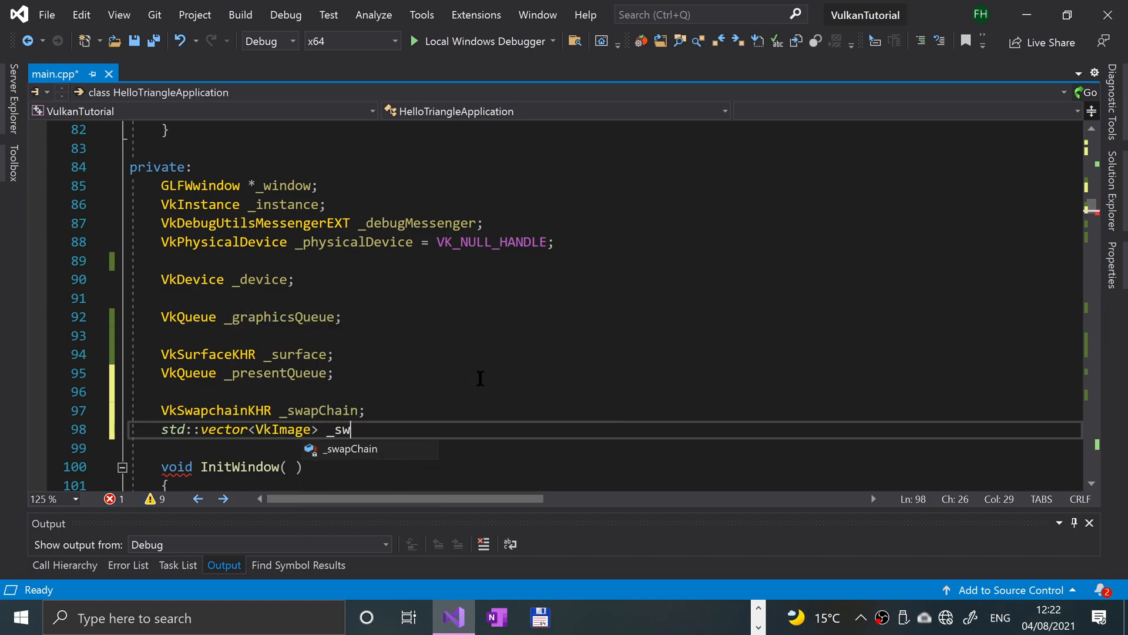
type("apCh")
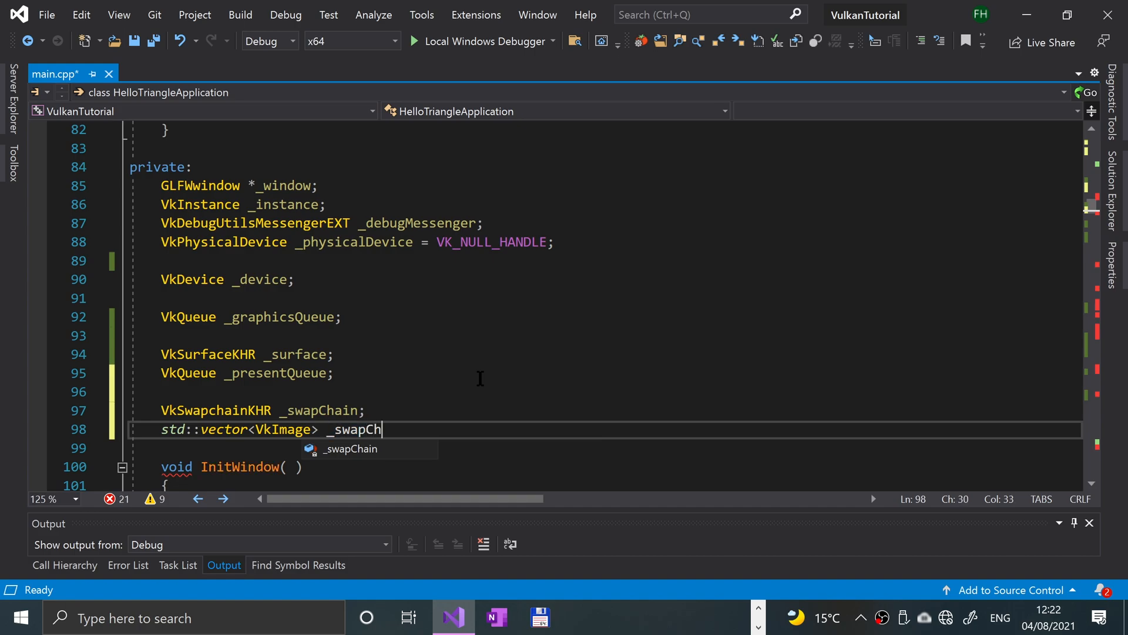
type("ainImages;")
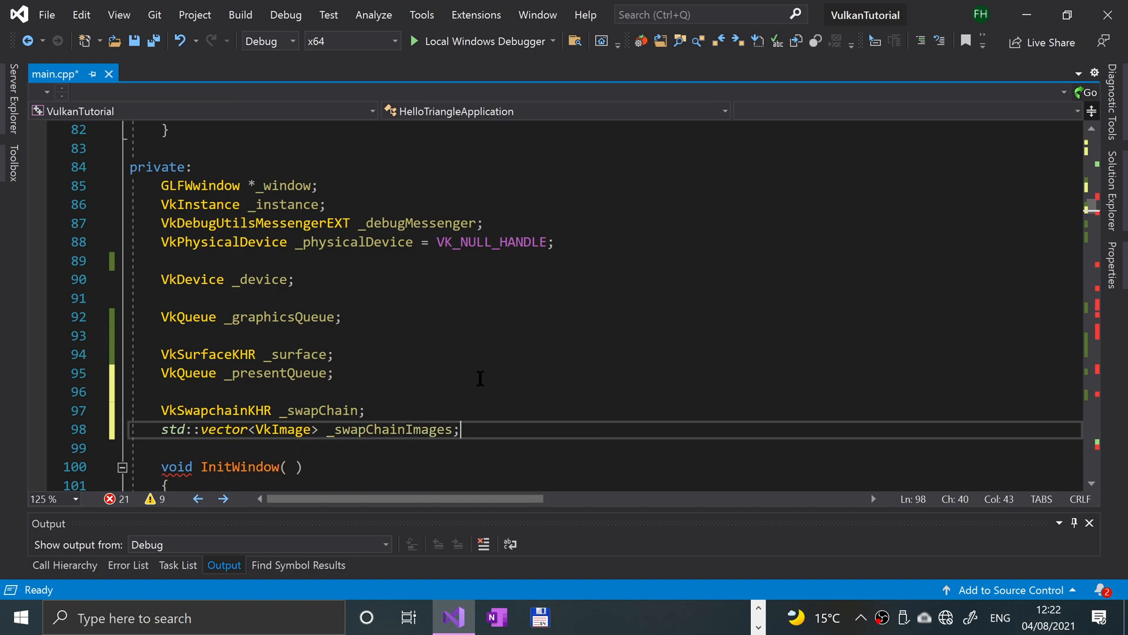
Step: Declare VkFormat _swapChainImageFormat and VkExtent2D _swapChainExtent members
type("vkF")
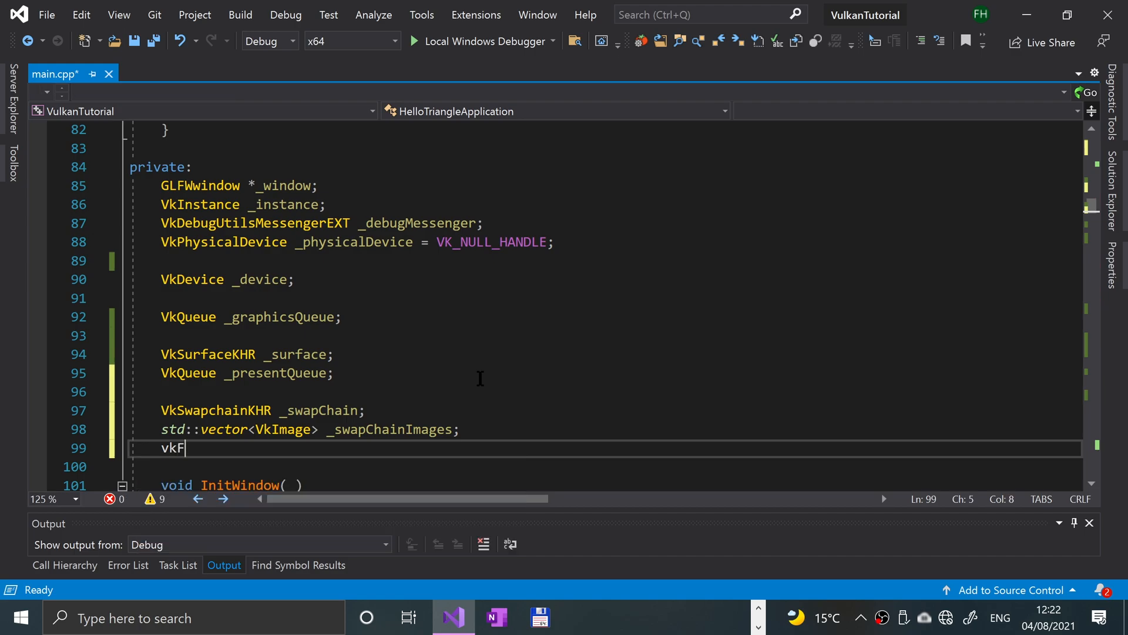
type("Format")
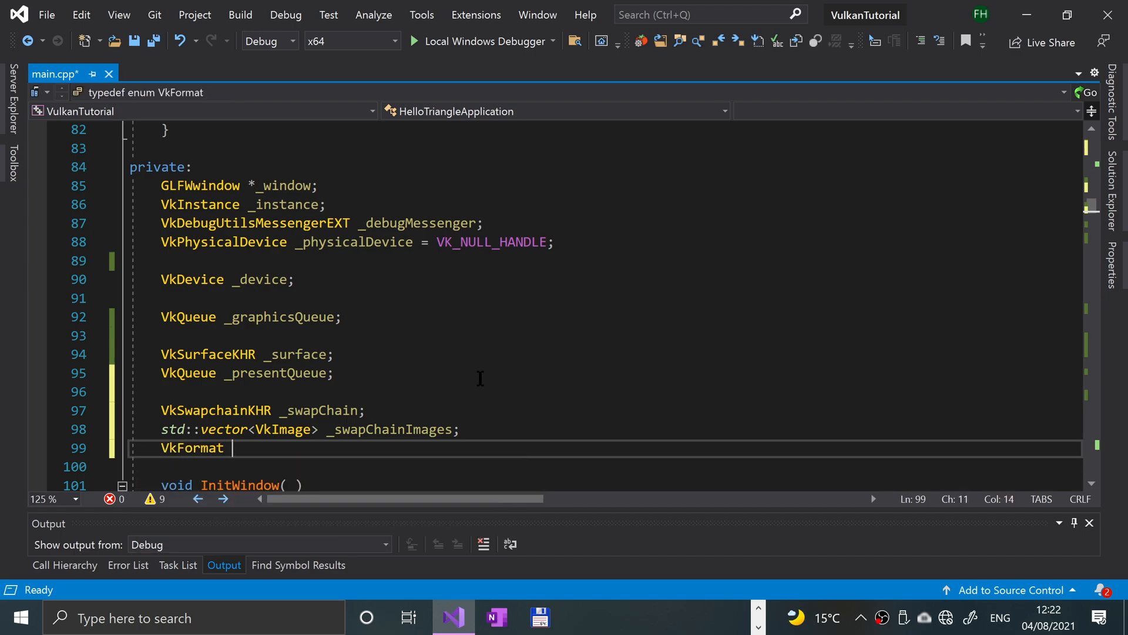
type("_swapin")
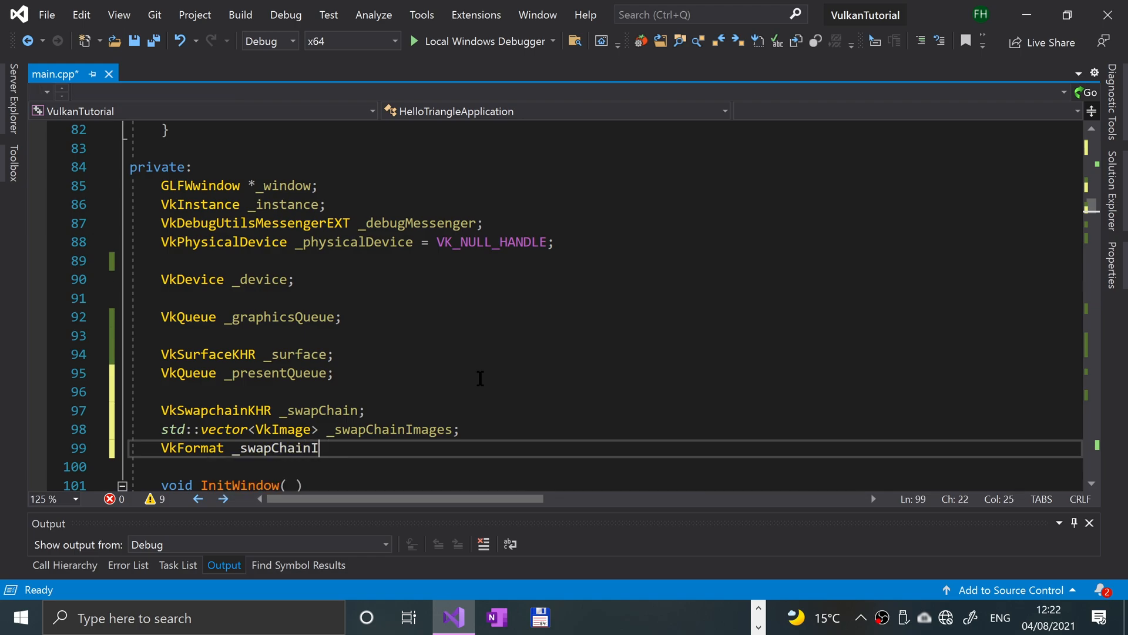
type("mageFormat;")
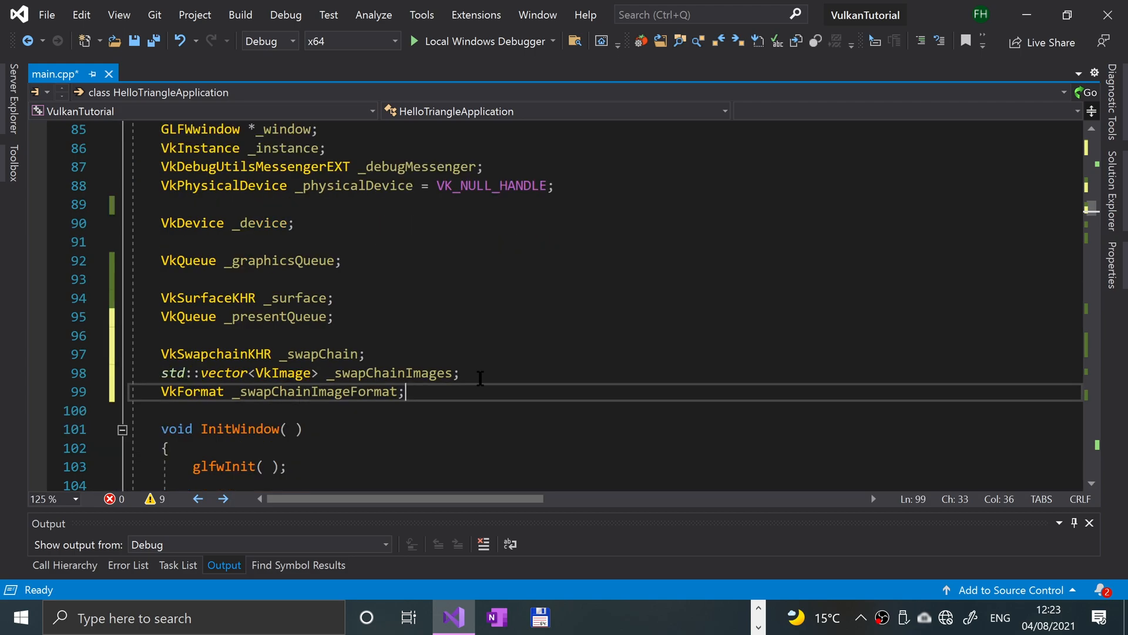
key("enter")
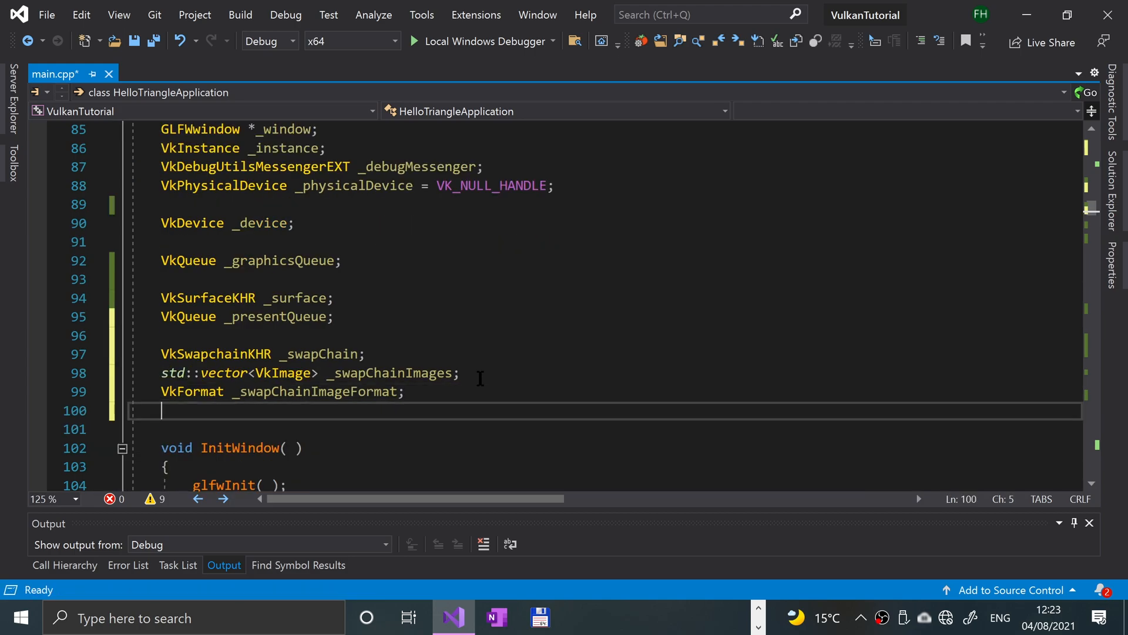
type("vkexte")
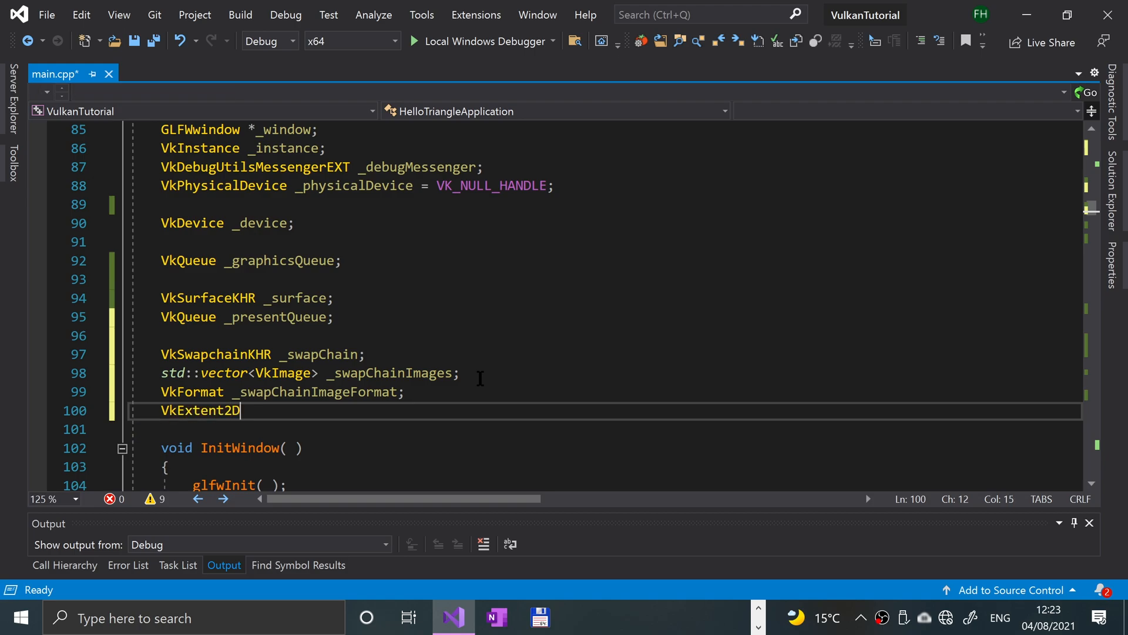
type("_swap")
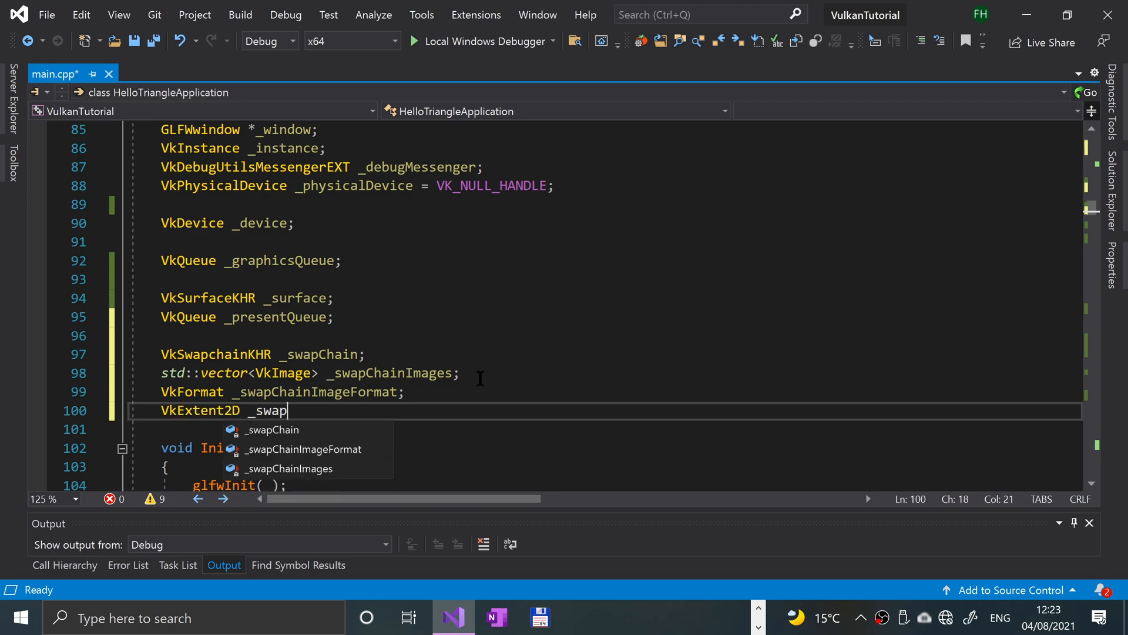
type("ChainExten")
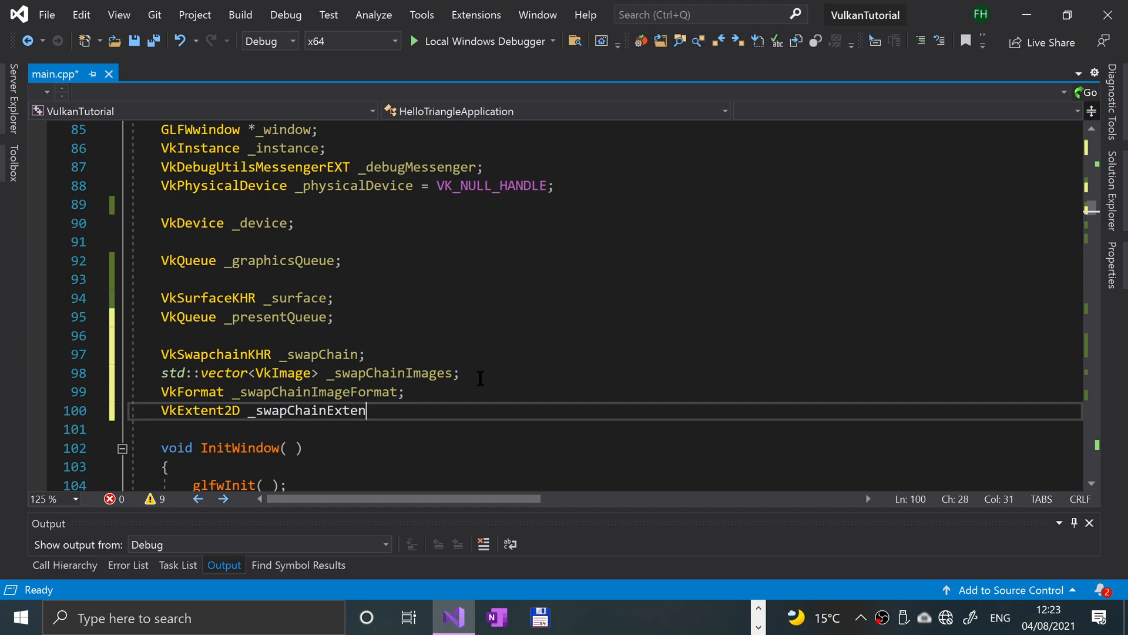
type("t;")
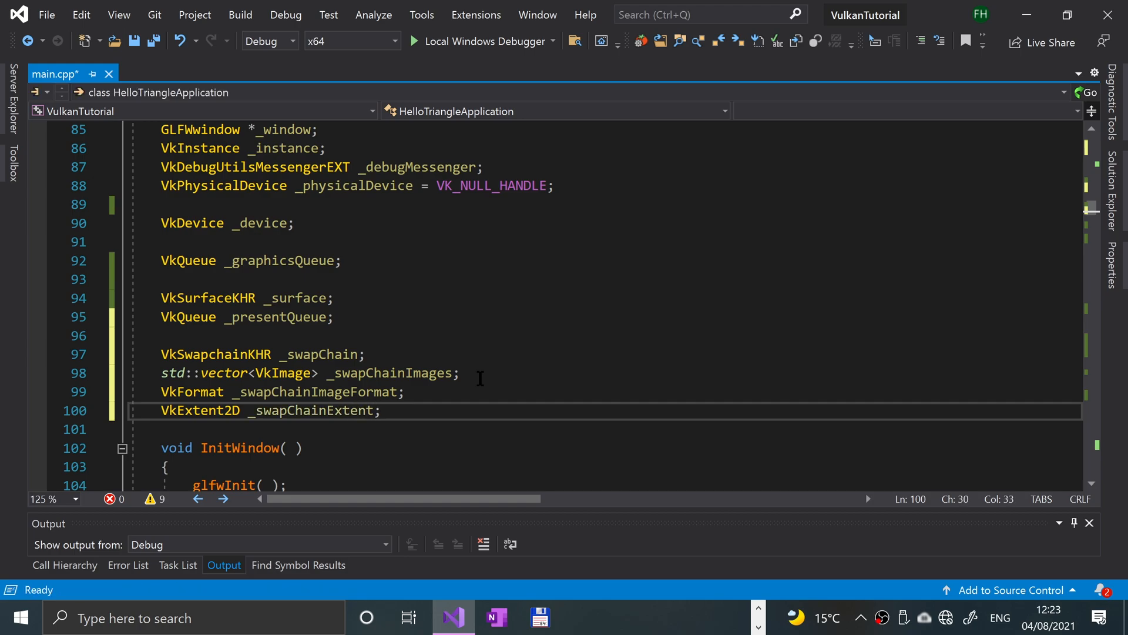
scroll("down", 3)
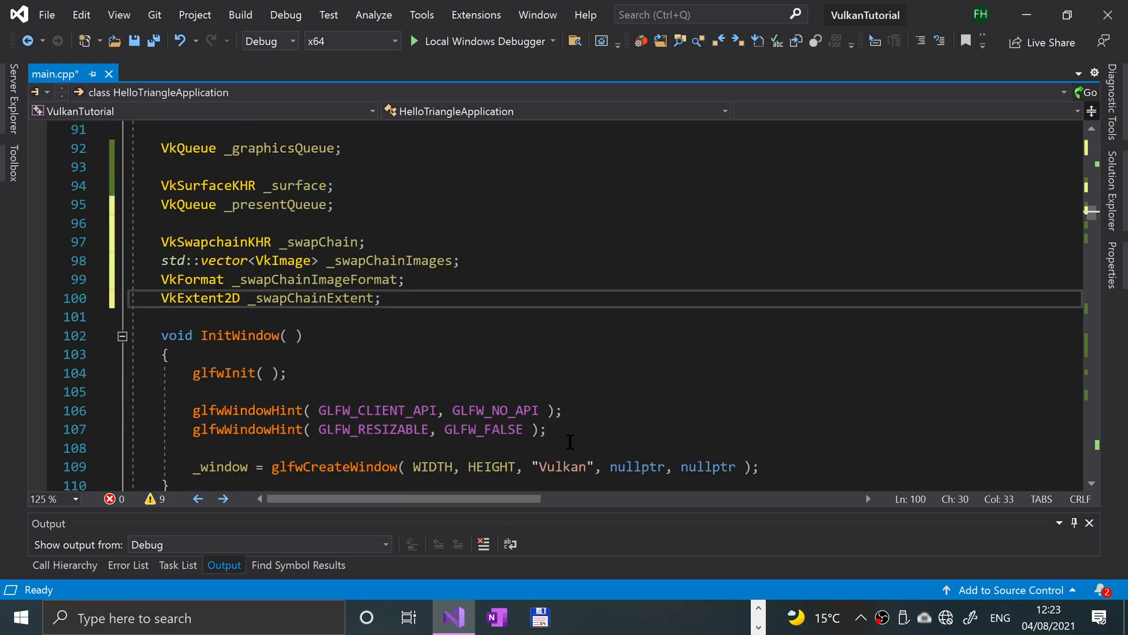
Step: Add a CreateSwapChain(); call after CreateLogicalDevice() in InitVulkan
scroll("down", 3)
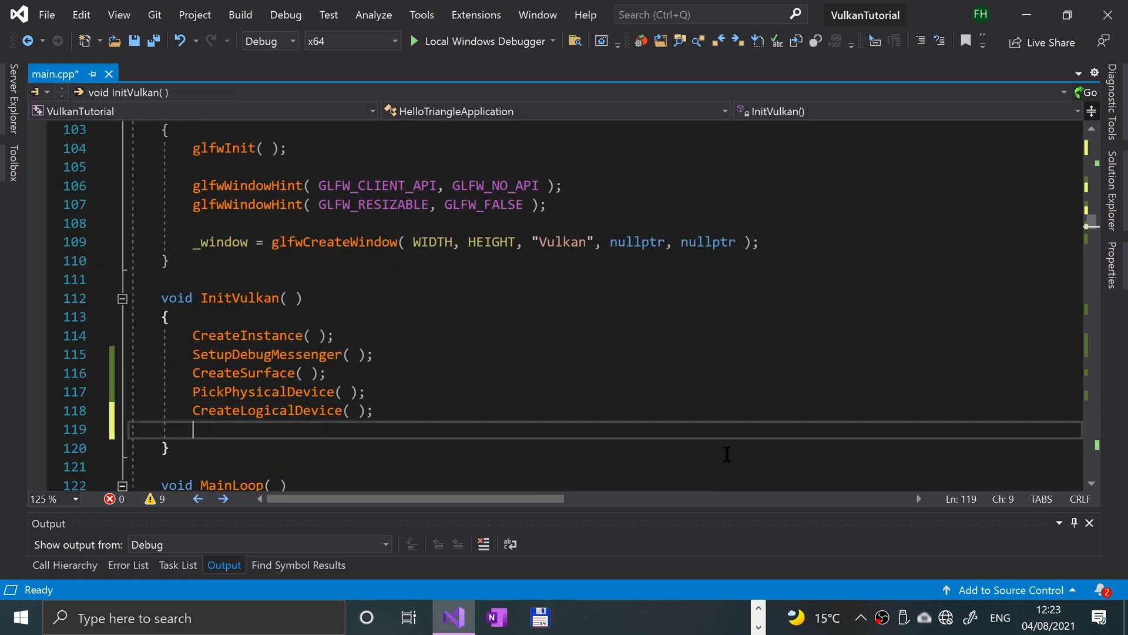
type("Cre")
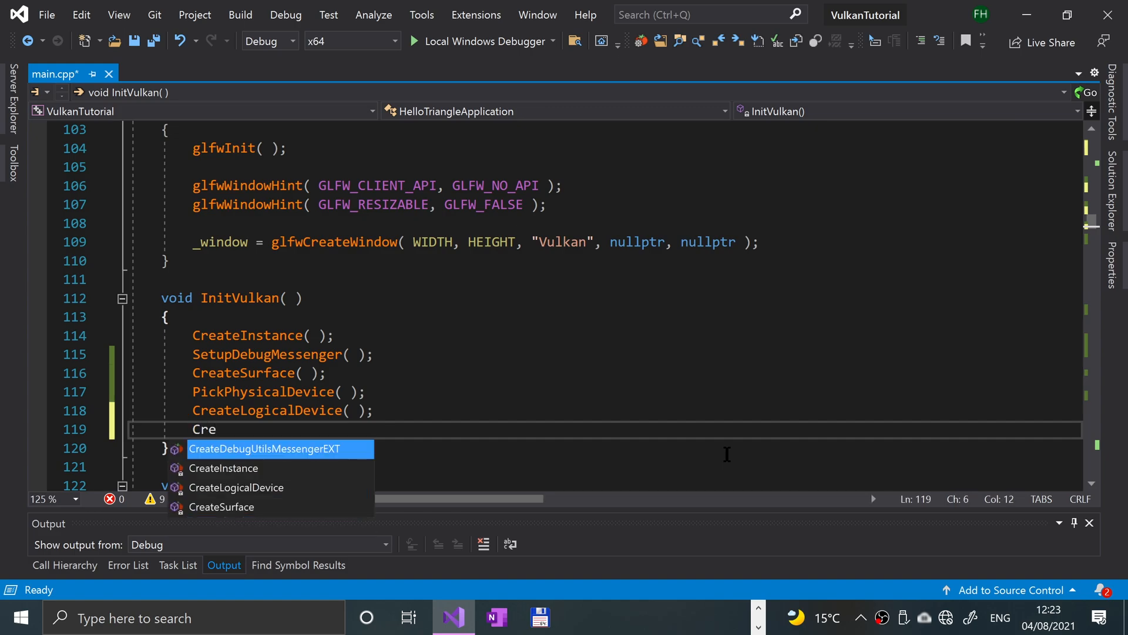
type("teSw")
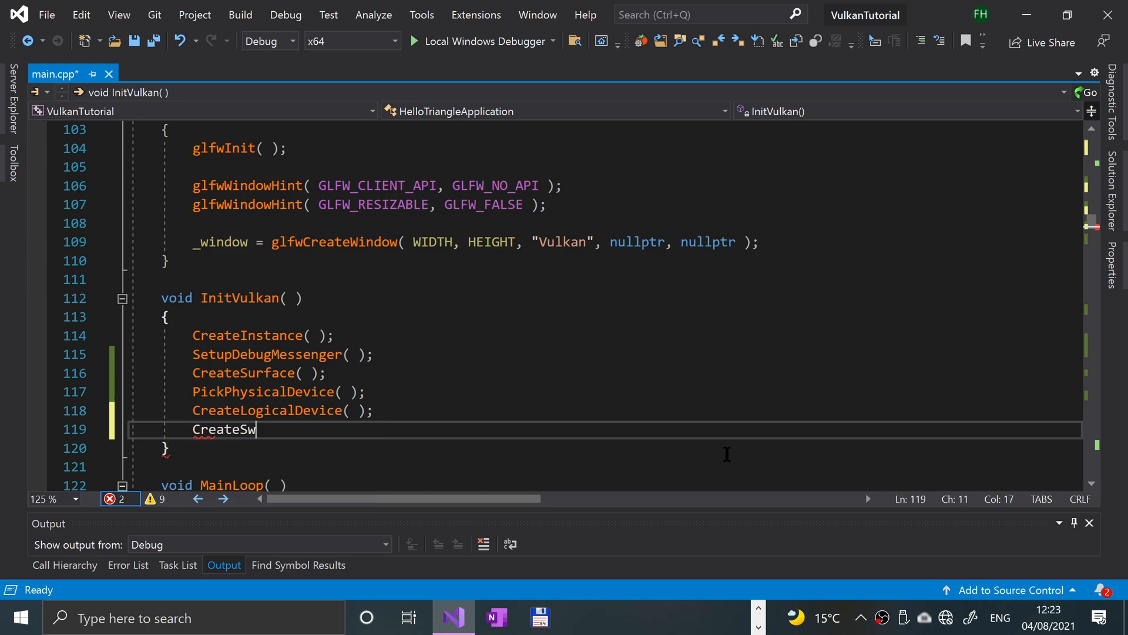
type("apChain()")
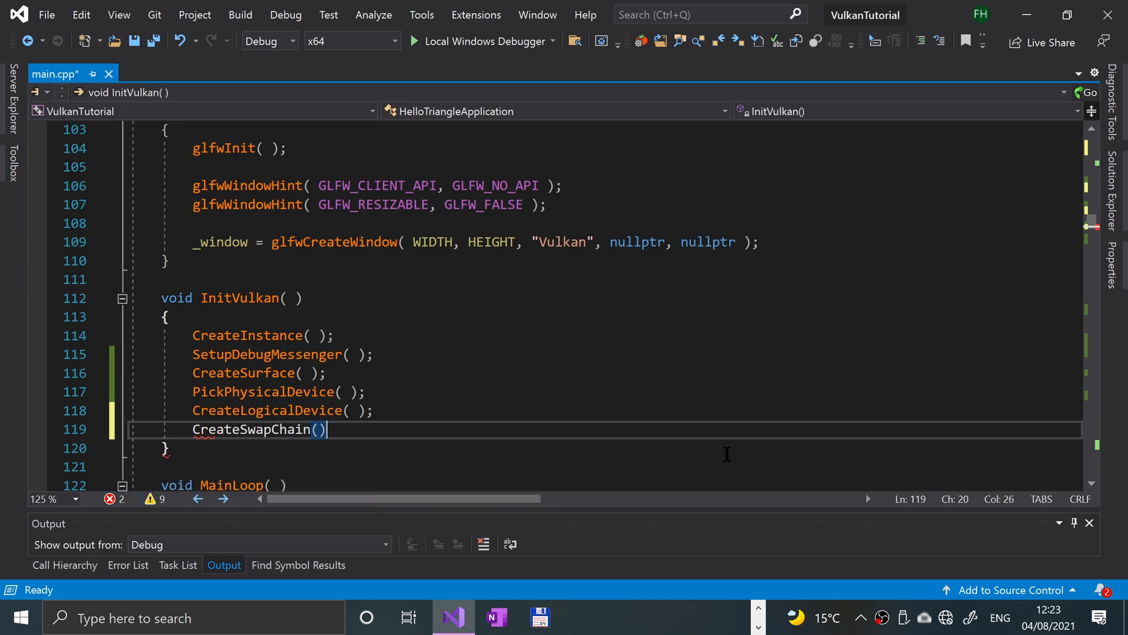
type(");")
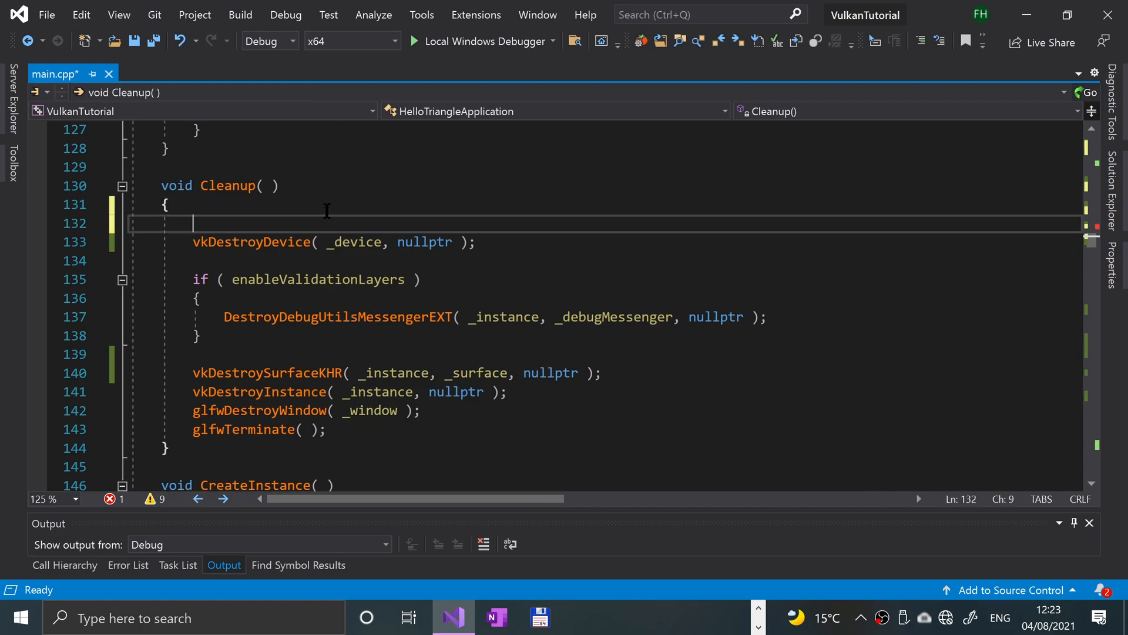
Step: Add vkDestroySwapchainKHR(_device, _swapChain, nullptr) at the top of Cleanup
type("vkdes")
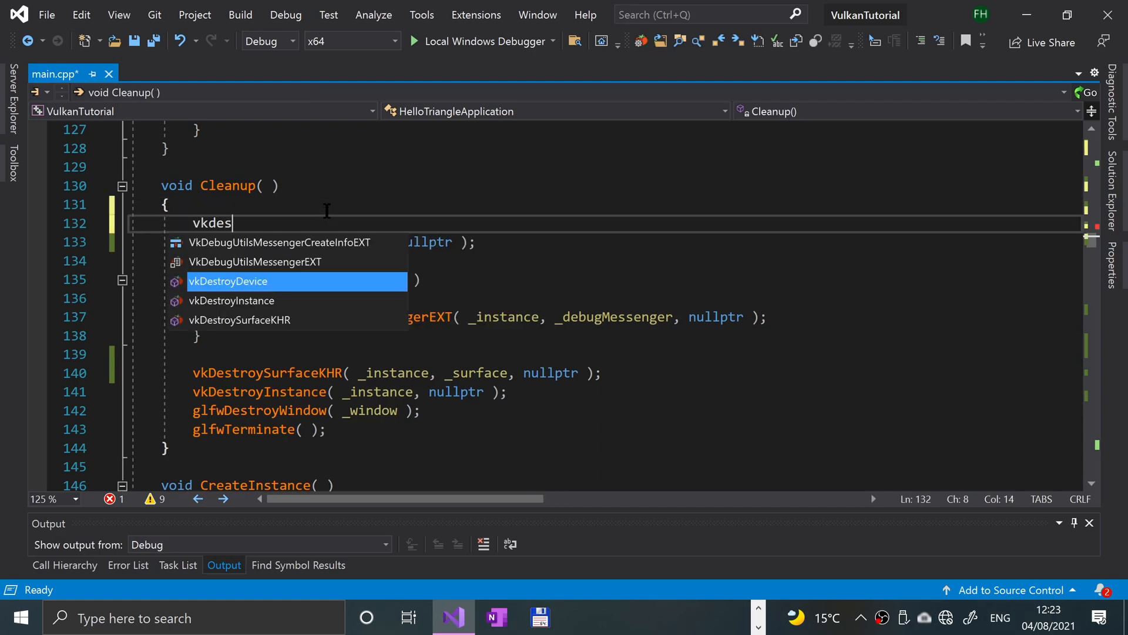
type("tr")
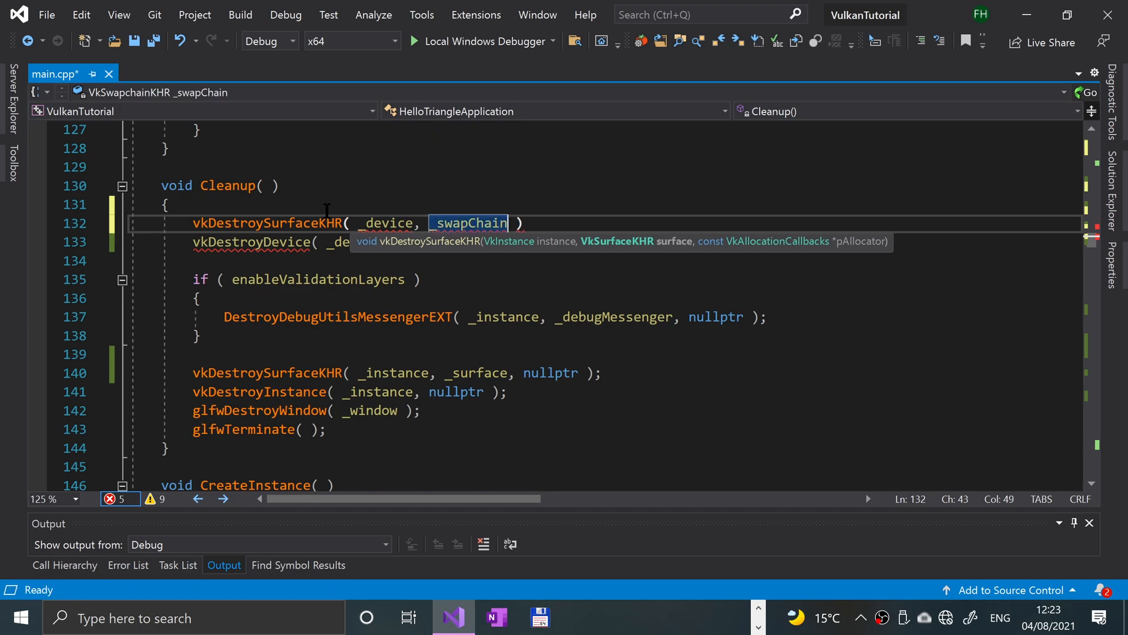
type(", nullptr")
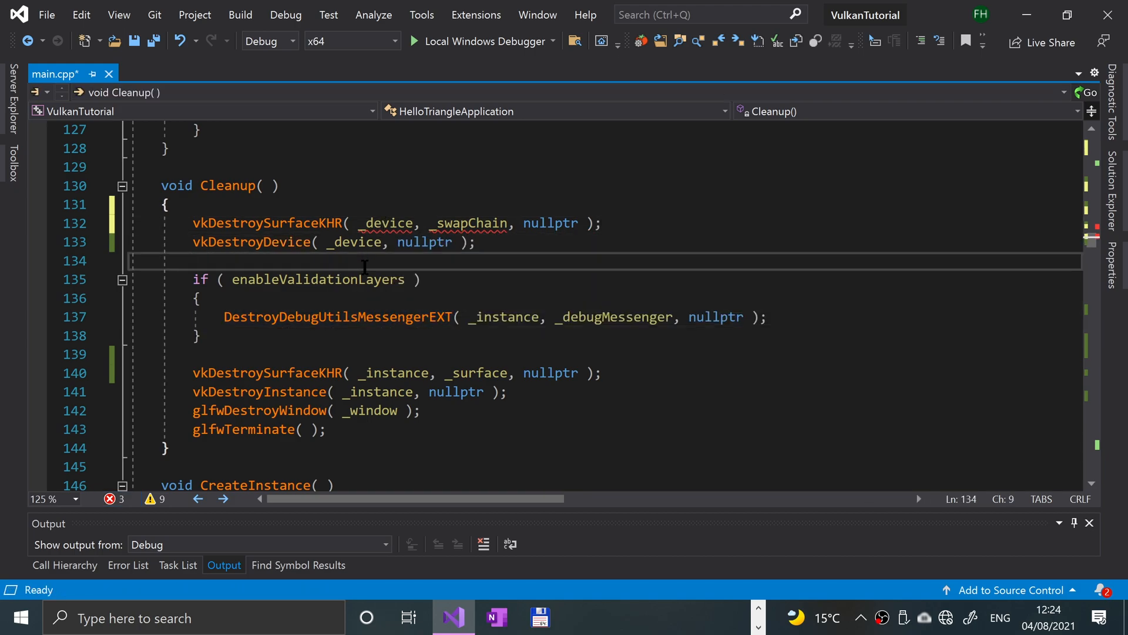
left_click(252, 222)
type("wapchain")
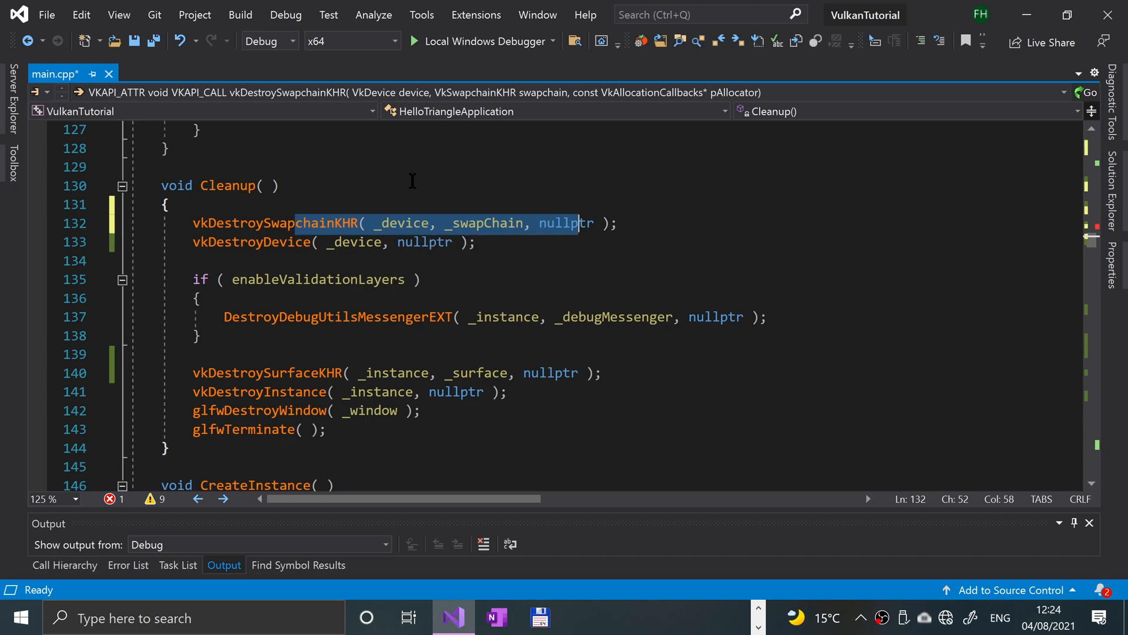
mouse_move(400, 171)
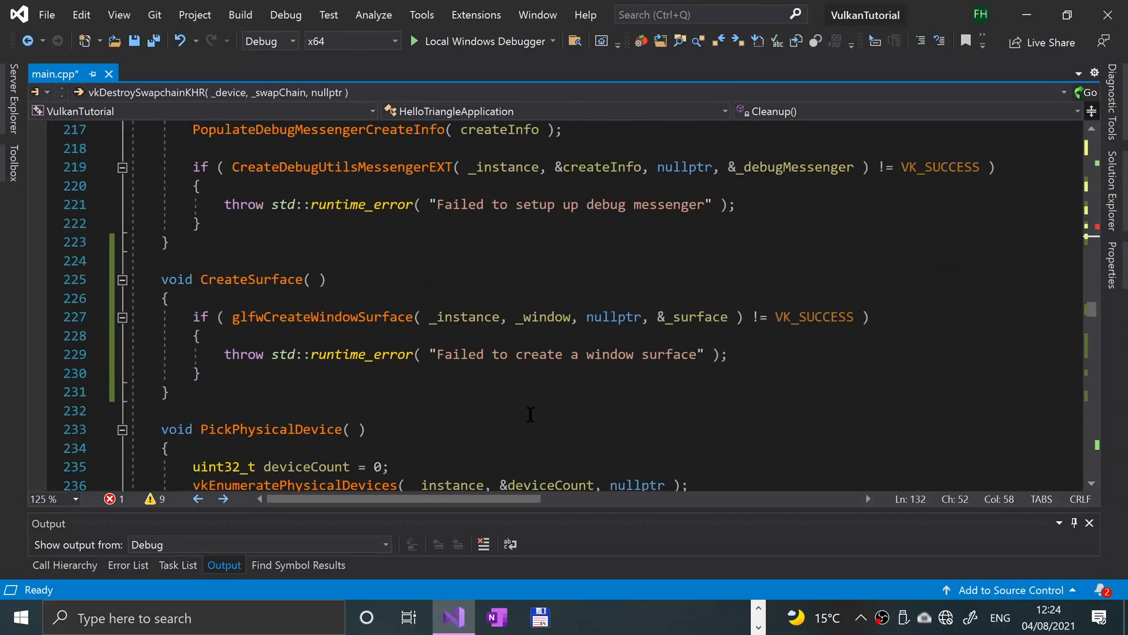
scroll("down", 3)
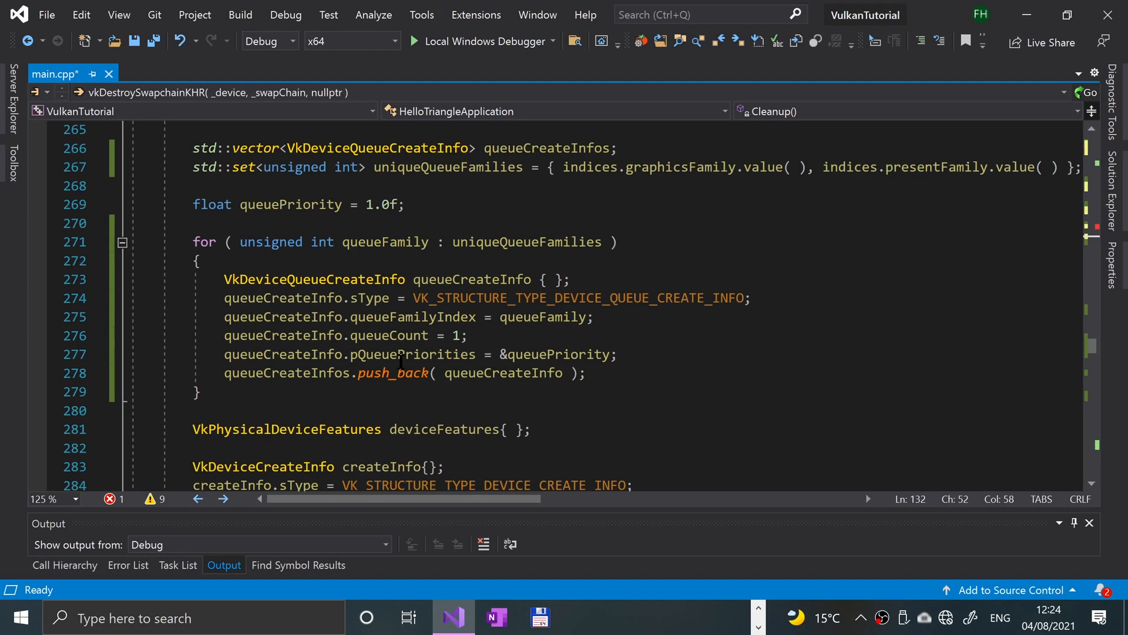
scroll("down", 3)
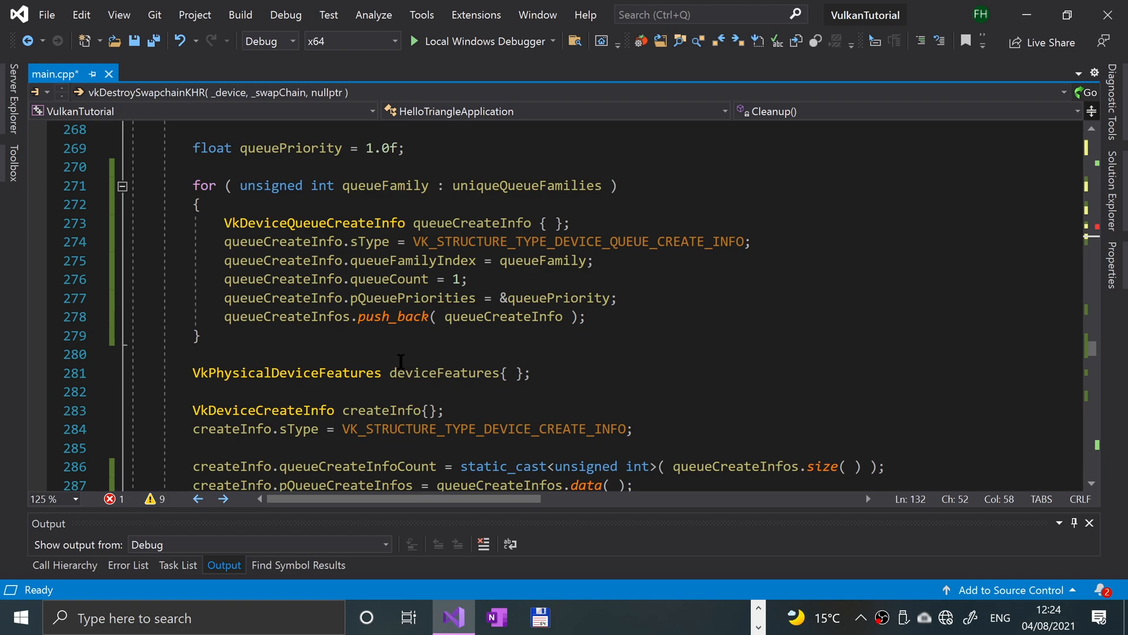
scroll("down", 3)
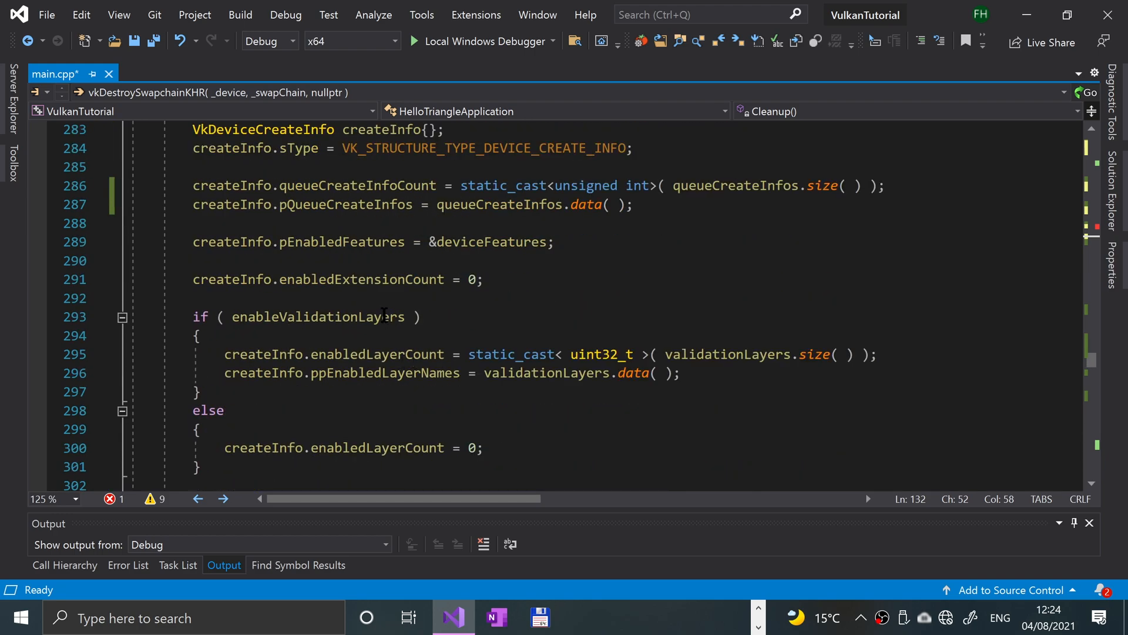
mouse_move(489, 241)
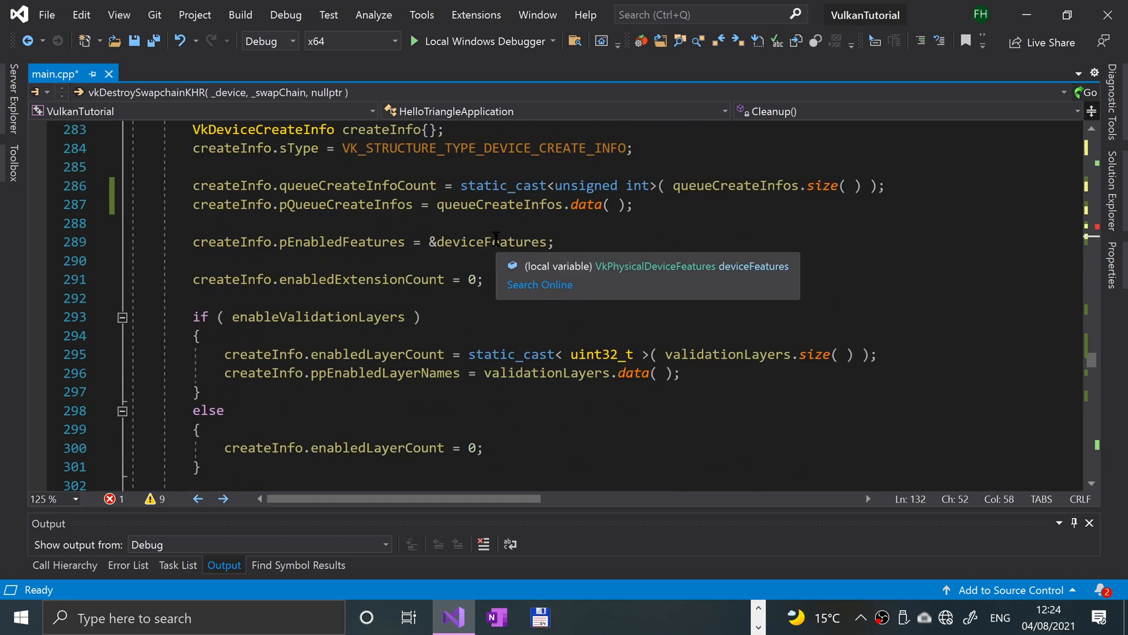
mouse_move(521, 285)
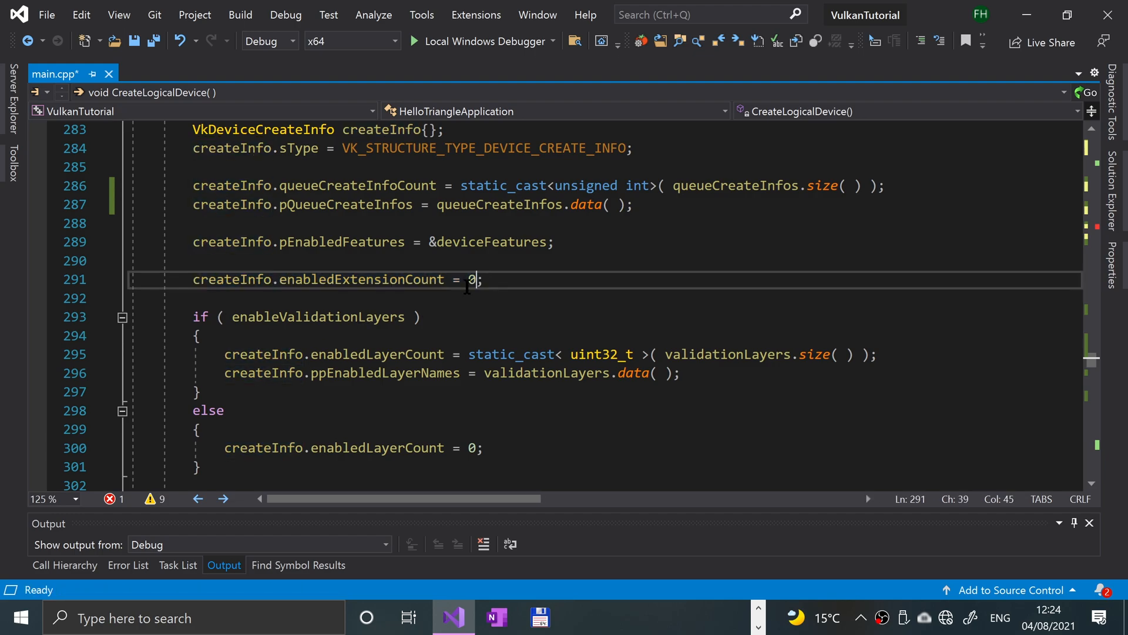
Step: Set enabledExtensionCount to static_cast<unsigned int>(deviceExtensions.size())
key("Backspace")
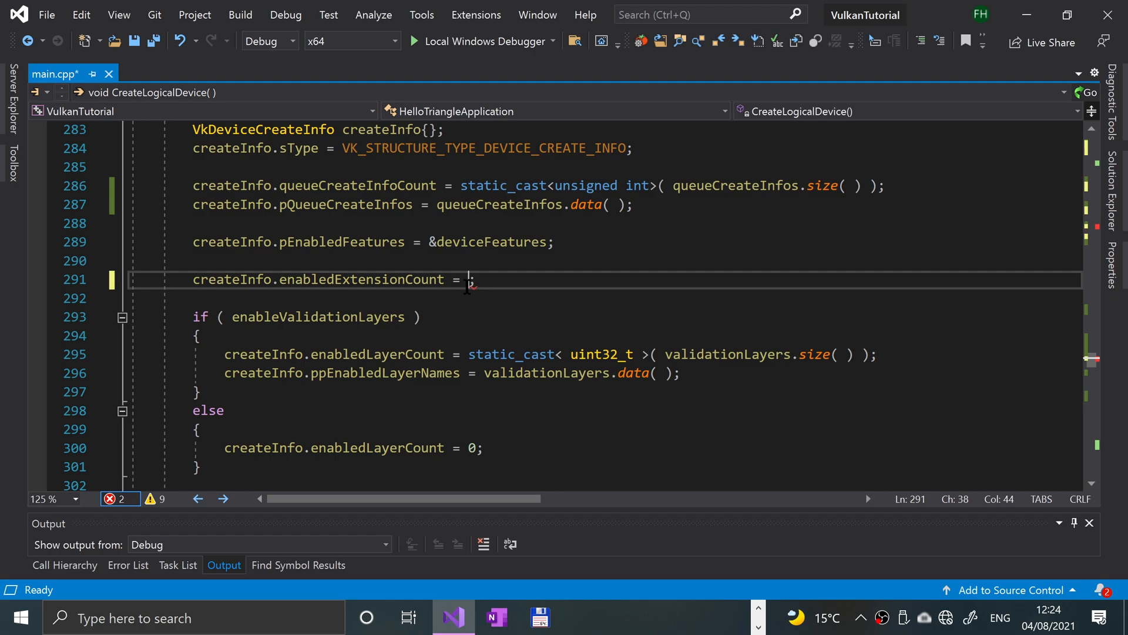
type("stat")
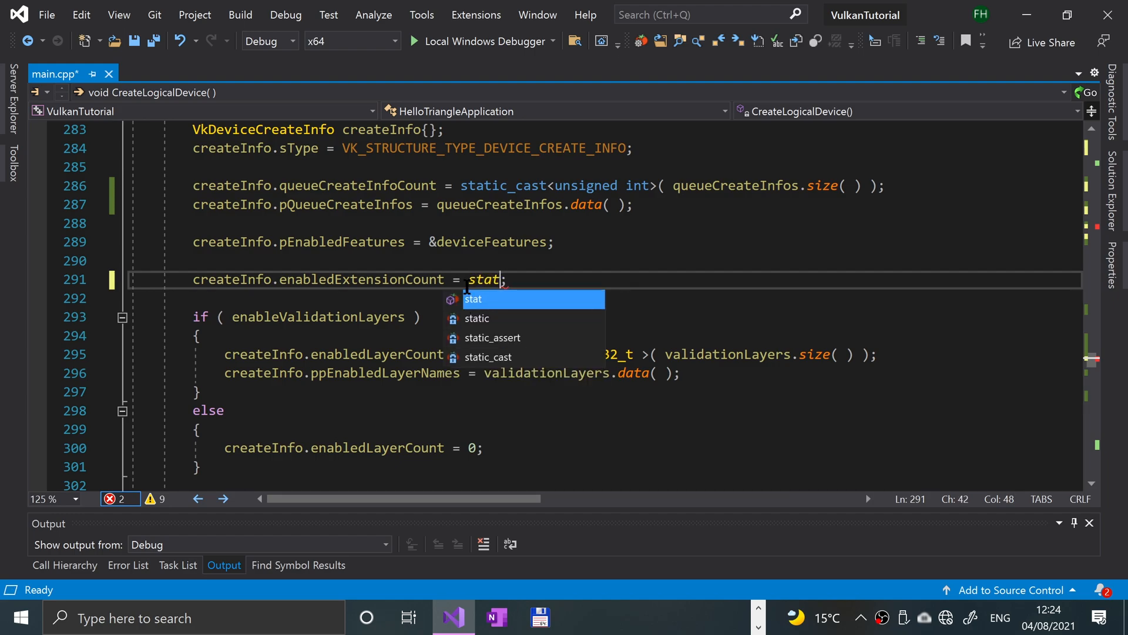
type("static_cast<")
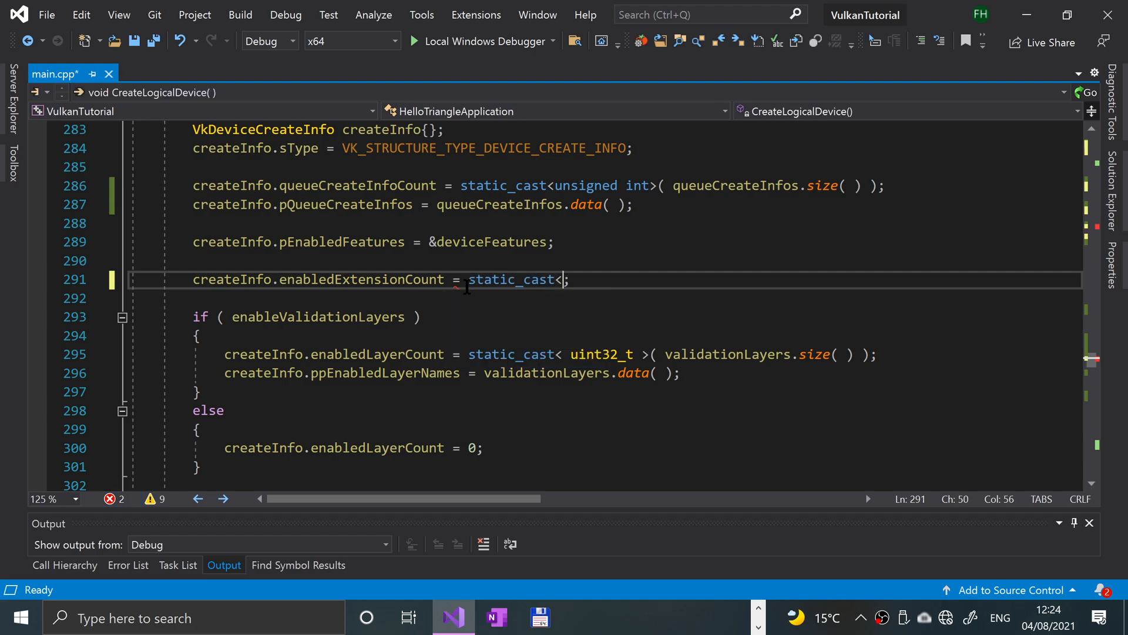
type("un")
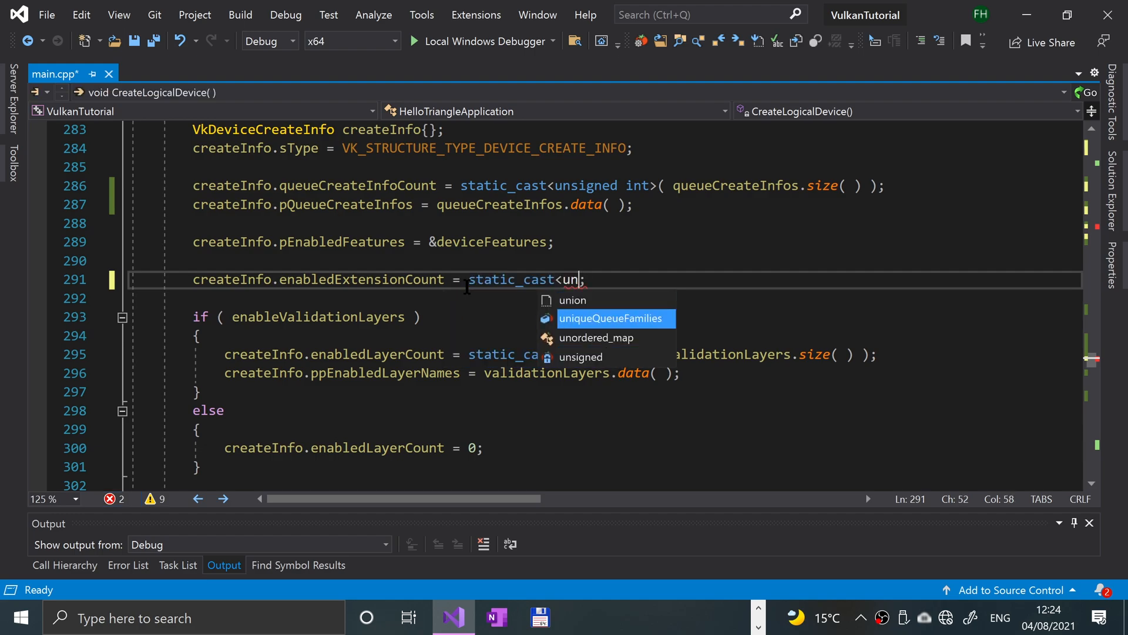
type("signed int>")
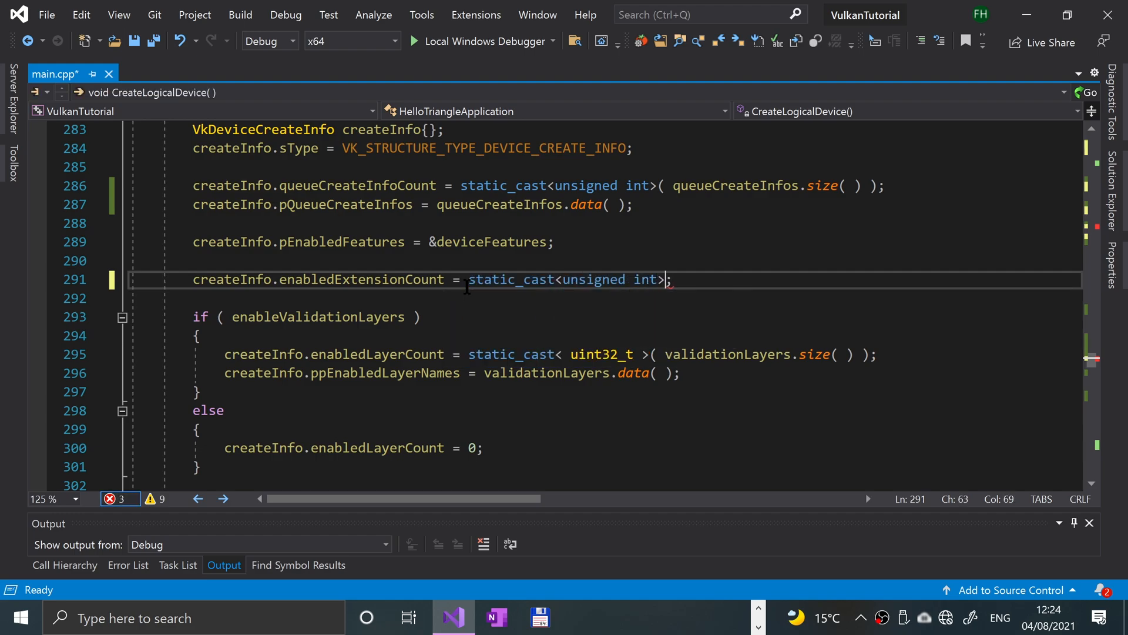
type("(")
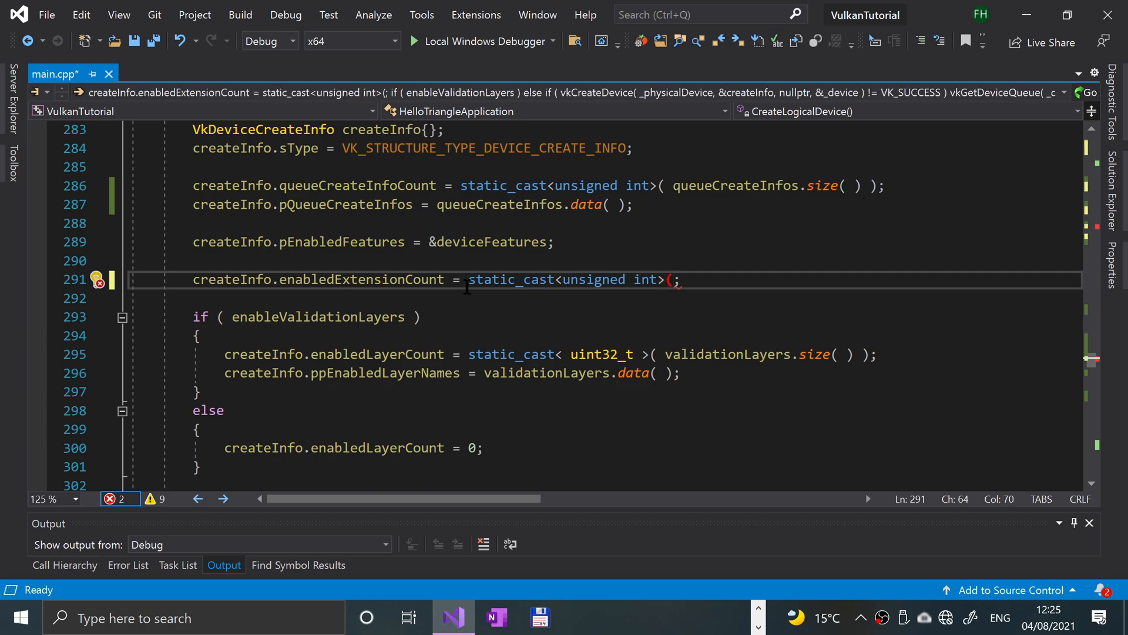
type("deviceExtensions.size( )")
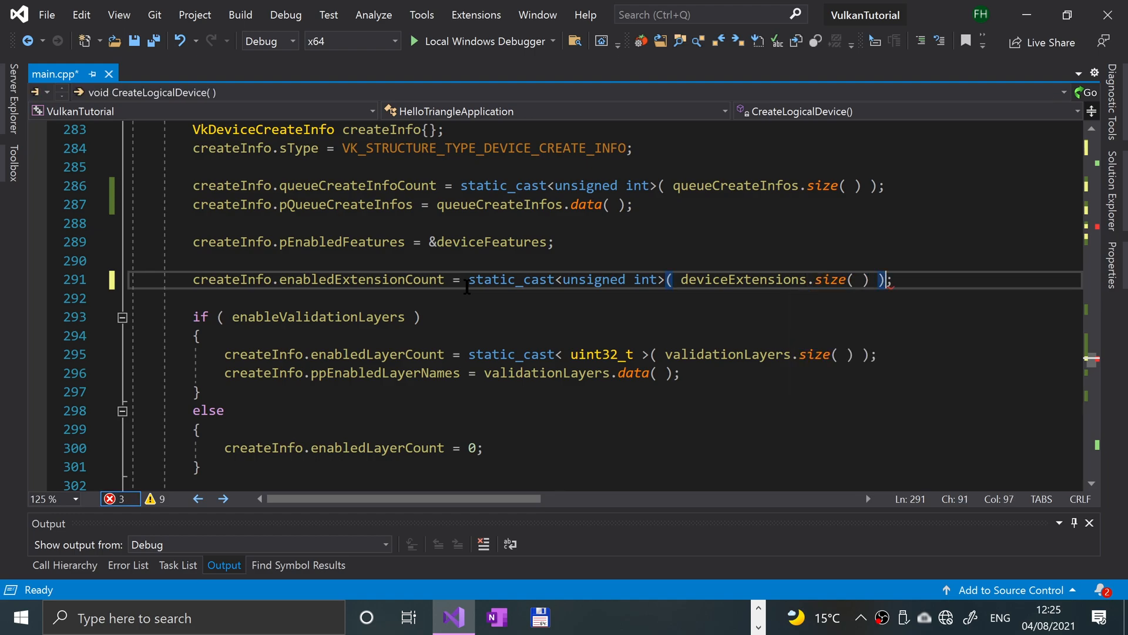
Step: Set createInfo.ppEnabledExtensionNames to deviceExtensions.data()
type("cre")
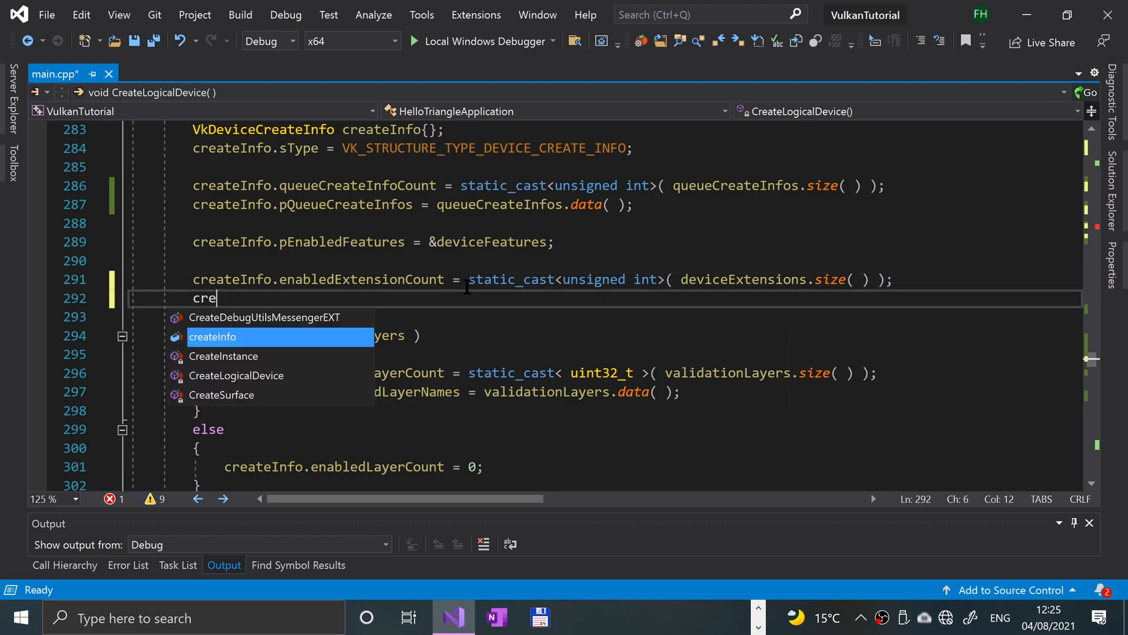
type("ateInfo.pp")
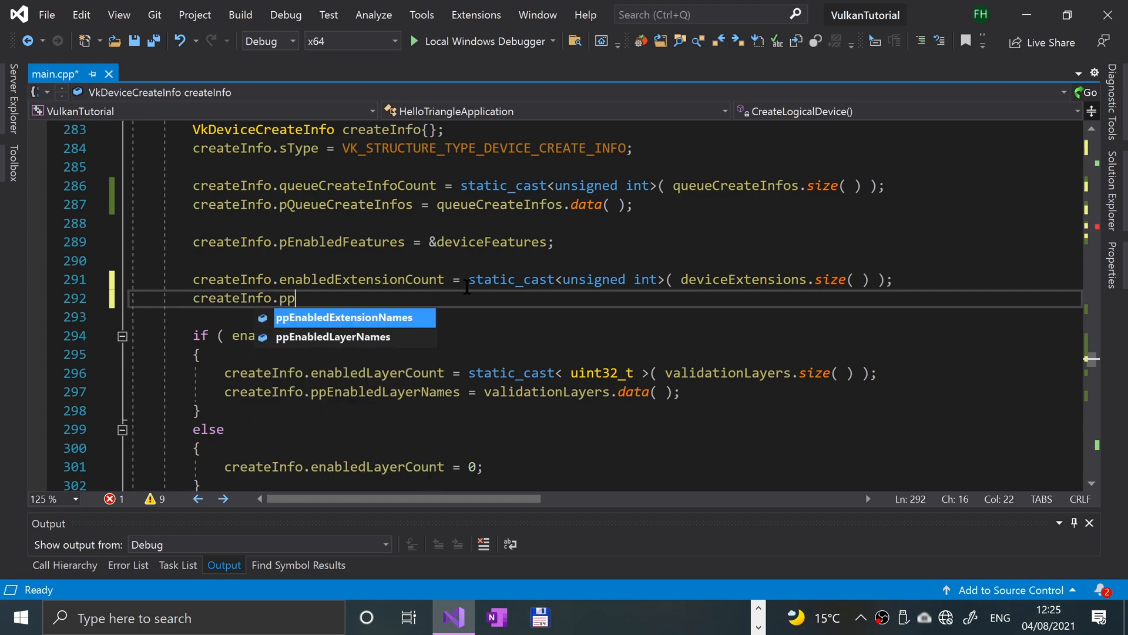
type("e")
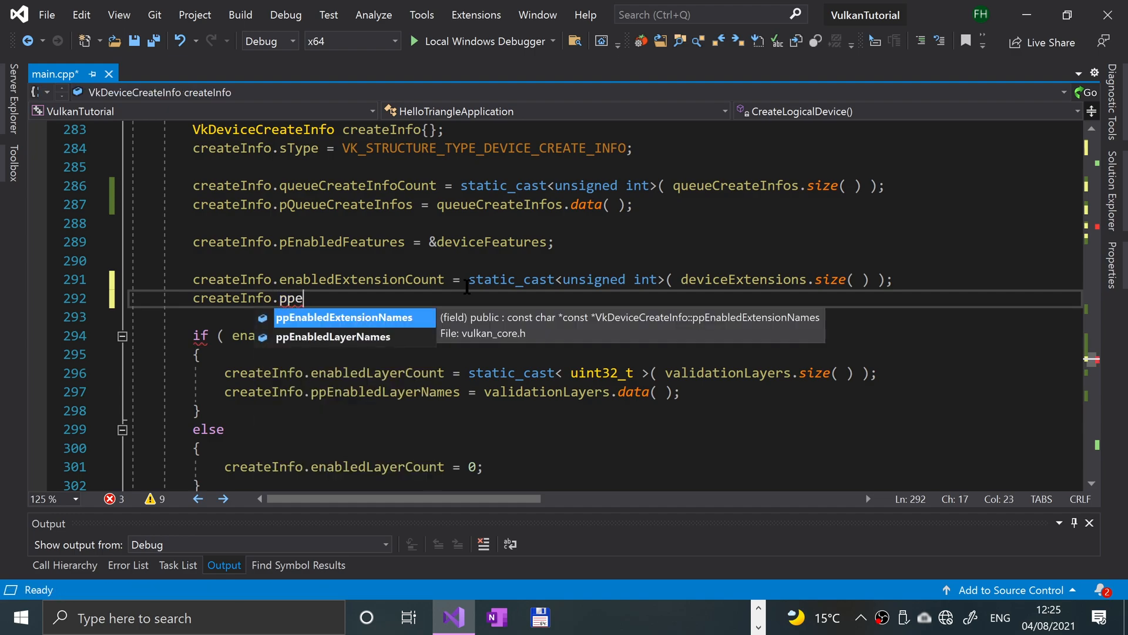
key("Tab")
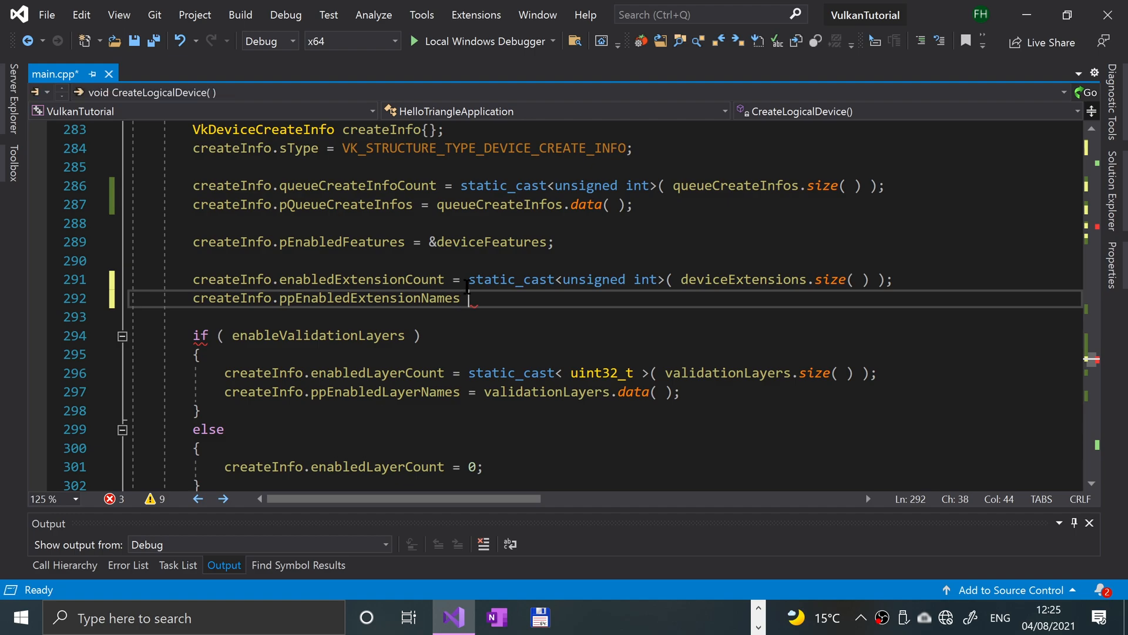
type("= deviceExtensions.d")
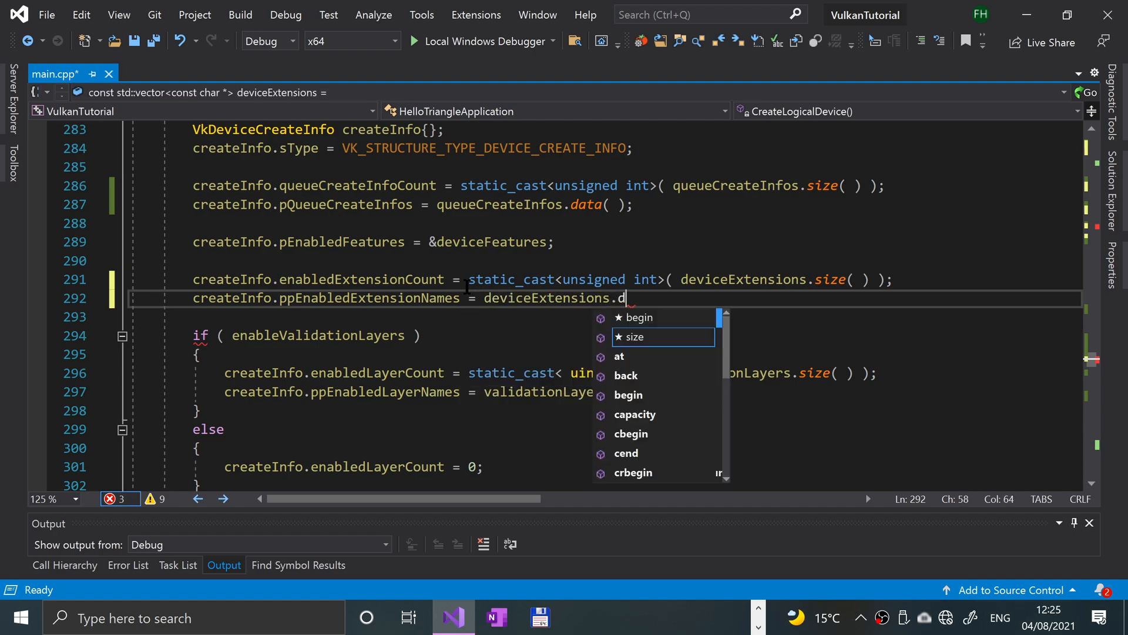
type("ata( );")
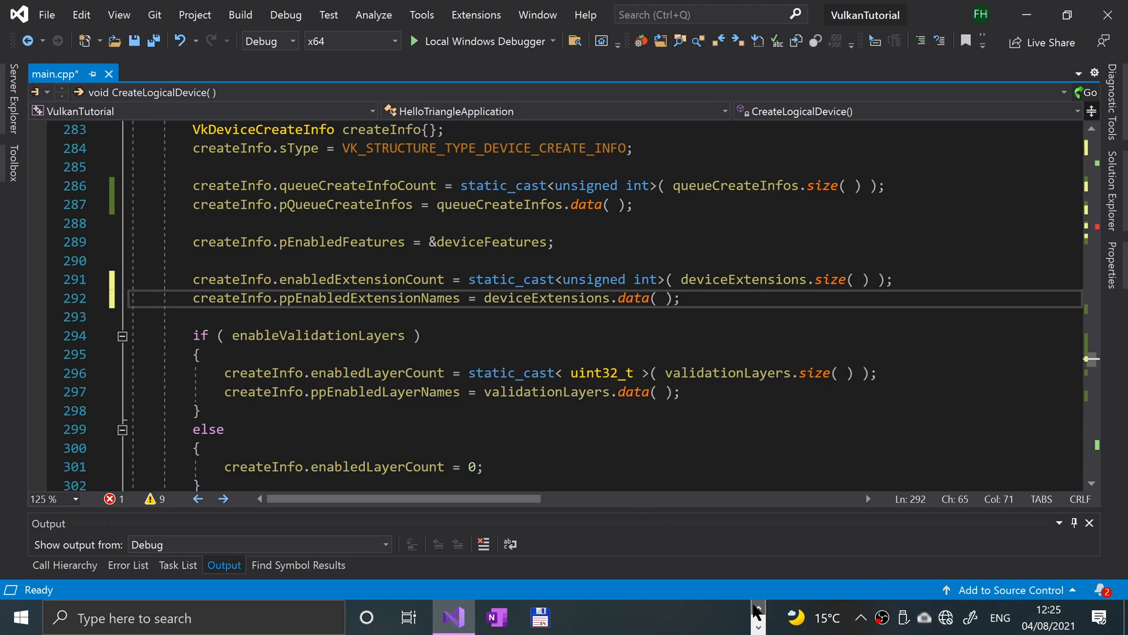
mouse_move(486, 618)
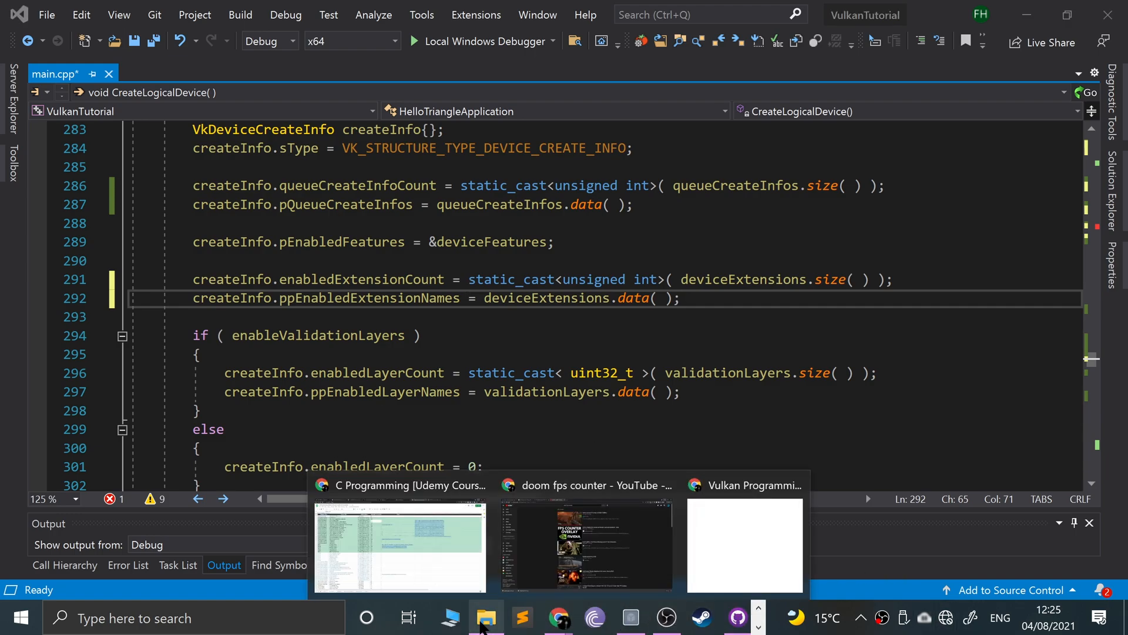
Step: In a new browser window, browse SonarSystems/Vulkan-Tutorials to the Swap Chain VulkanTutorial source
right_click(557, 617)
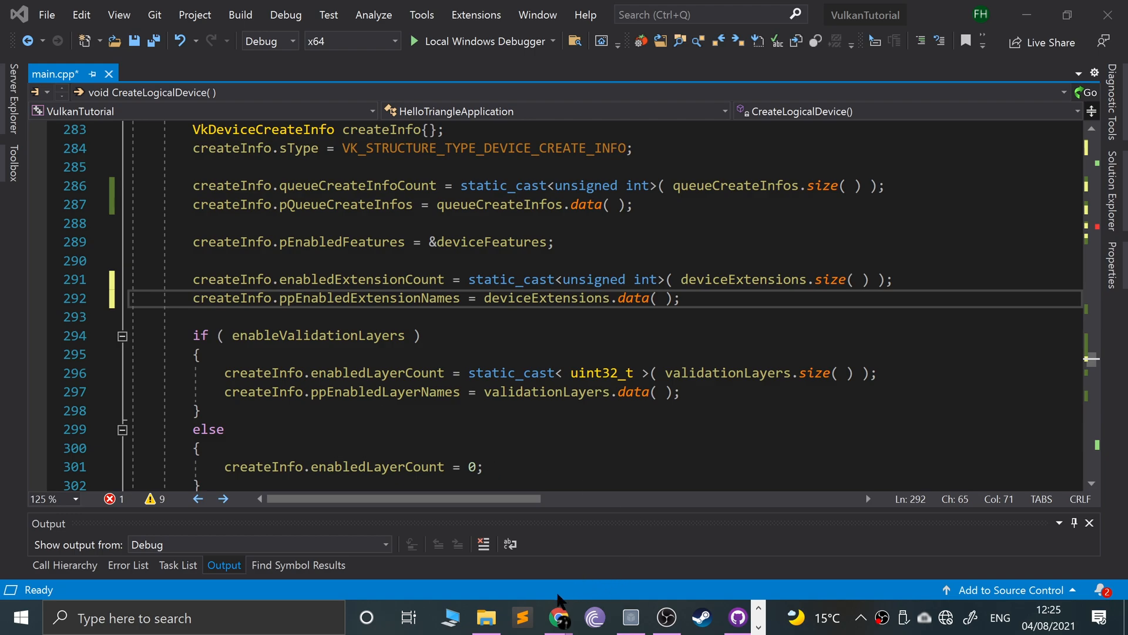
left_click(558, 617)
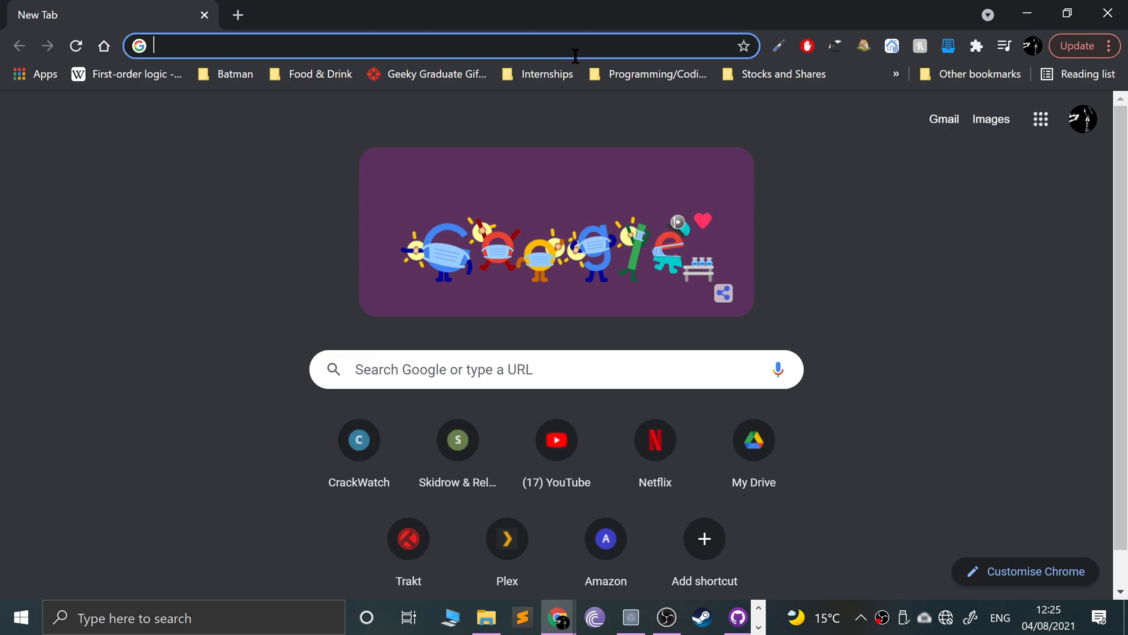
left_click(439, 45)
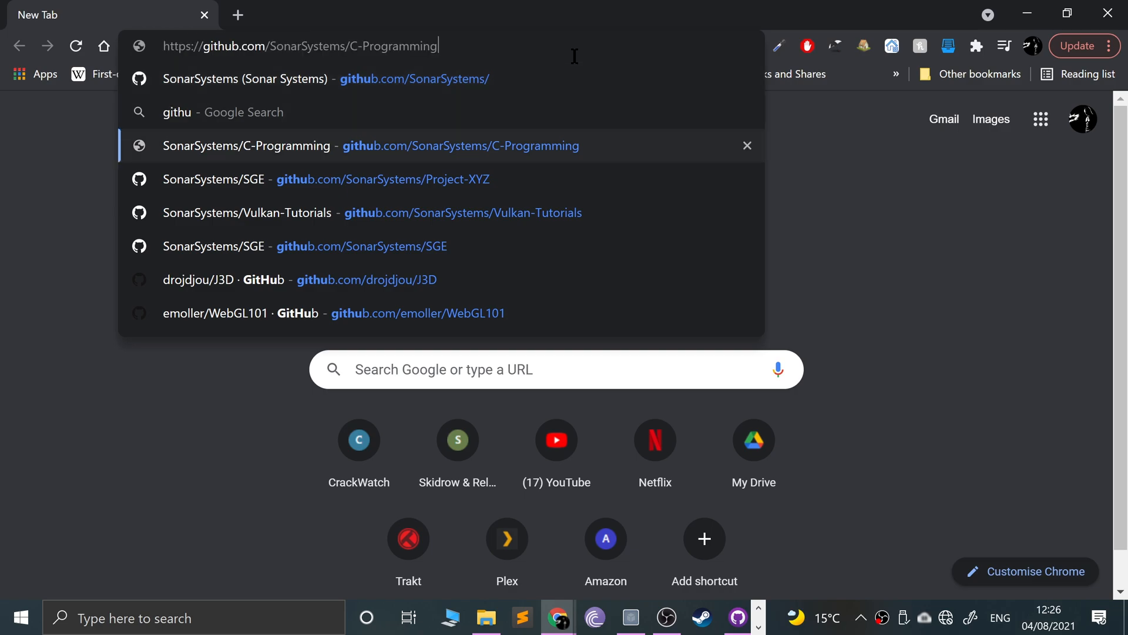
left_click(247, 212)
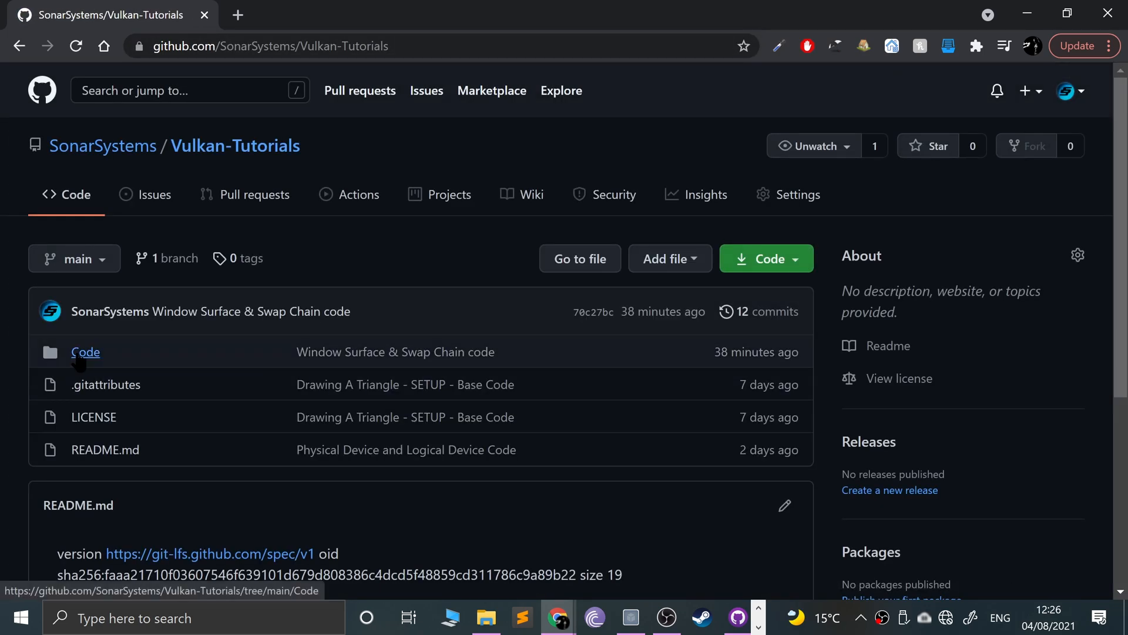
left_click(85, 352)
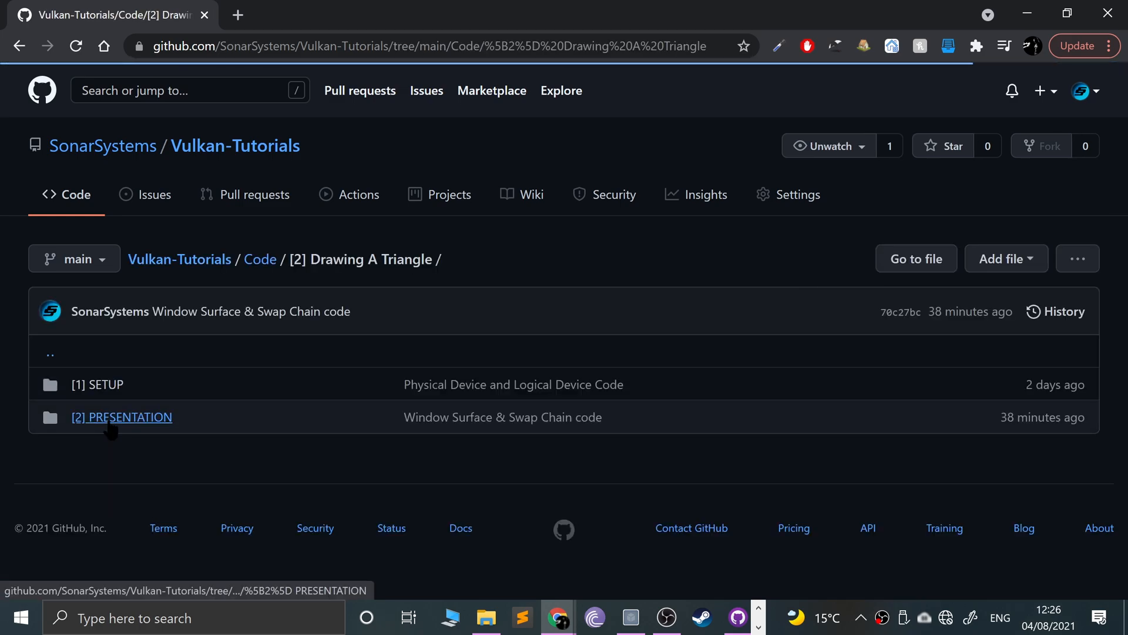
left_click(121, 416)
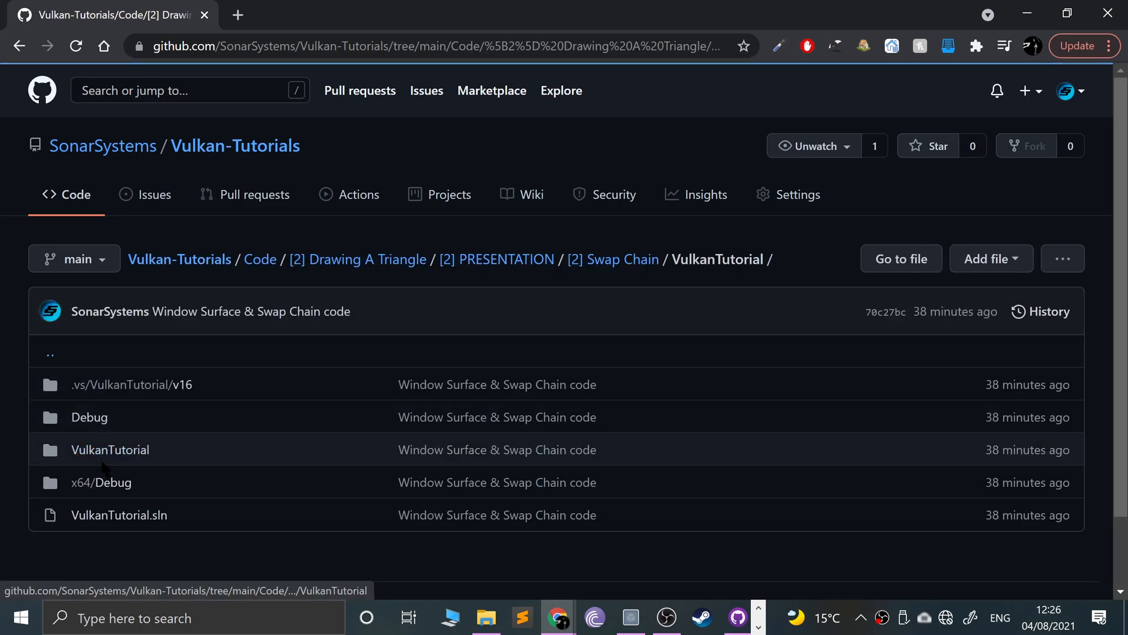
left_click(109, 449)
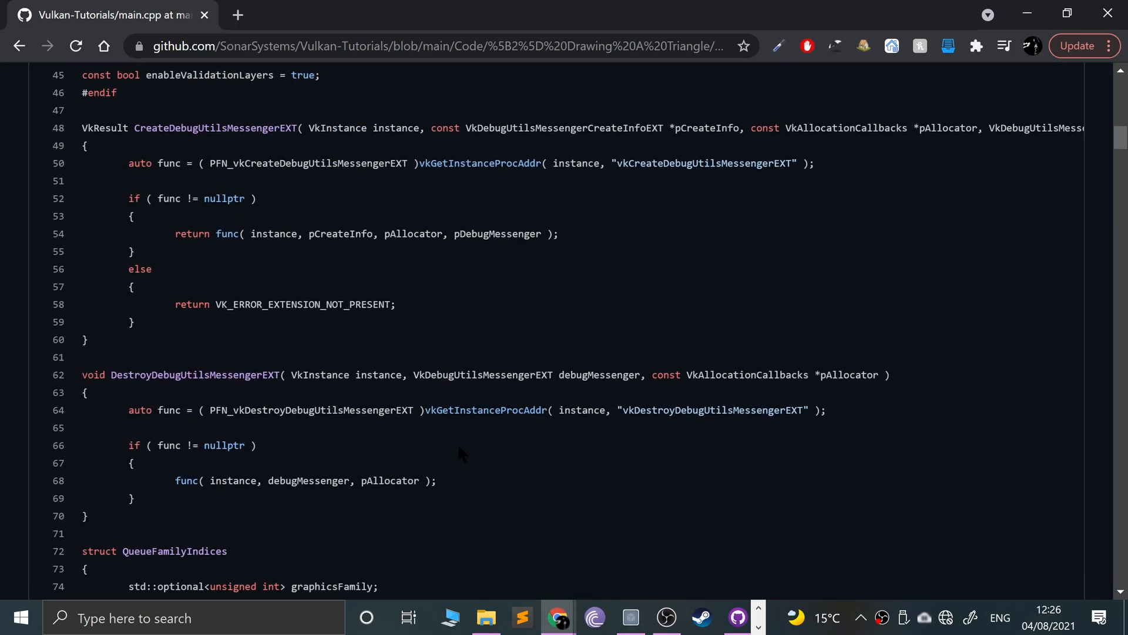
Step: Scroll main.cpp down to the CreateSwapChain through CheckDeviceExtensionSupport code
scroll("up", 3)
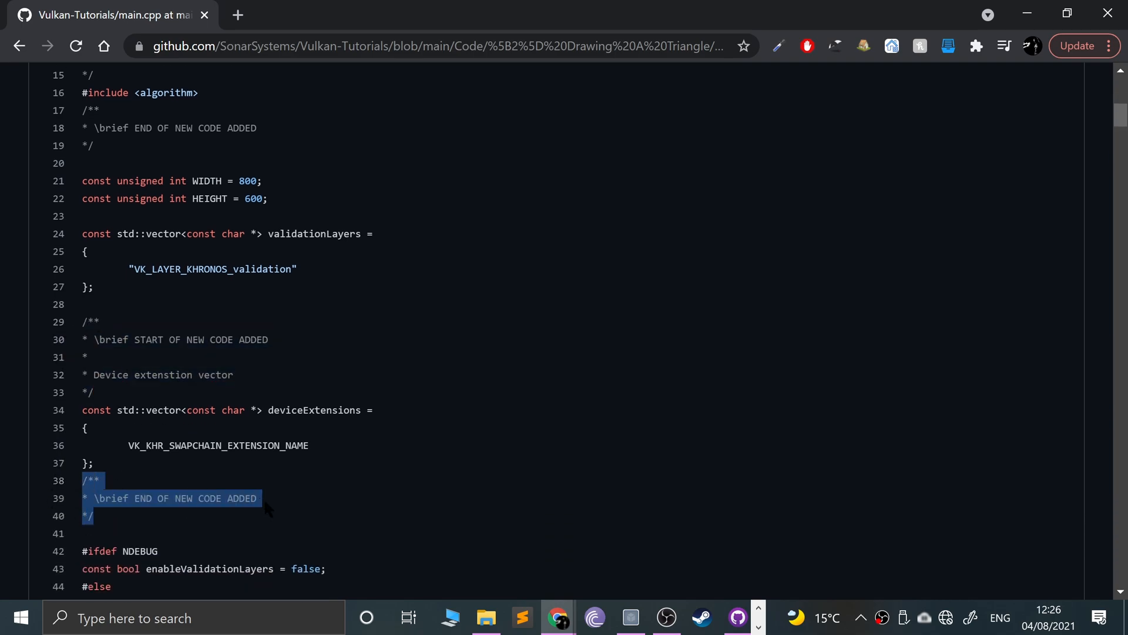
scroll("down", 3)
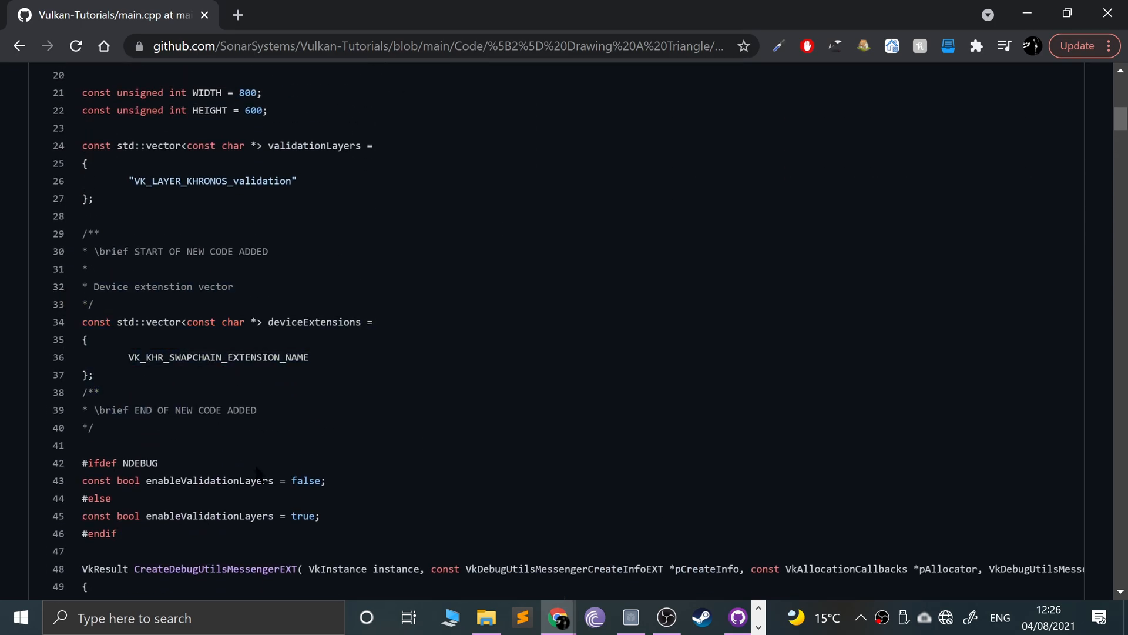
scroll("down", 3)
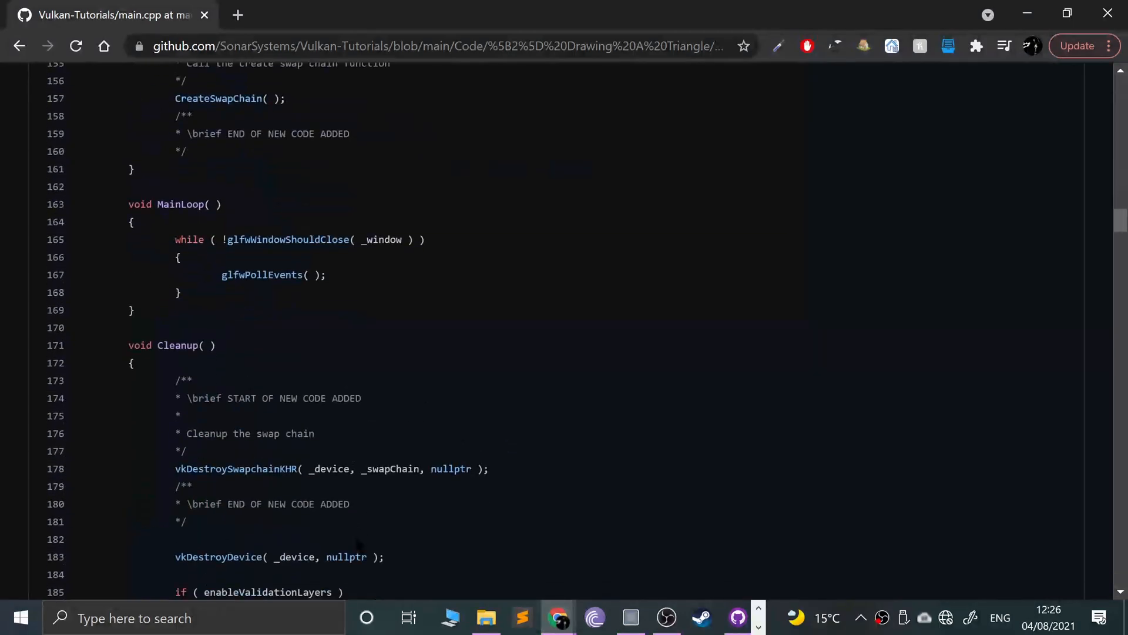
scroll("down", 3)
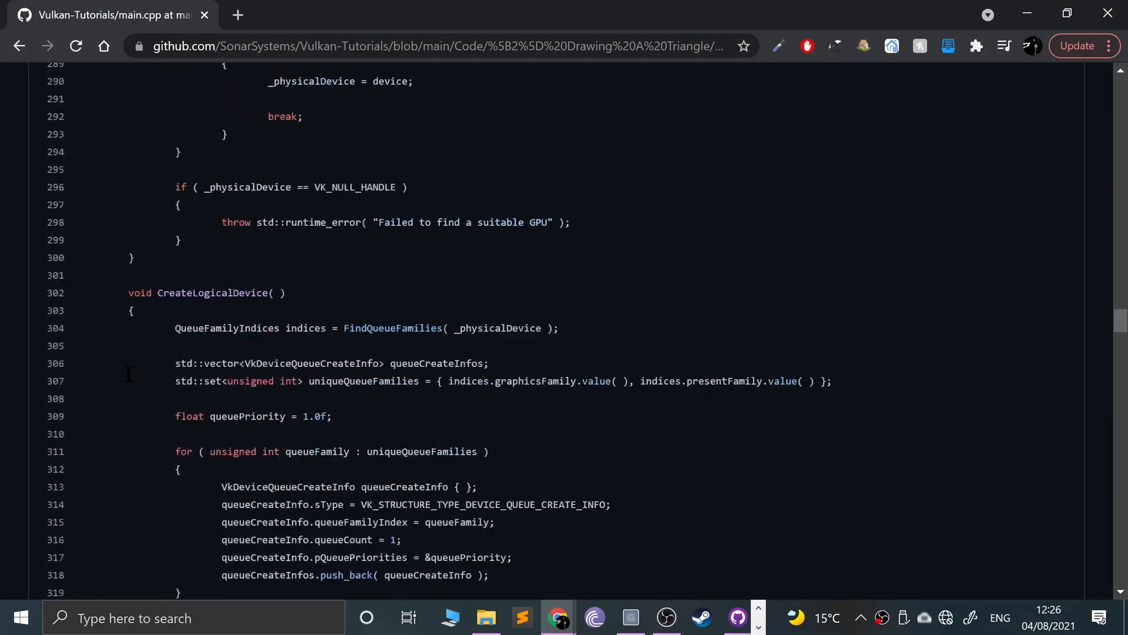
scroll("down", 3)
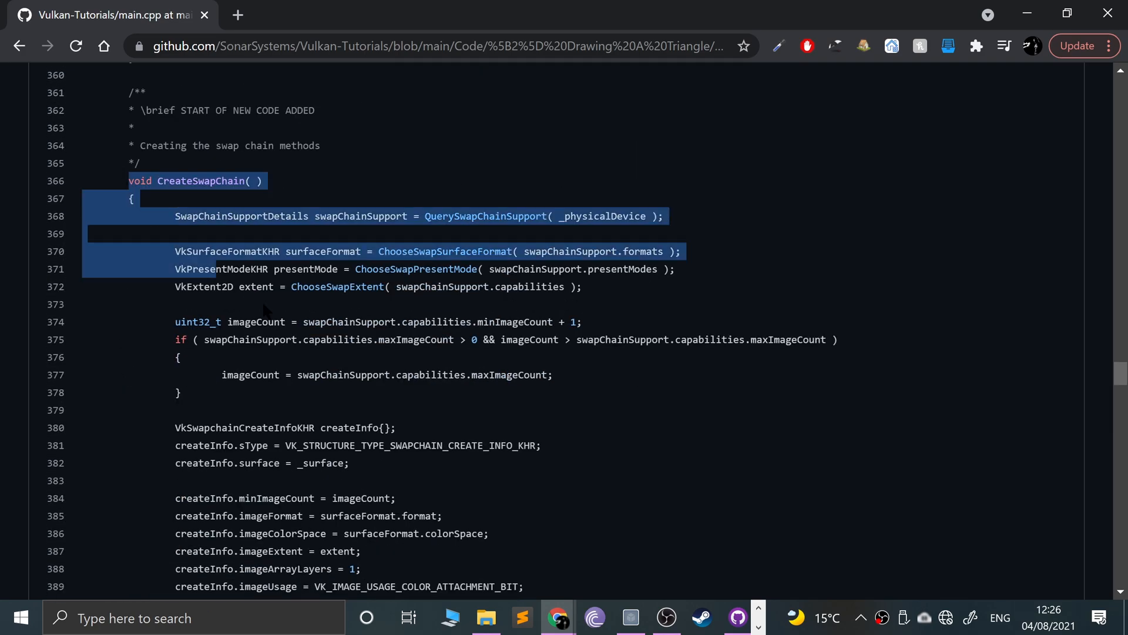
scroll("down", 3)
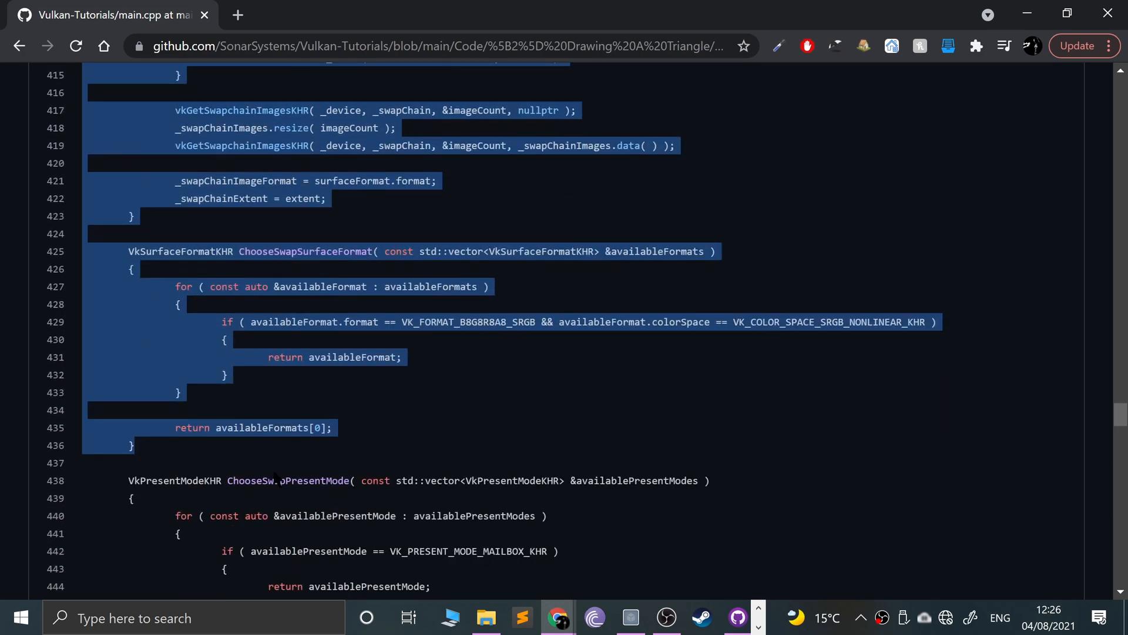
scroll("down", 3)
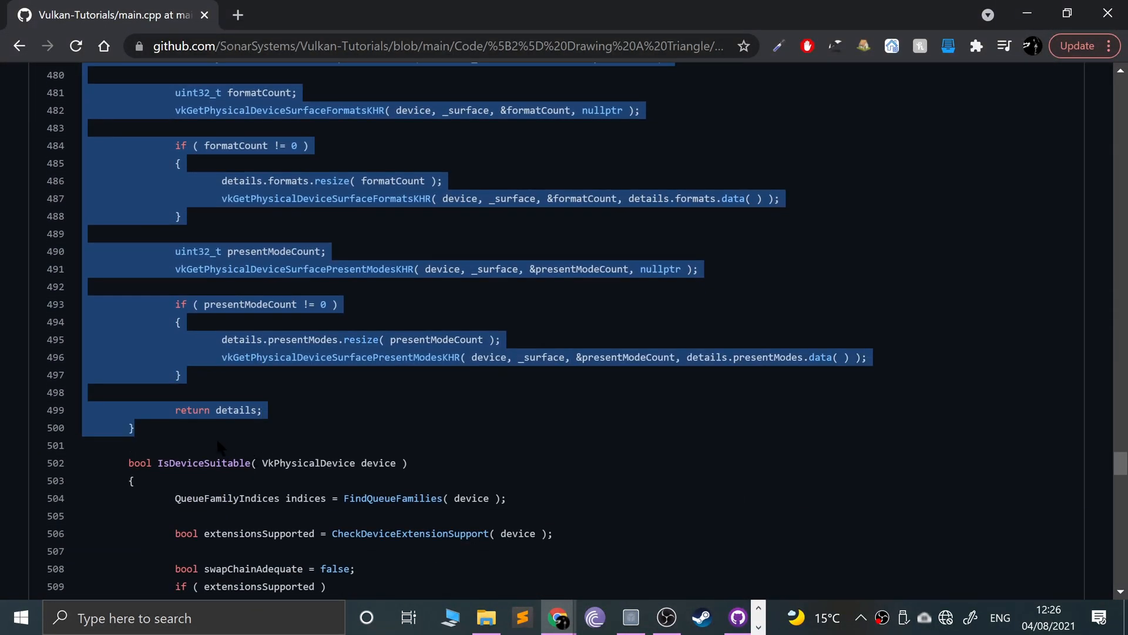
scroll("down", 3)
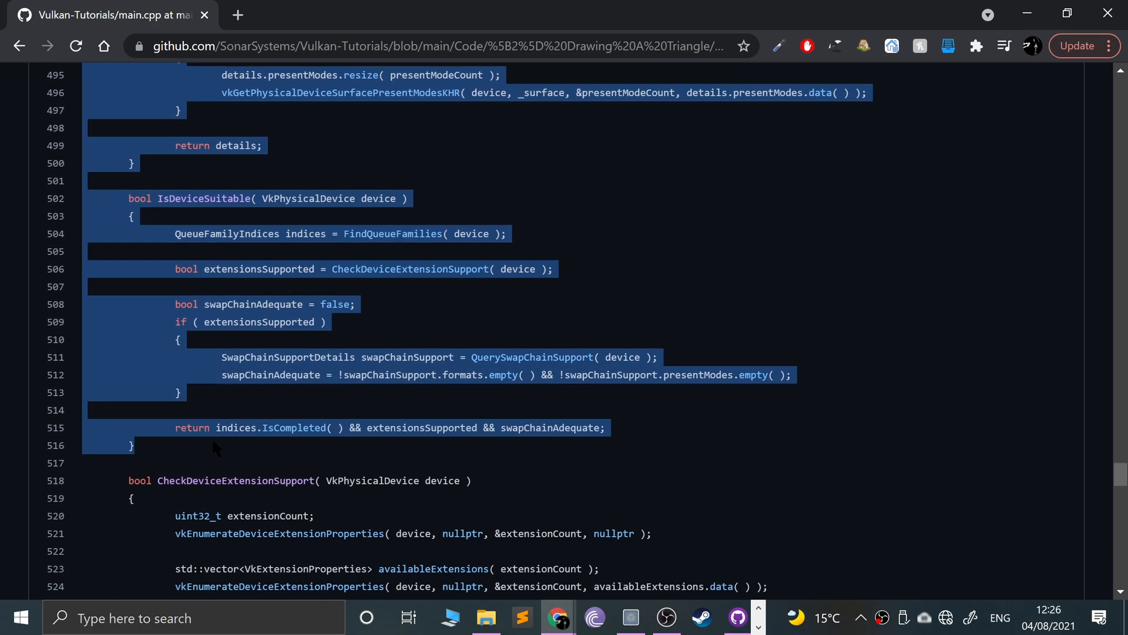
scroll("down", 3)
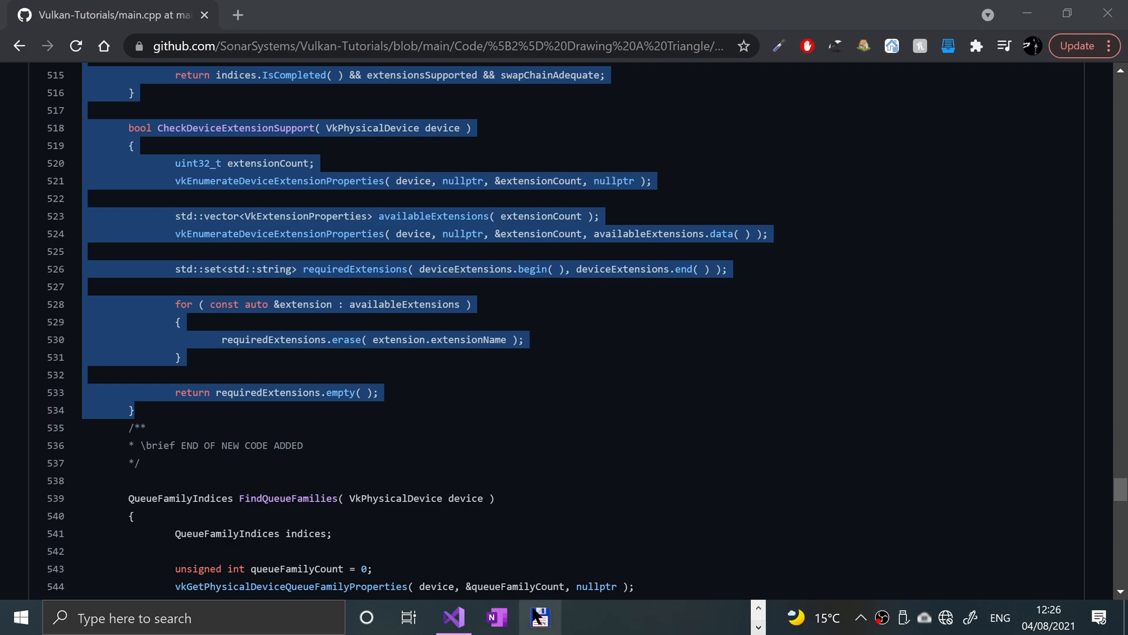
Step: Back in Visual Studio, select the old IsDeviceSuitable function for replacement
left_click(452, 617)
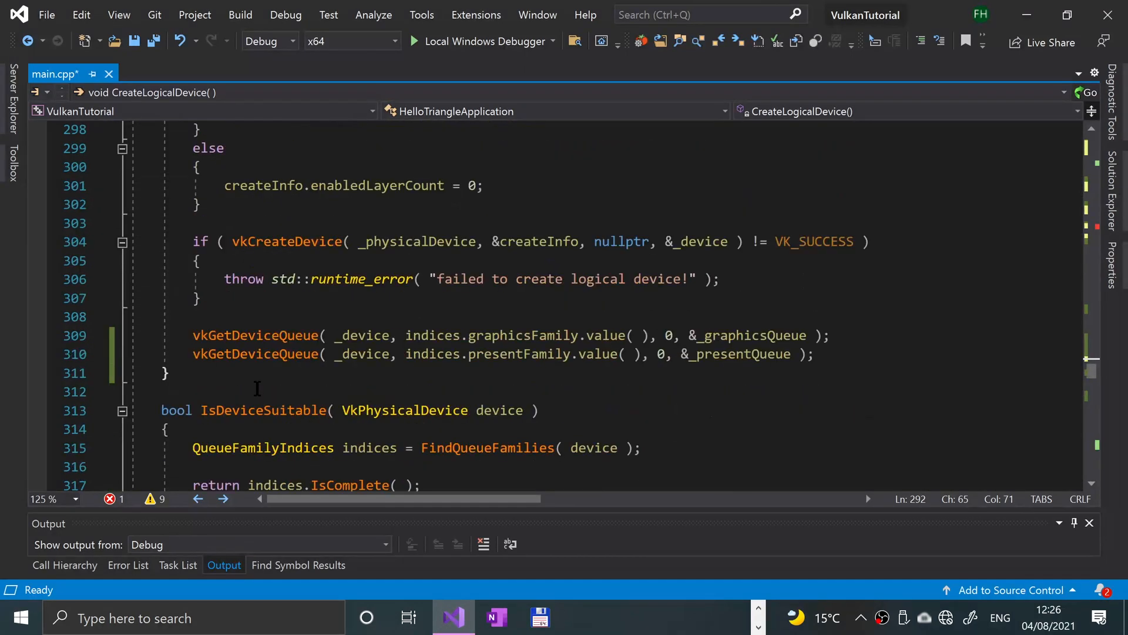
scroll("down", 3)
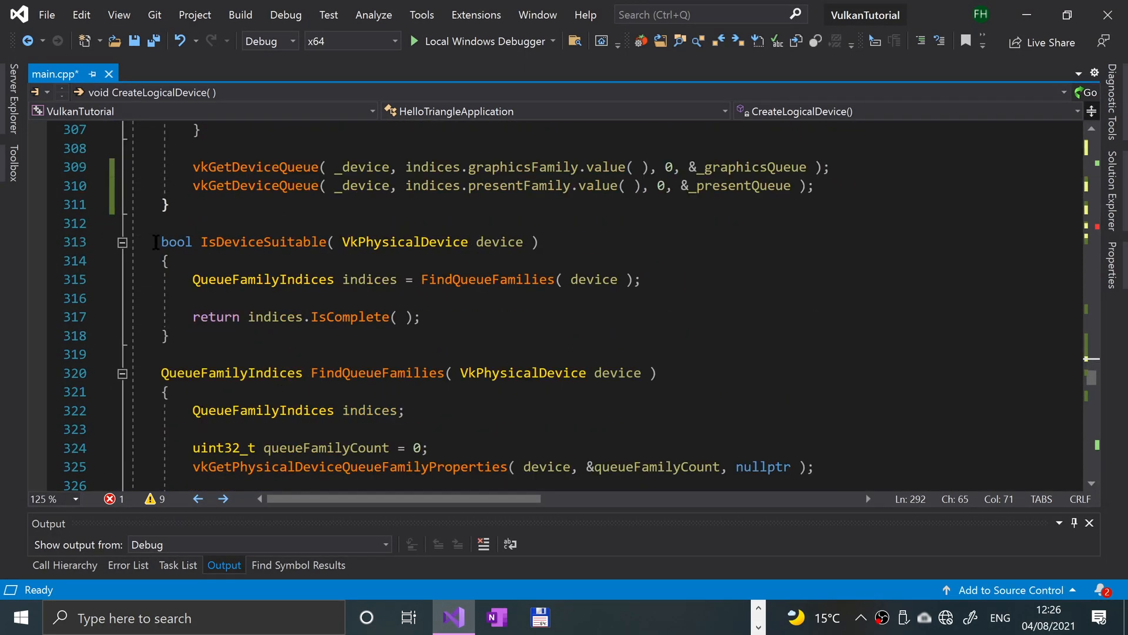
left_click_drag(153, 241, 167, 335)
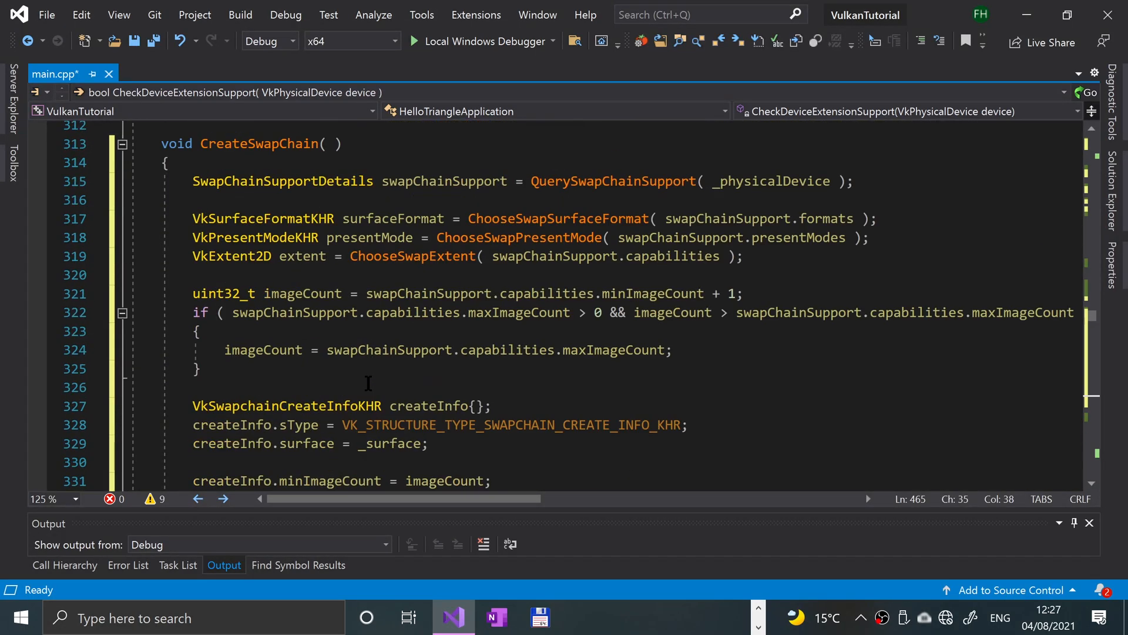
mouse_move(232, 367)
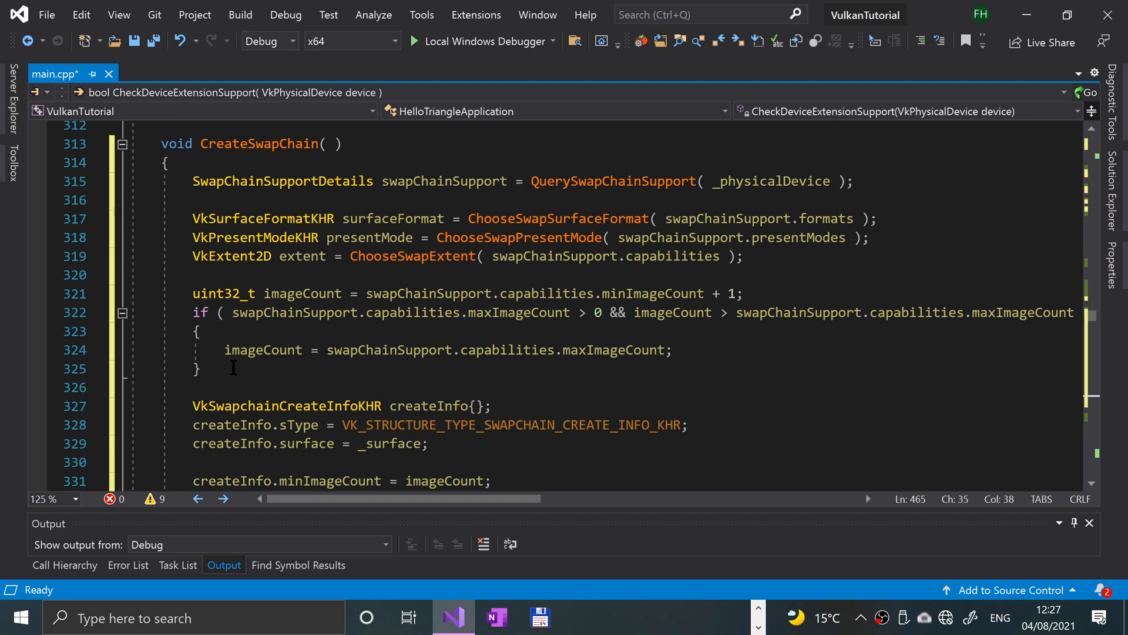
mouse_move(445, 481)
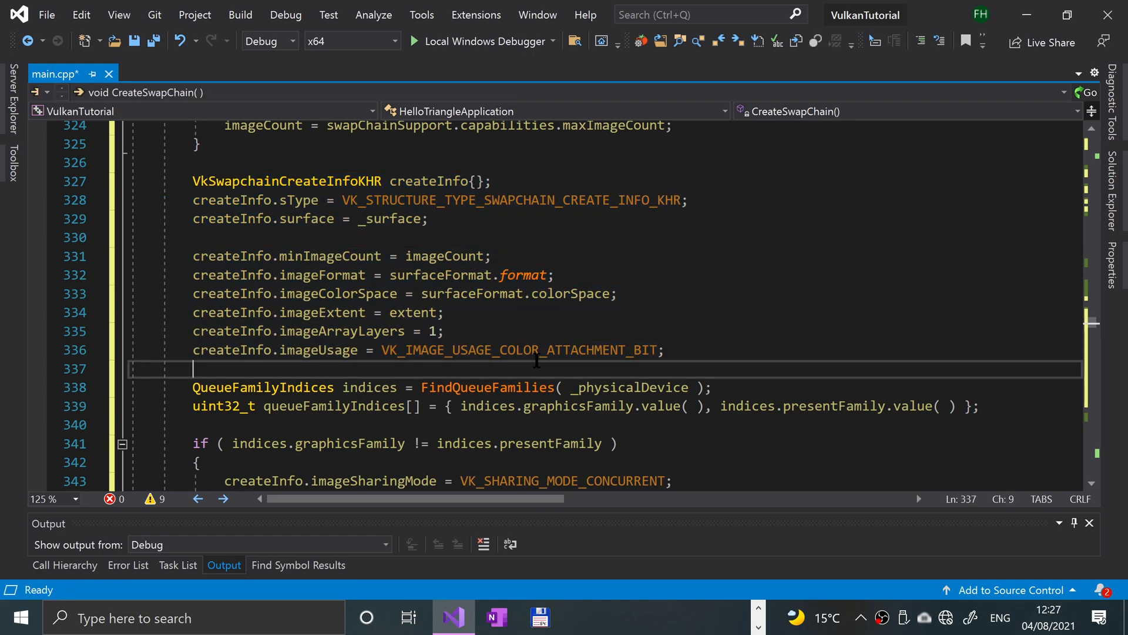
mouse_move(533, 336)
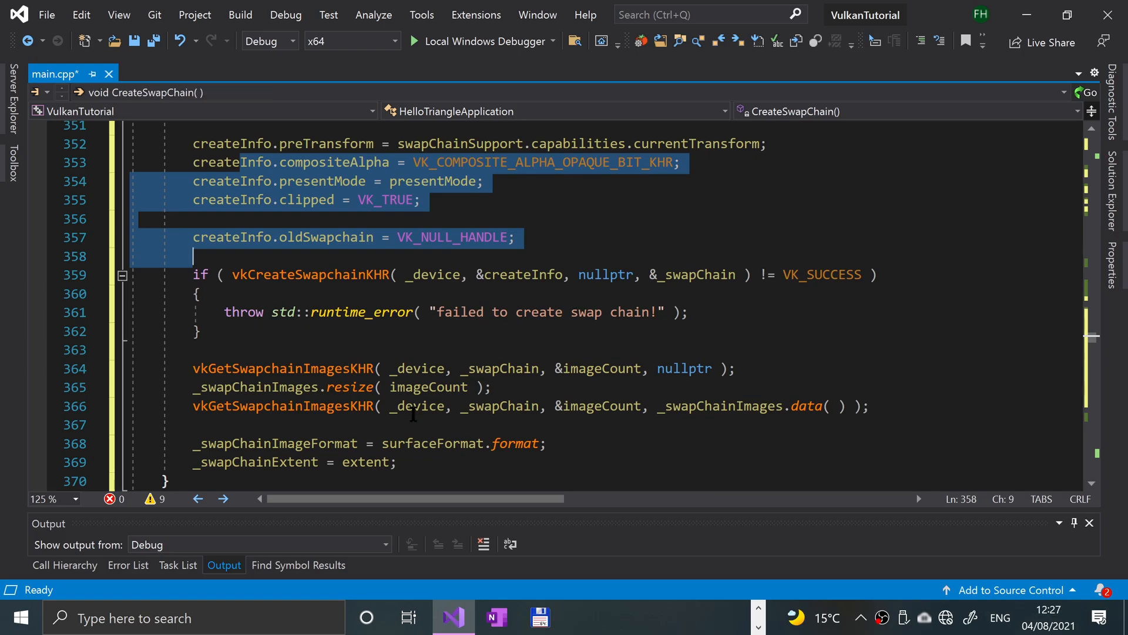
scroll("down", 3)
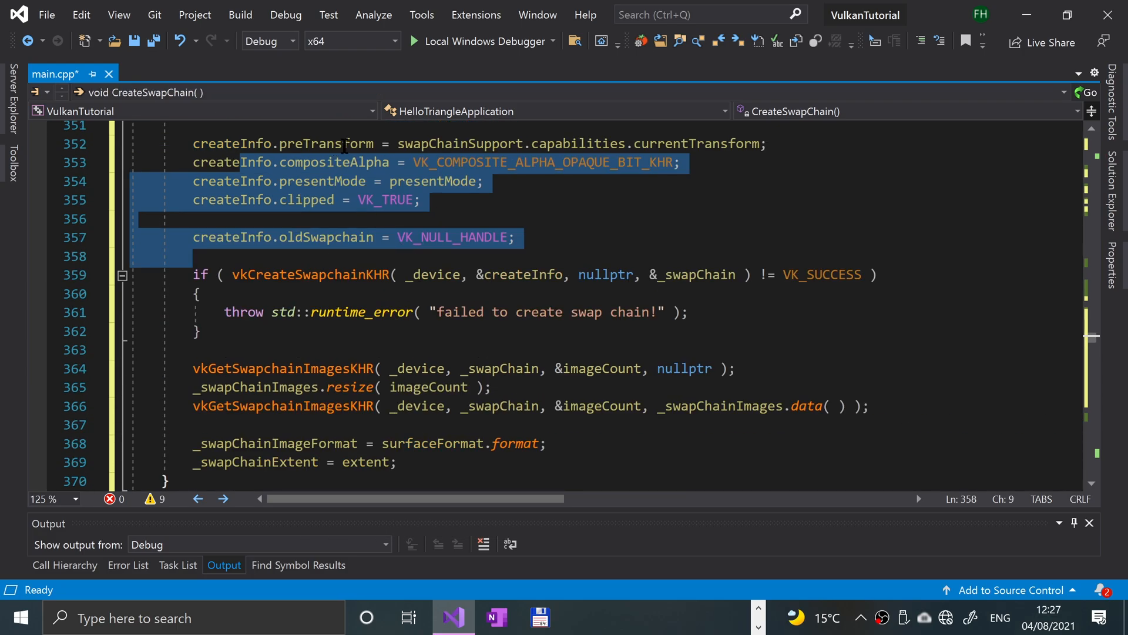
scroll("down", 3)
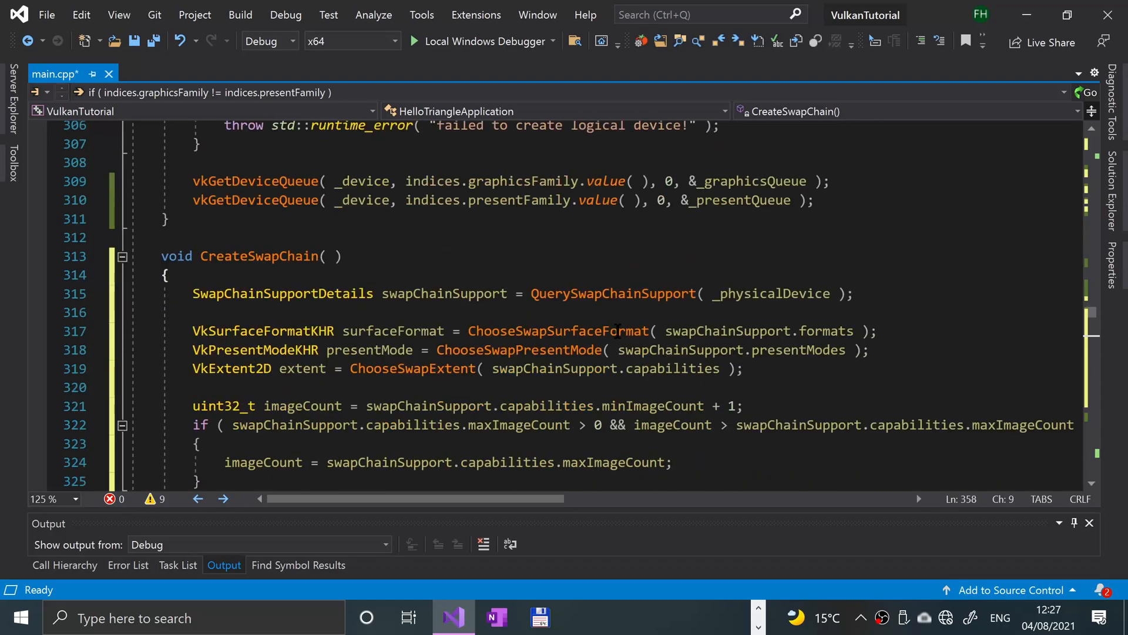
scroll("down", 3)
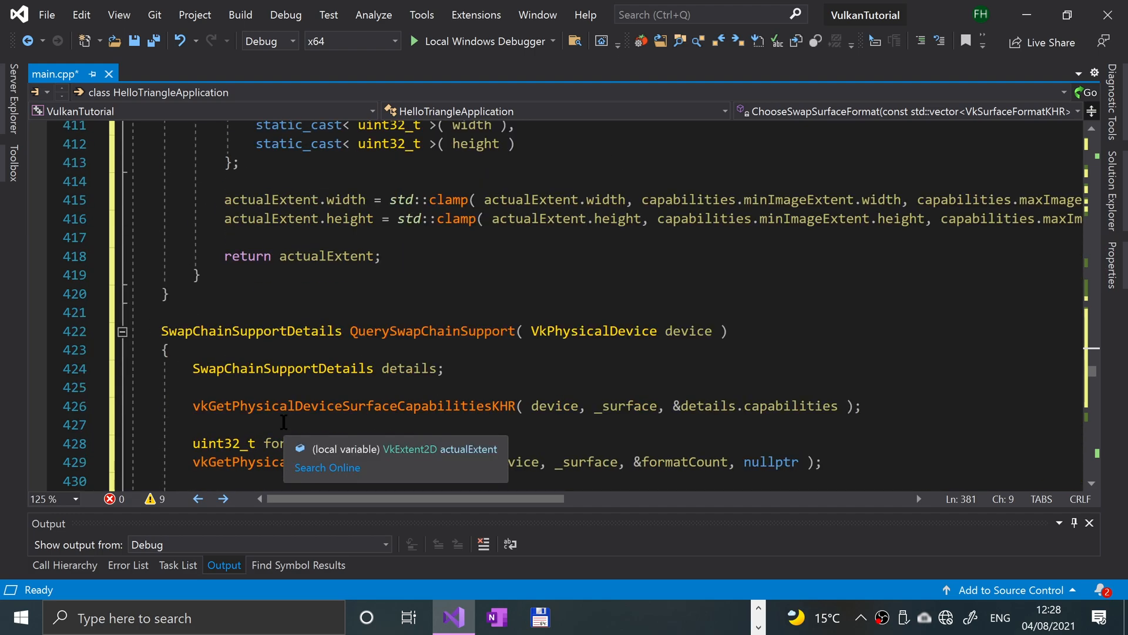
scroll("down", 3)
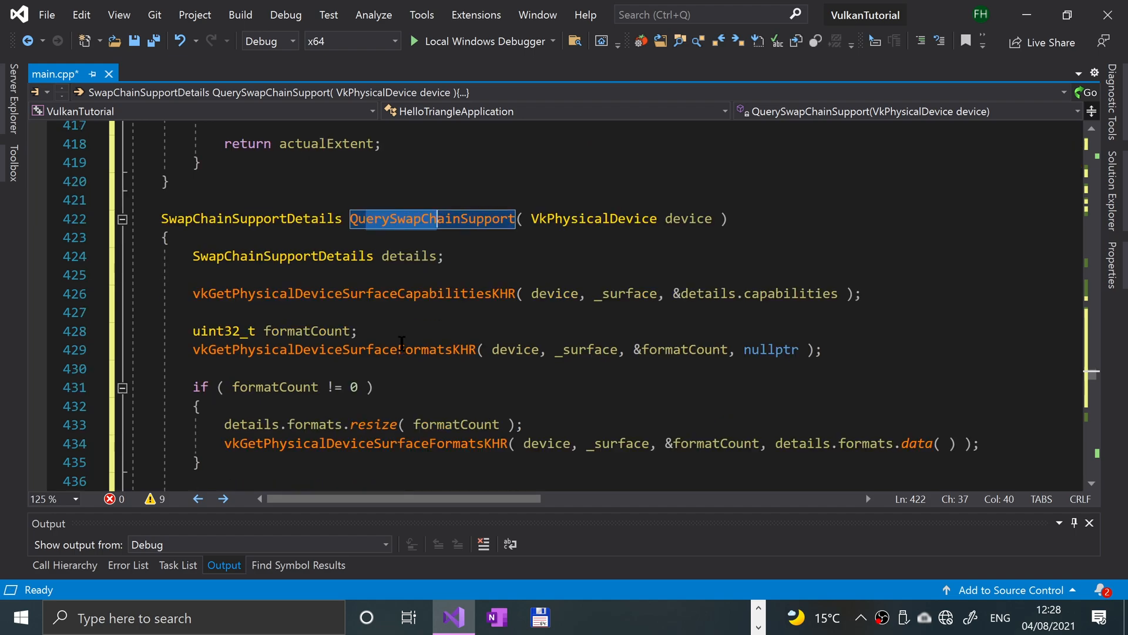
scroll("down", 3)
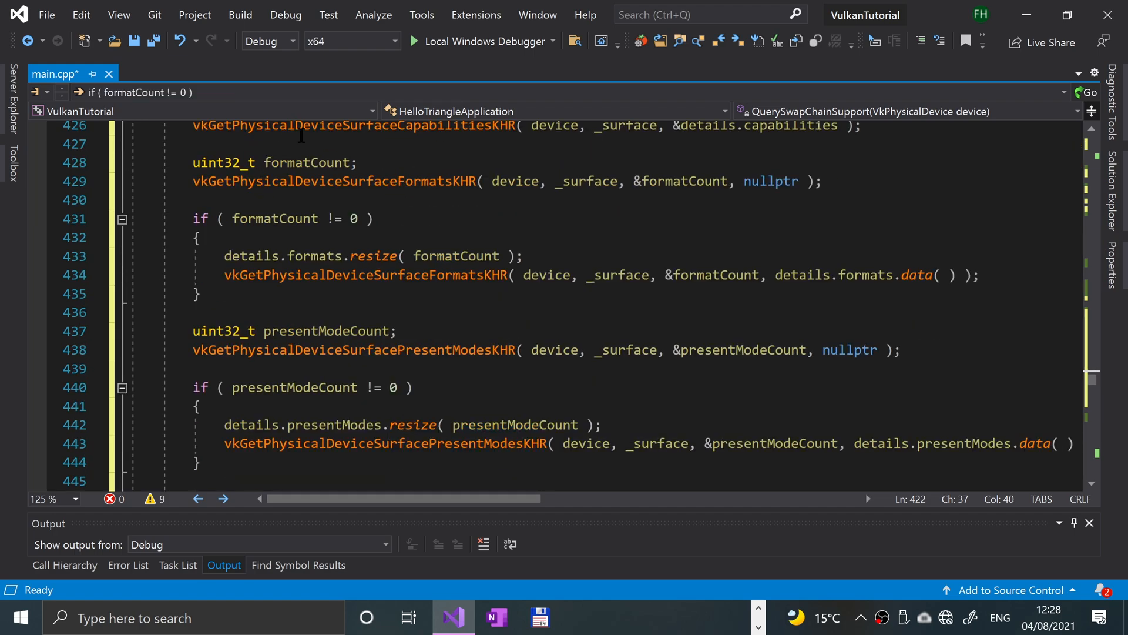
scroll("down", 3)
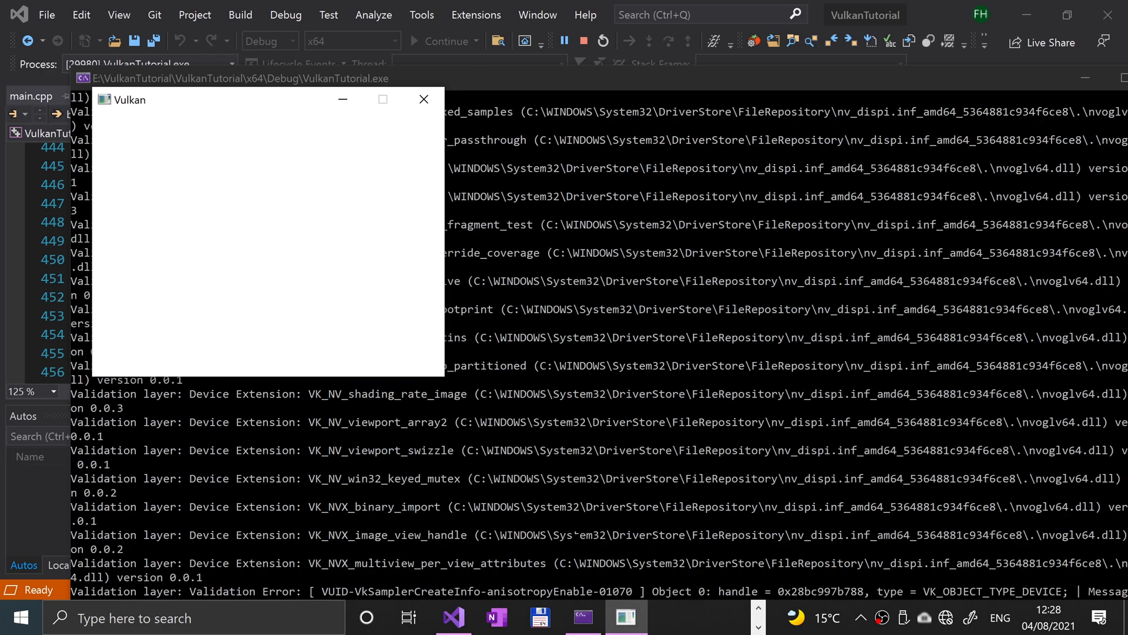
Step: Close the blank Vulkan window after confirming the program runs
left_click(423, 99)
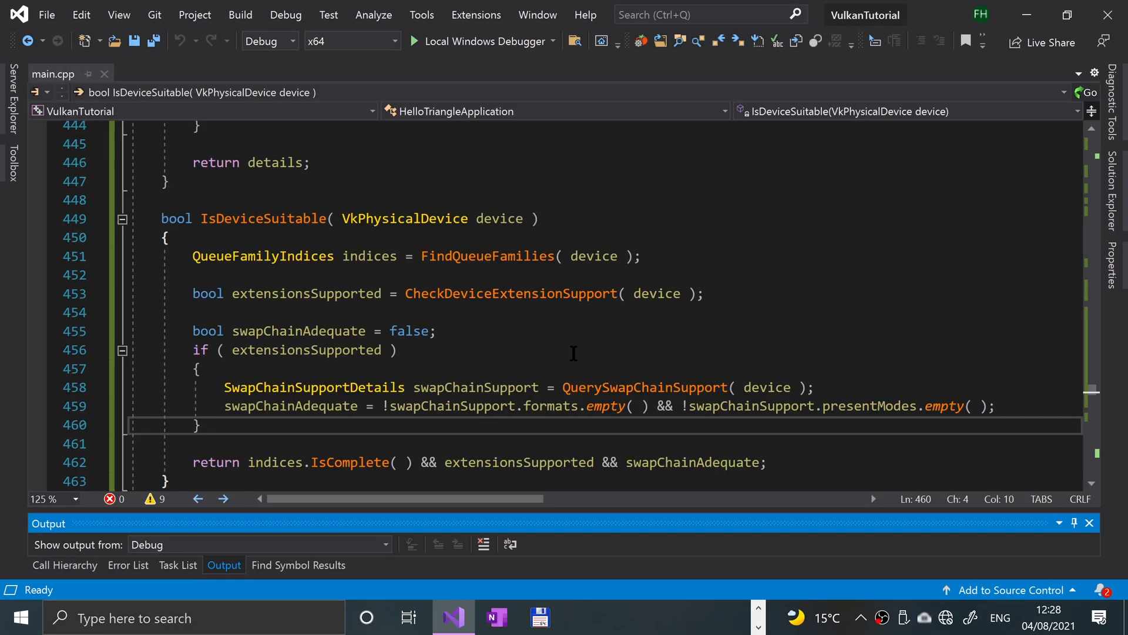
mouse_move(612, 355)
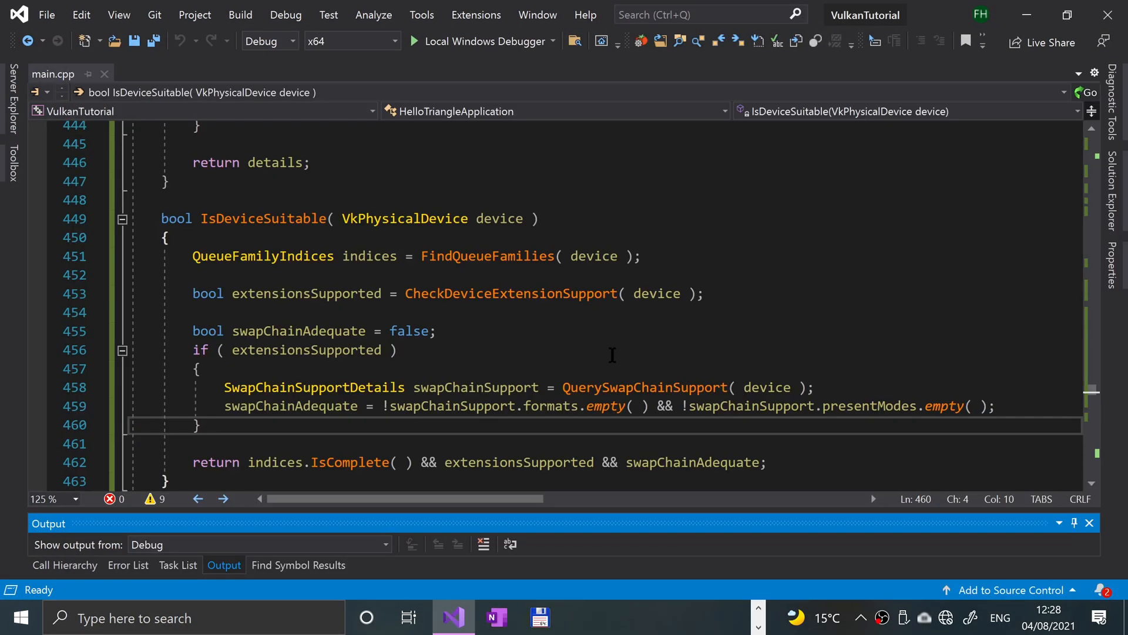